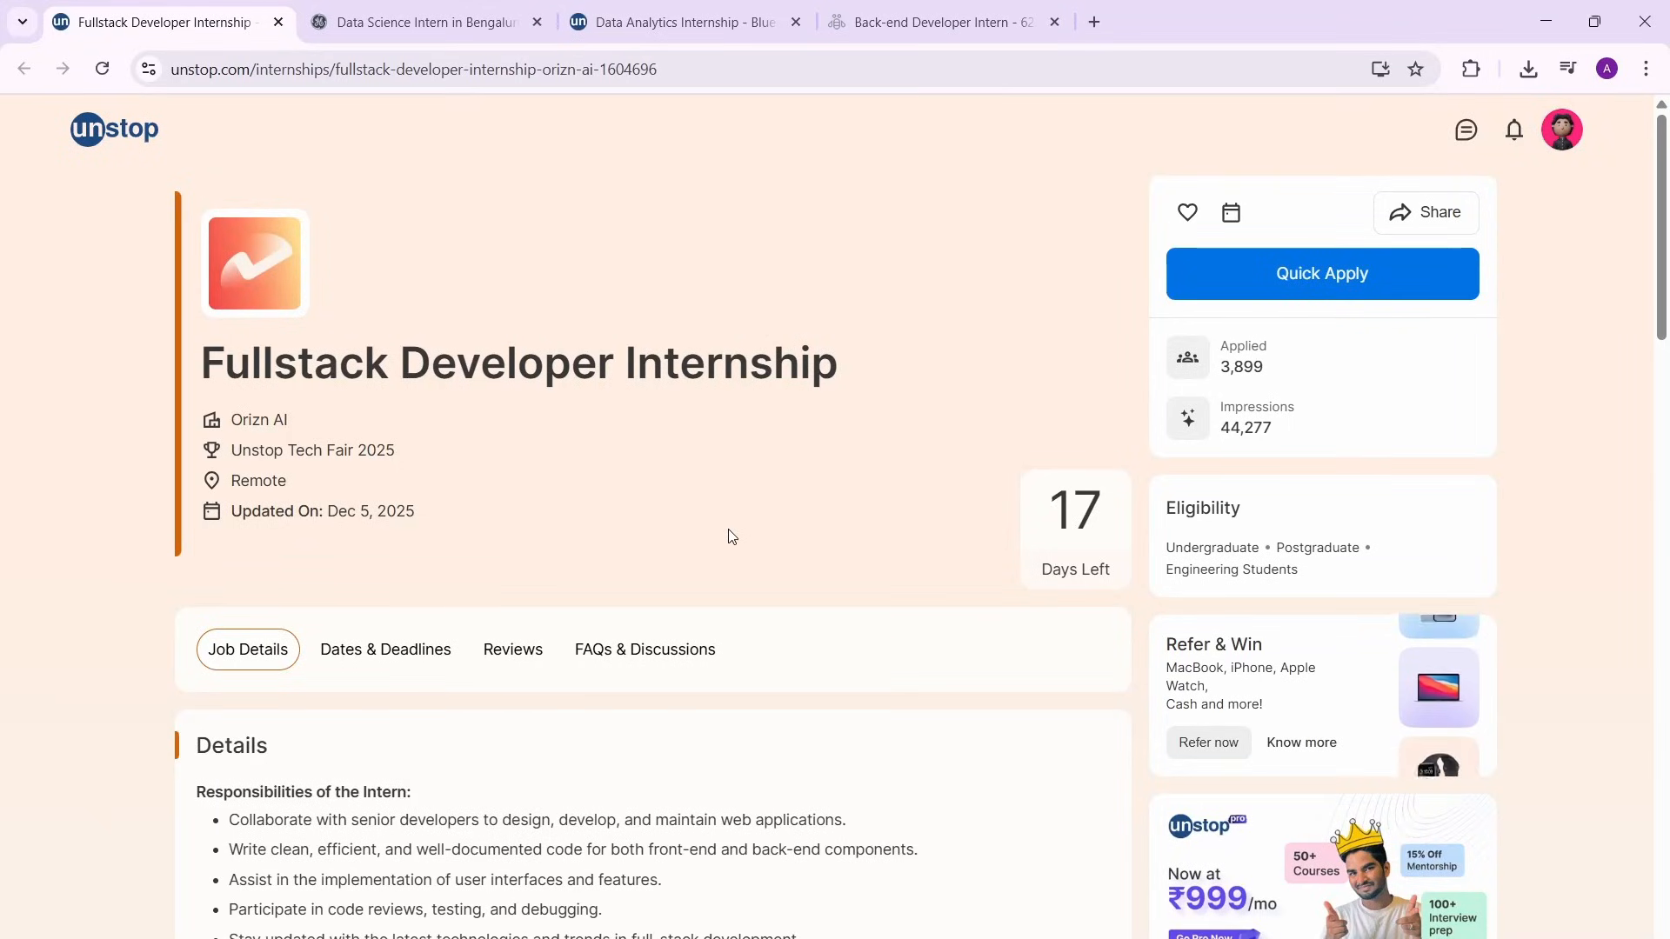
mouse_move(339, 109)
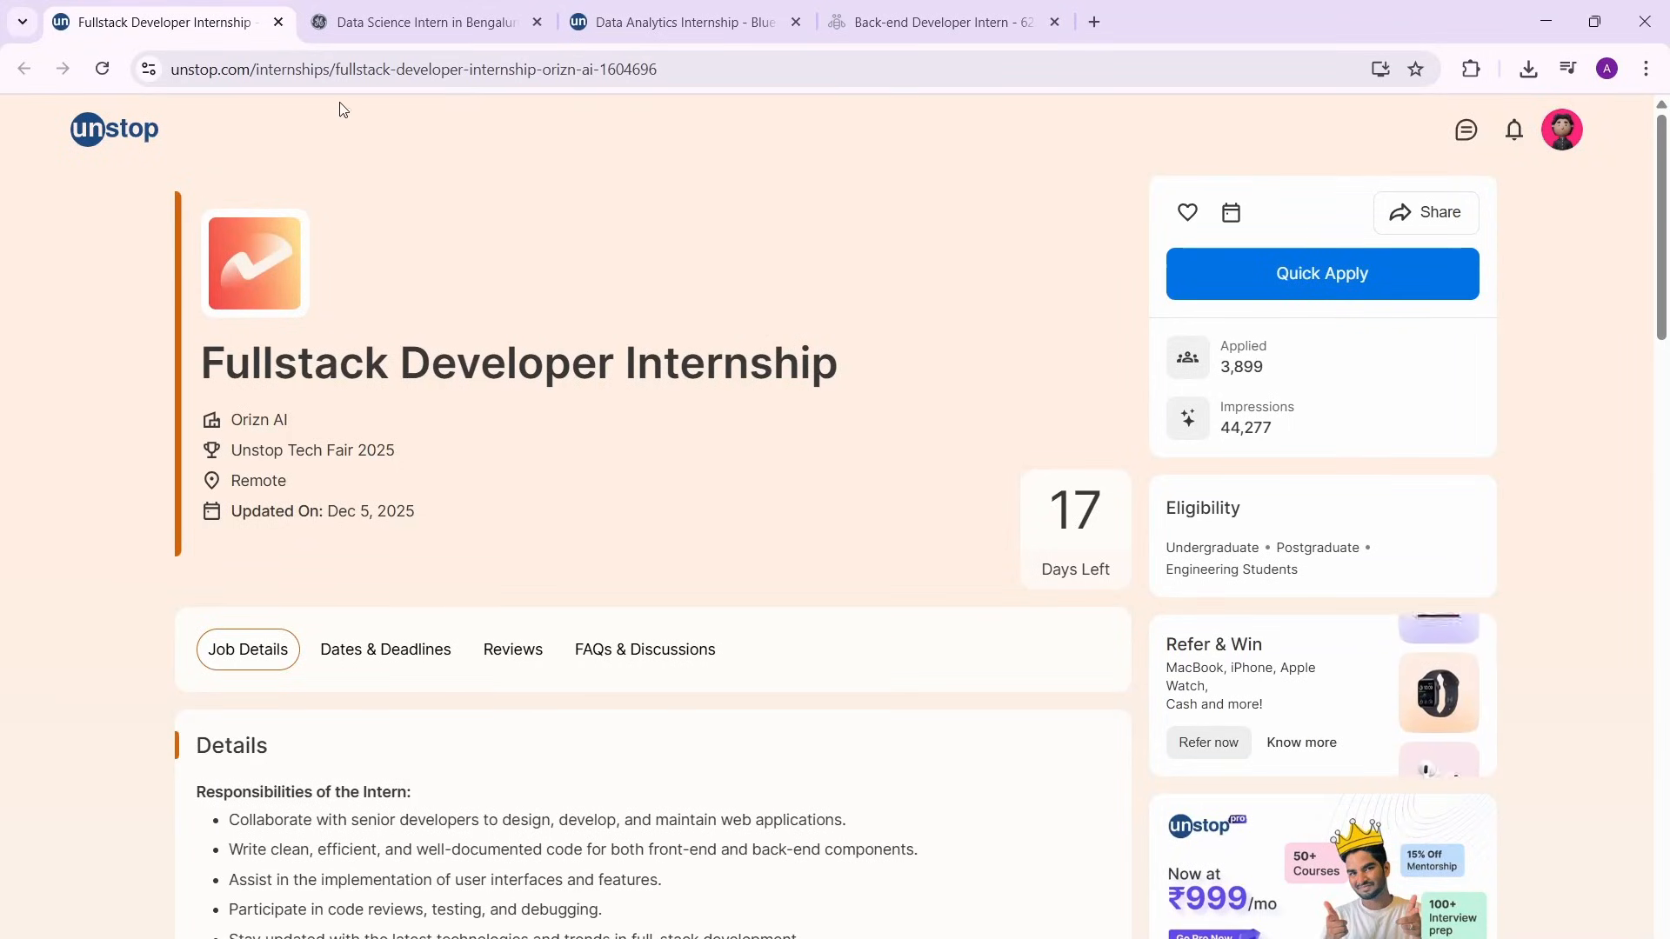
mouse_move(345, 578)
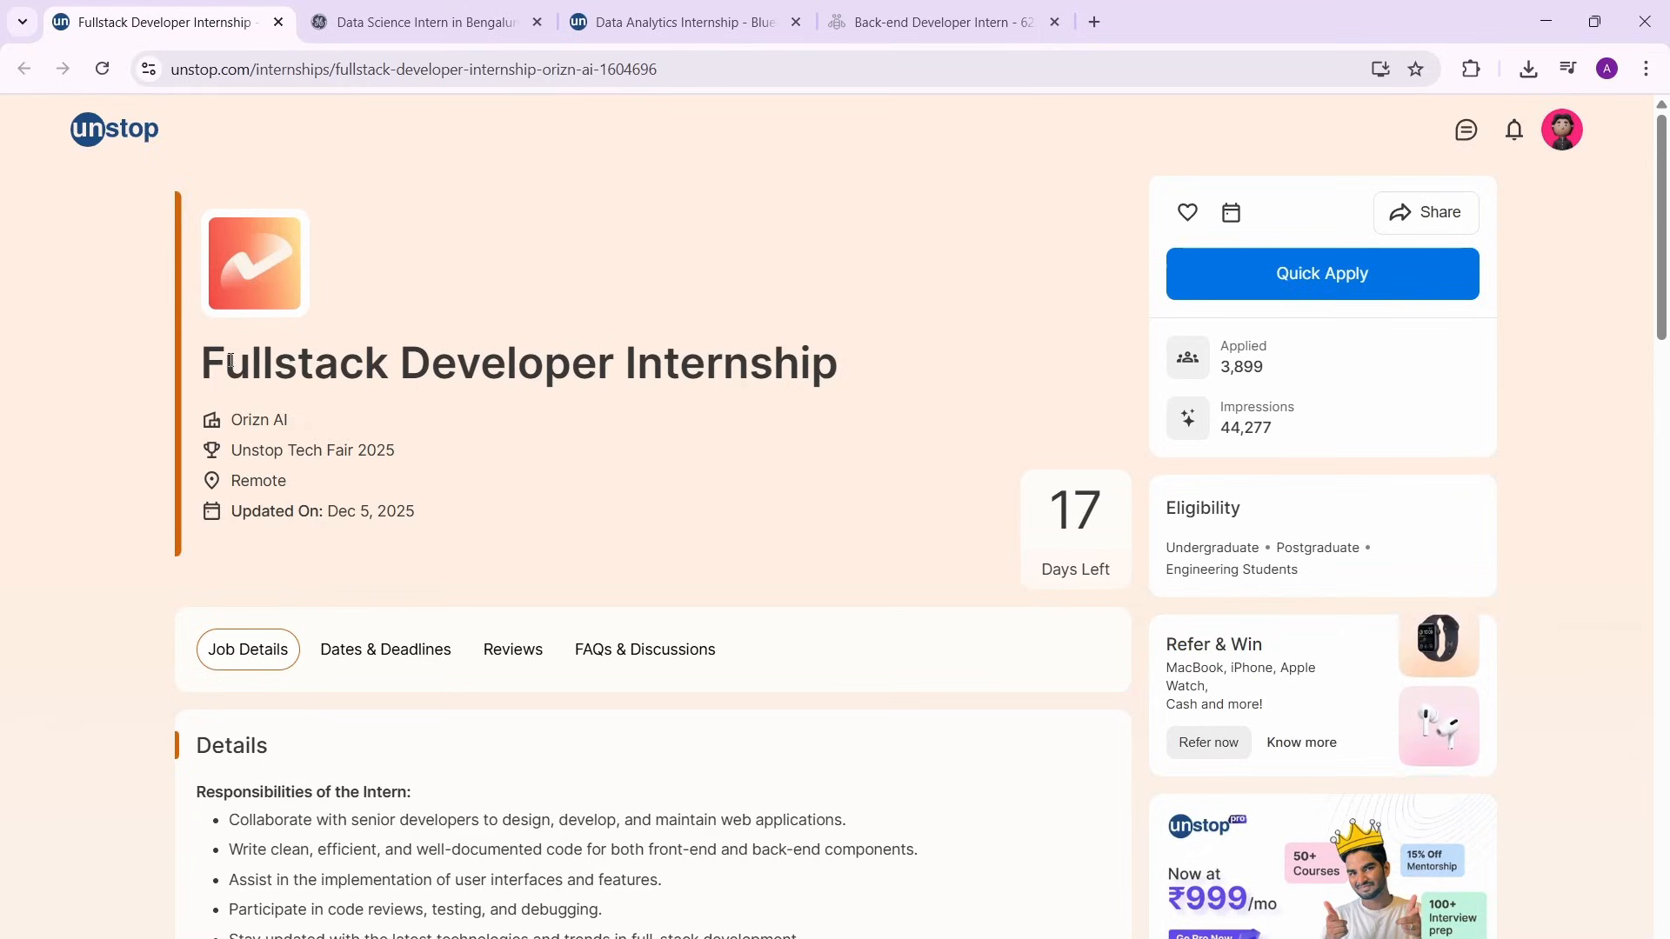
mouse_move(878, 366)
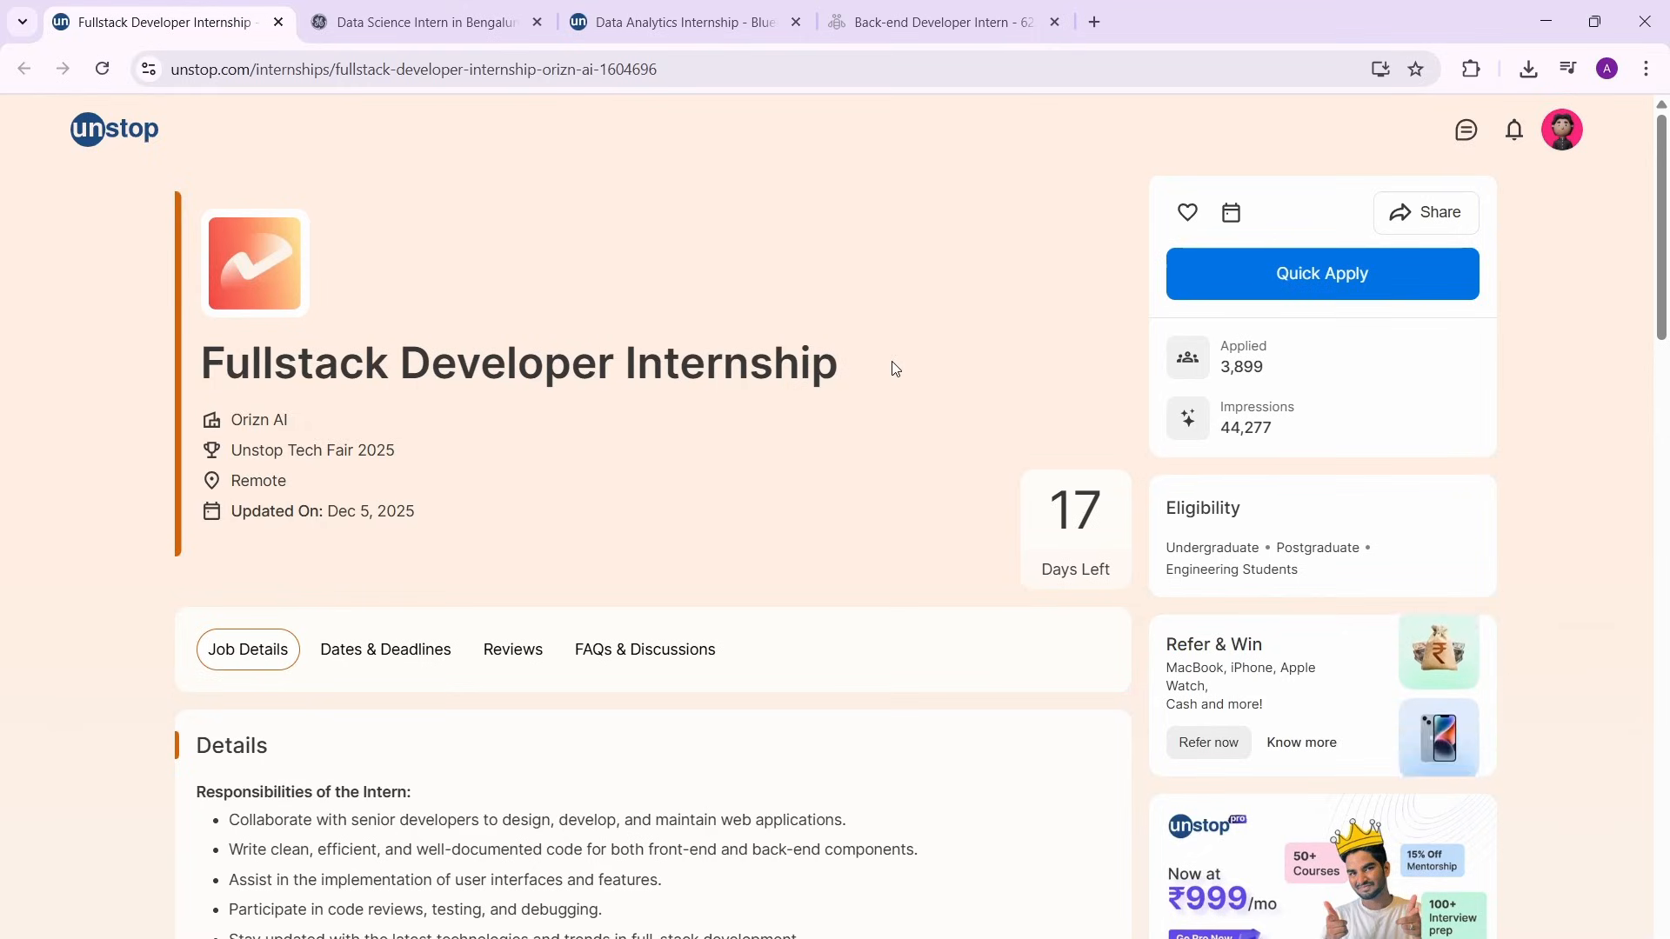
Scroll up and down through the Unstop internship page.
scroll(down, 3)
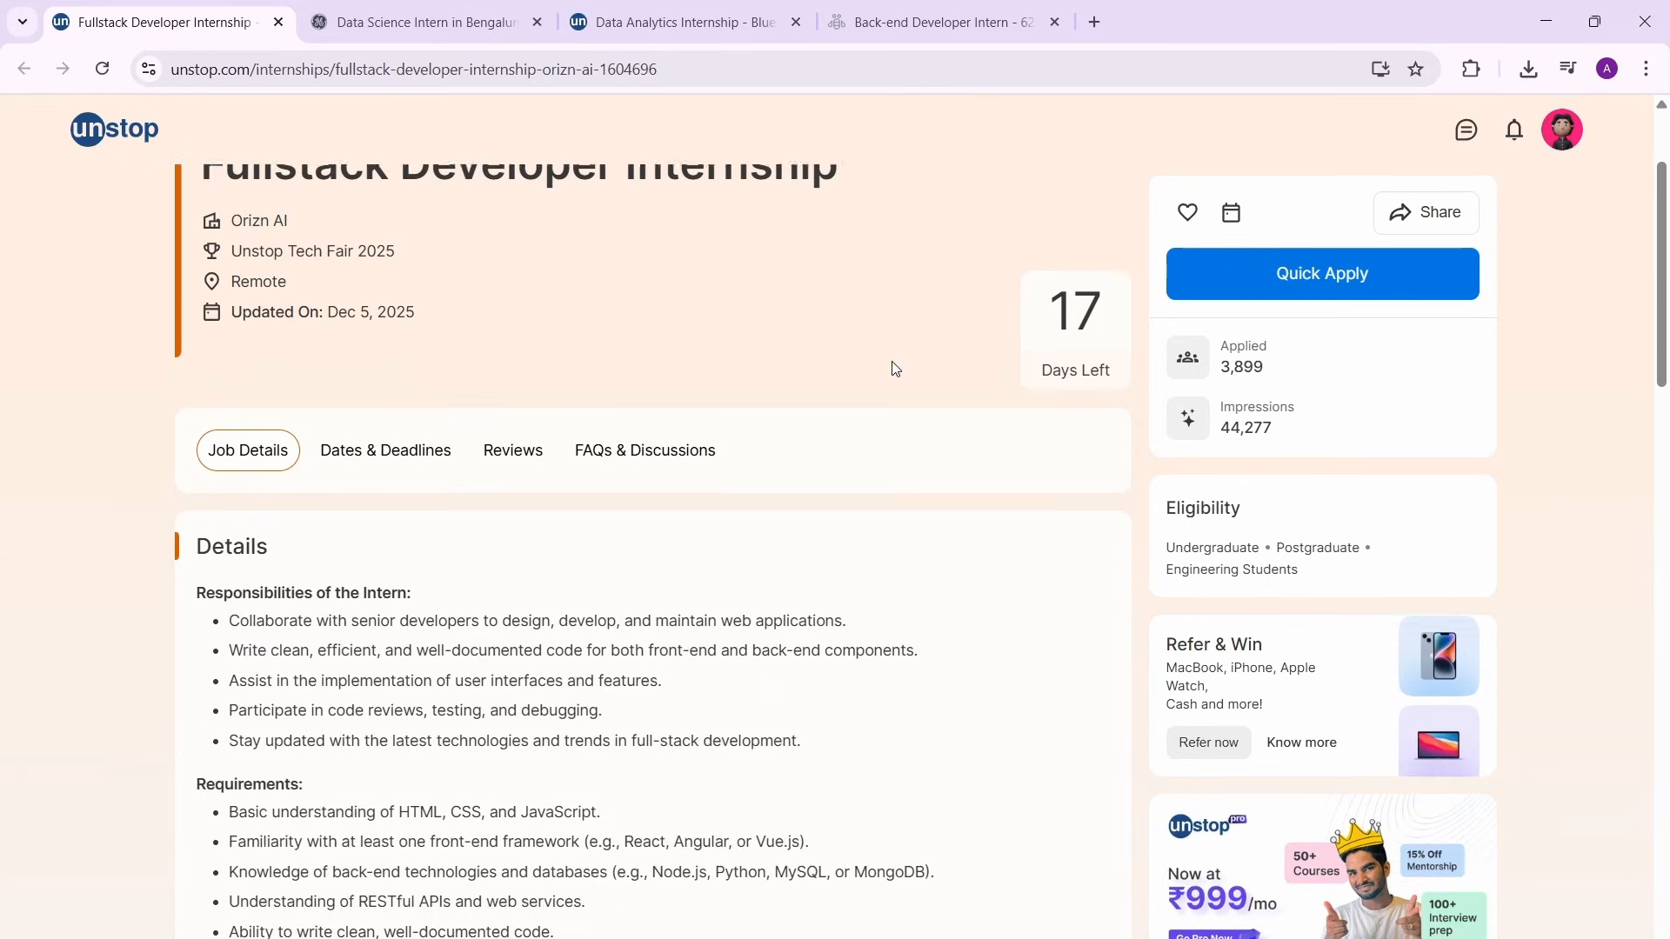
scroll(down, 3)
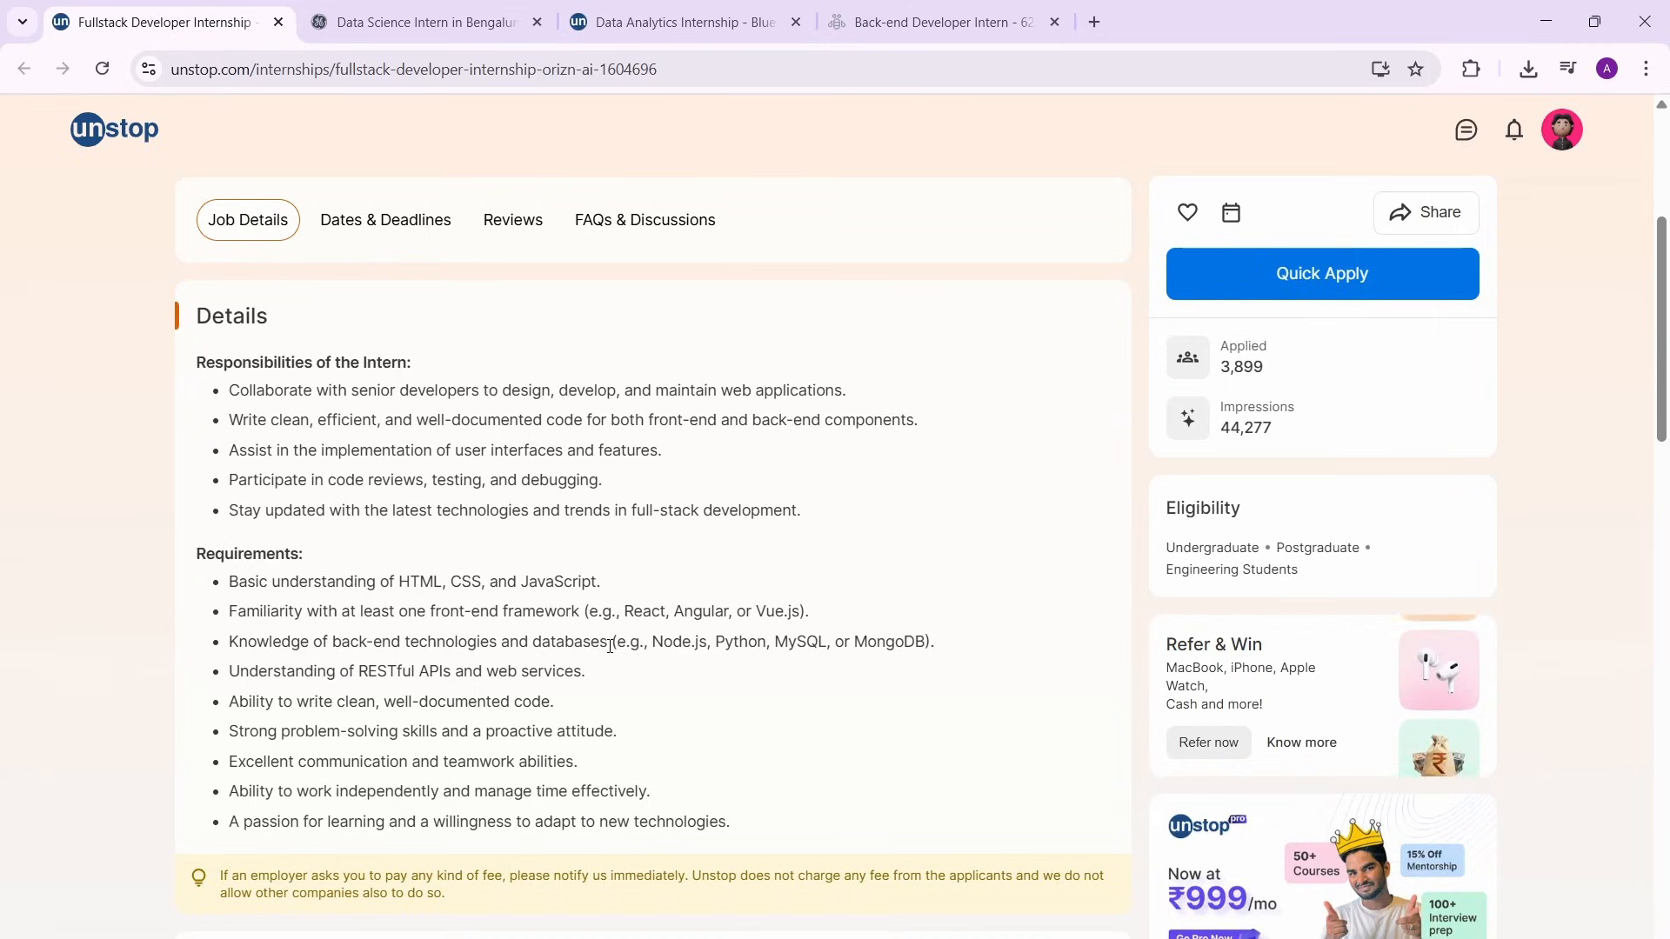
scroll(up, 3)
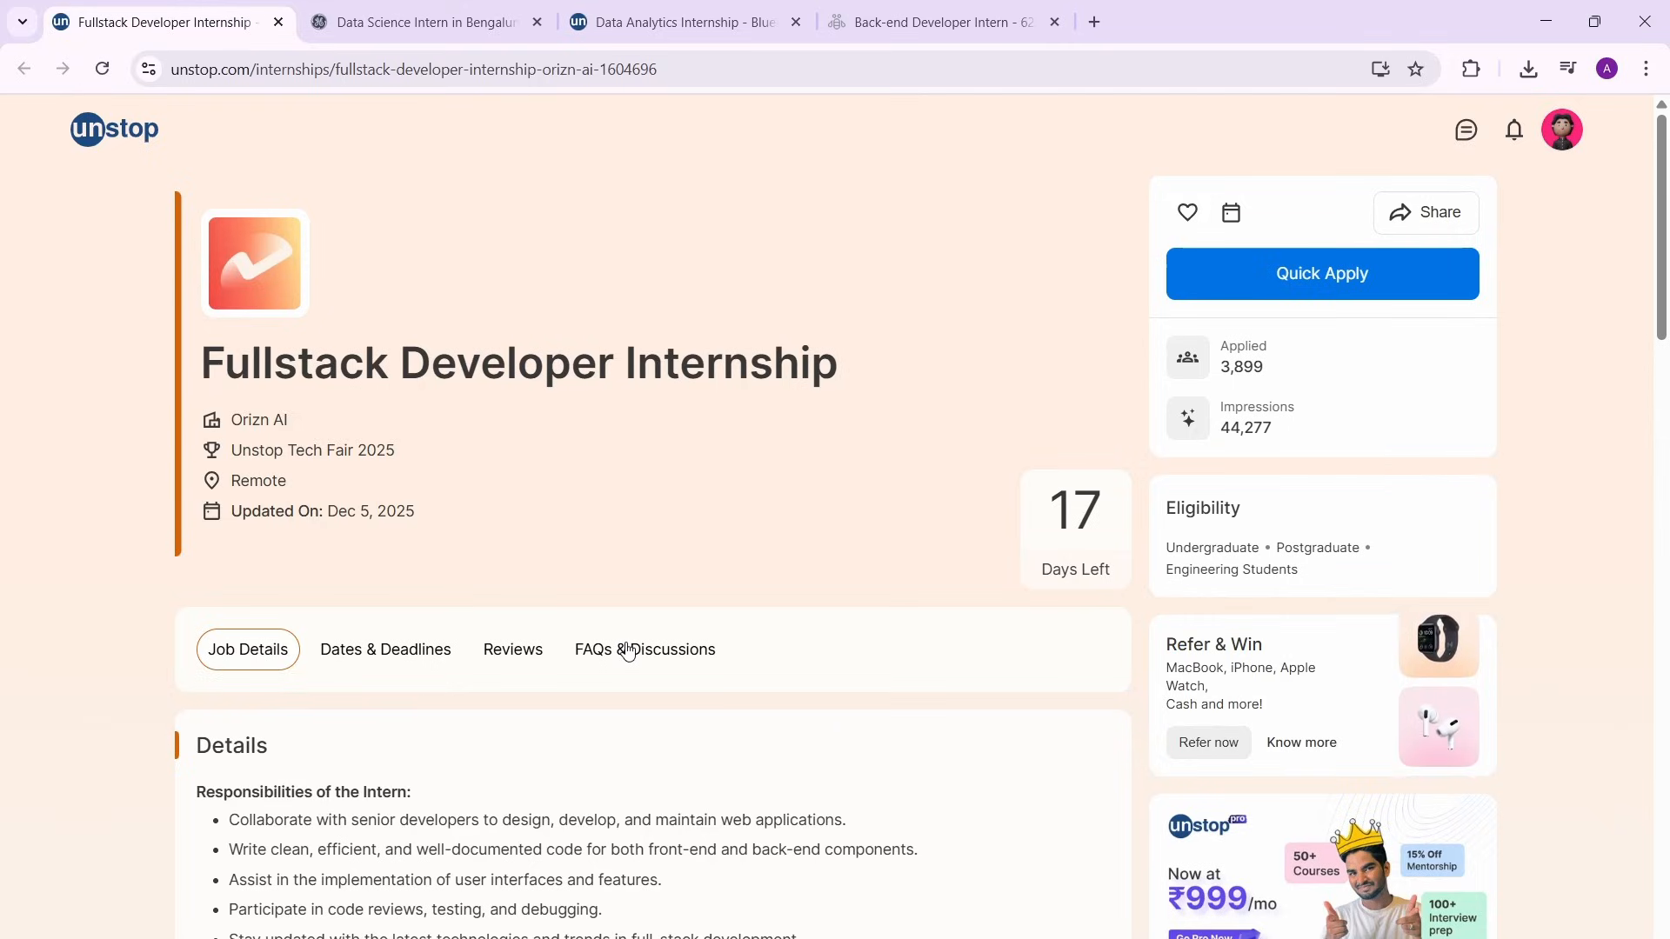
mouse_move(507, 533)
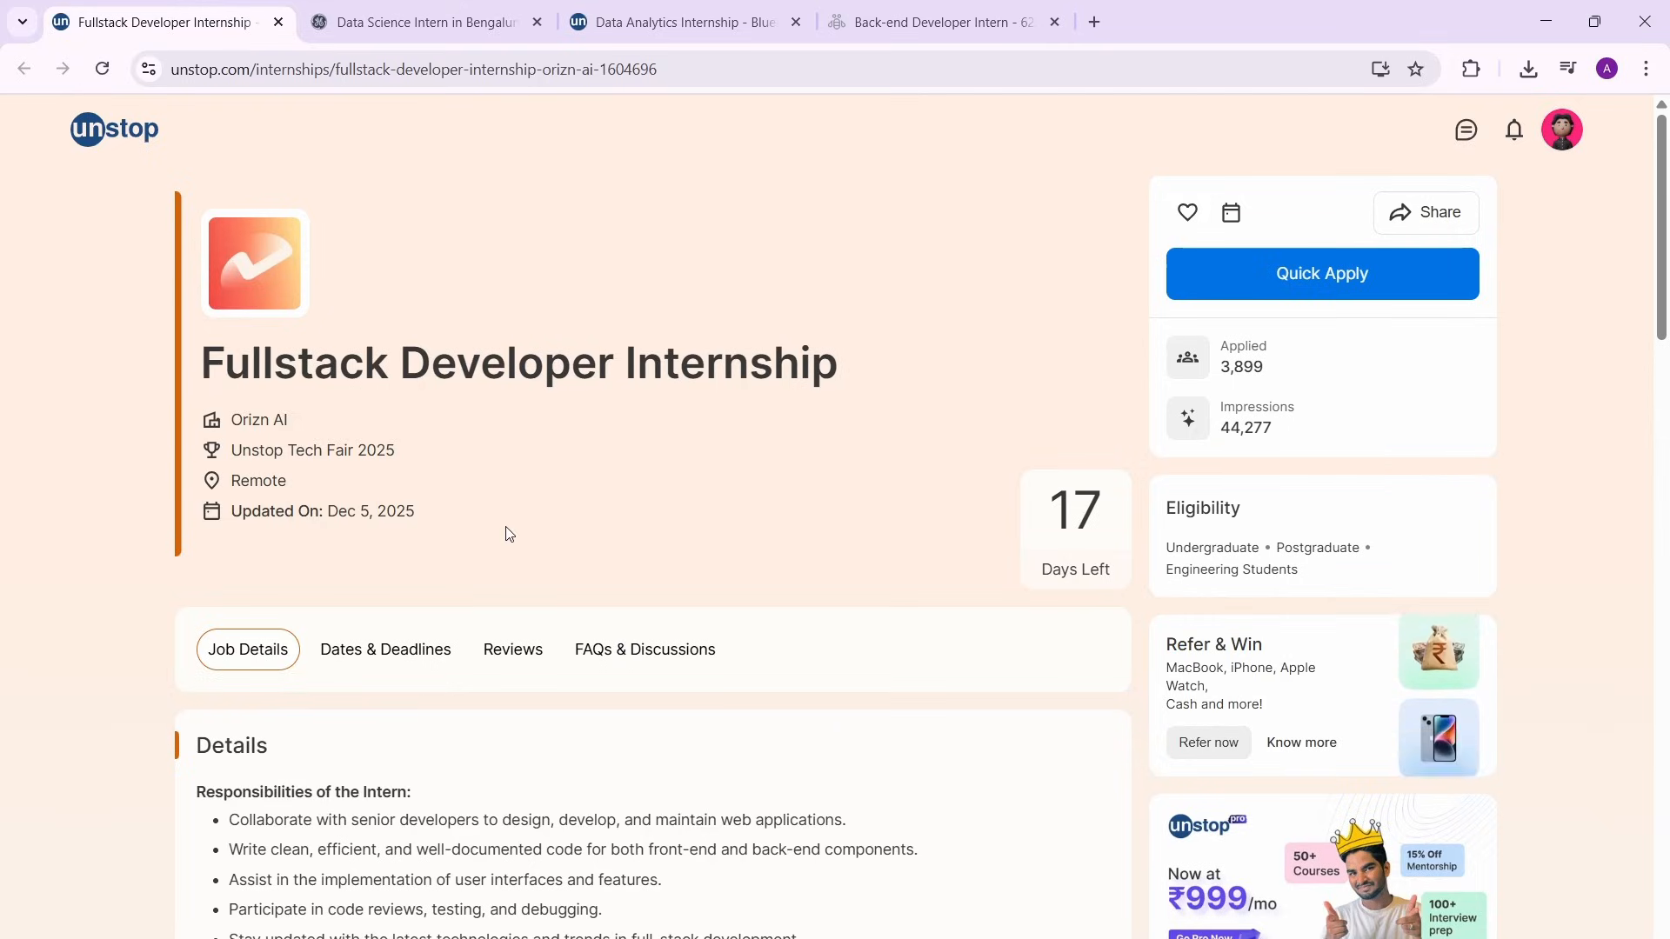
scroll(down, 3)
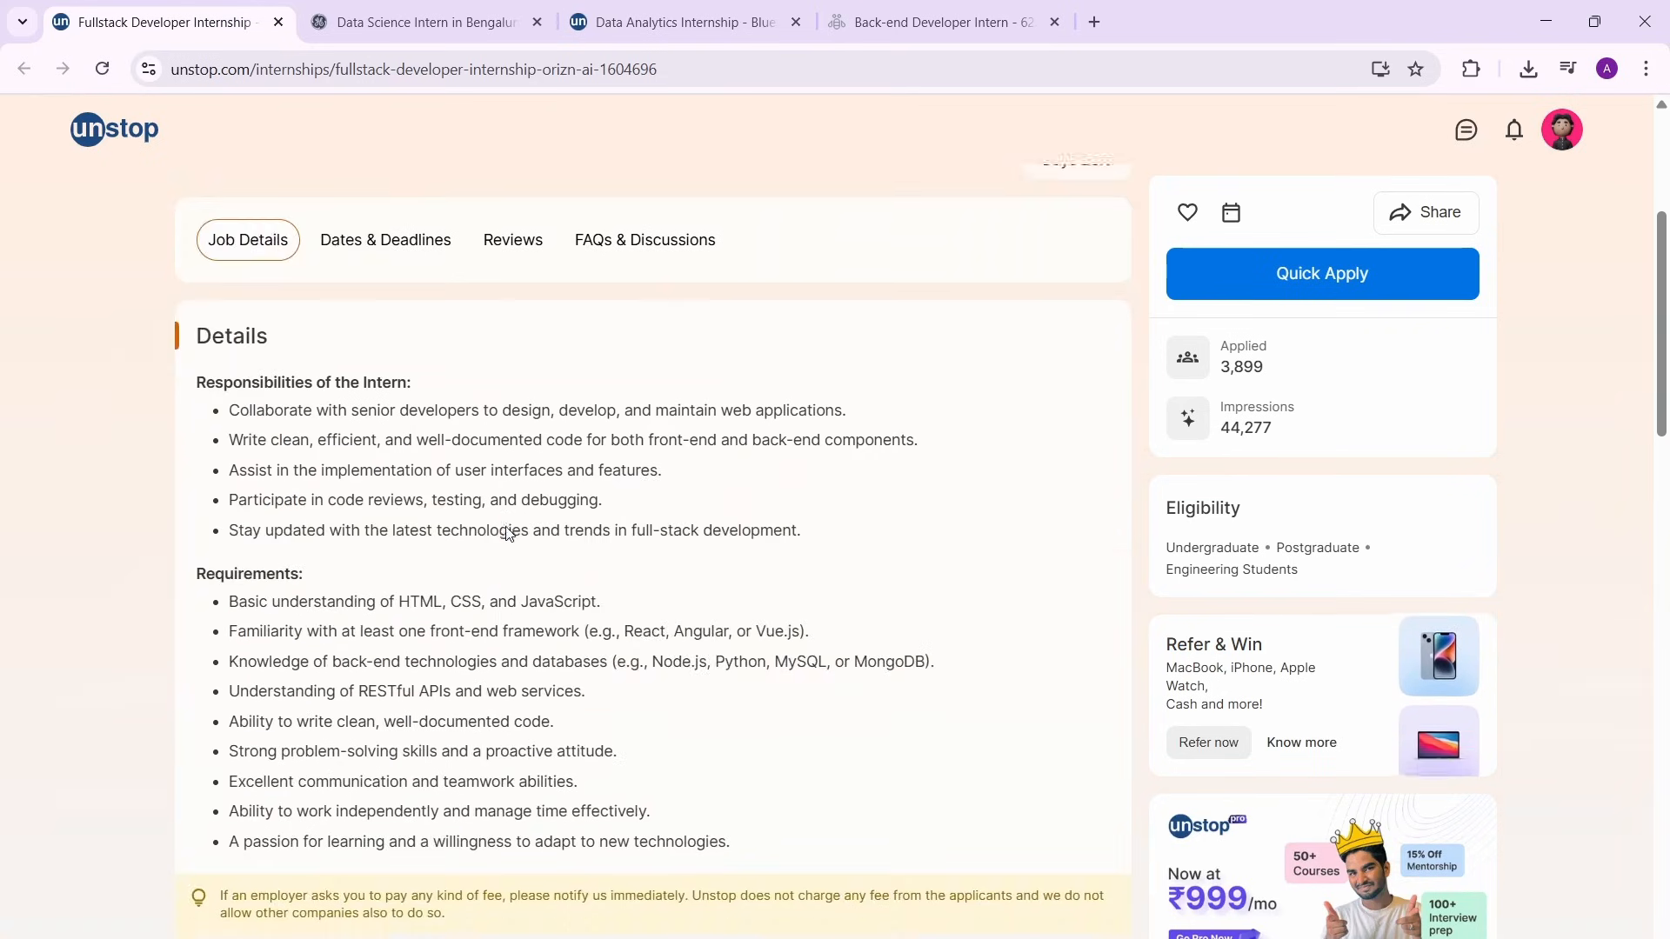
scroll(down, 3)
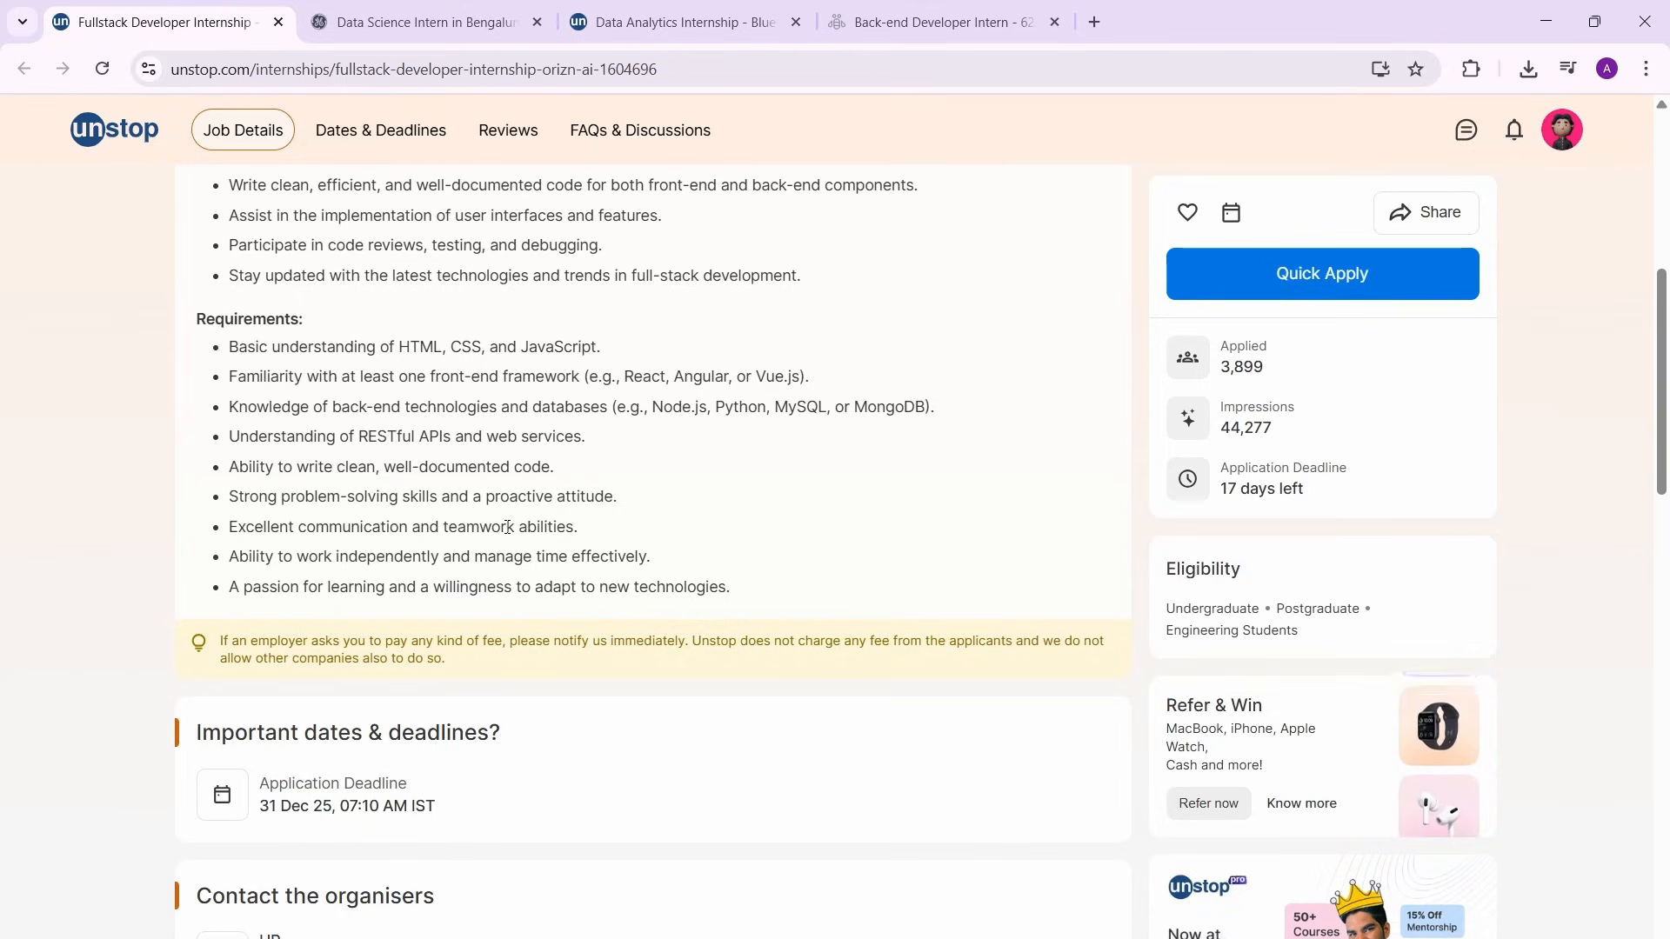
scroll(up, 3)
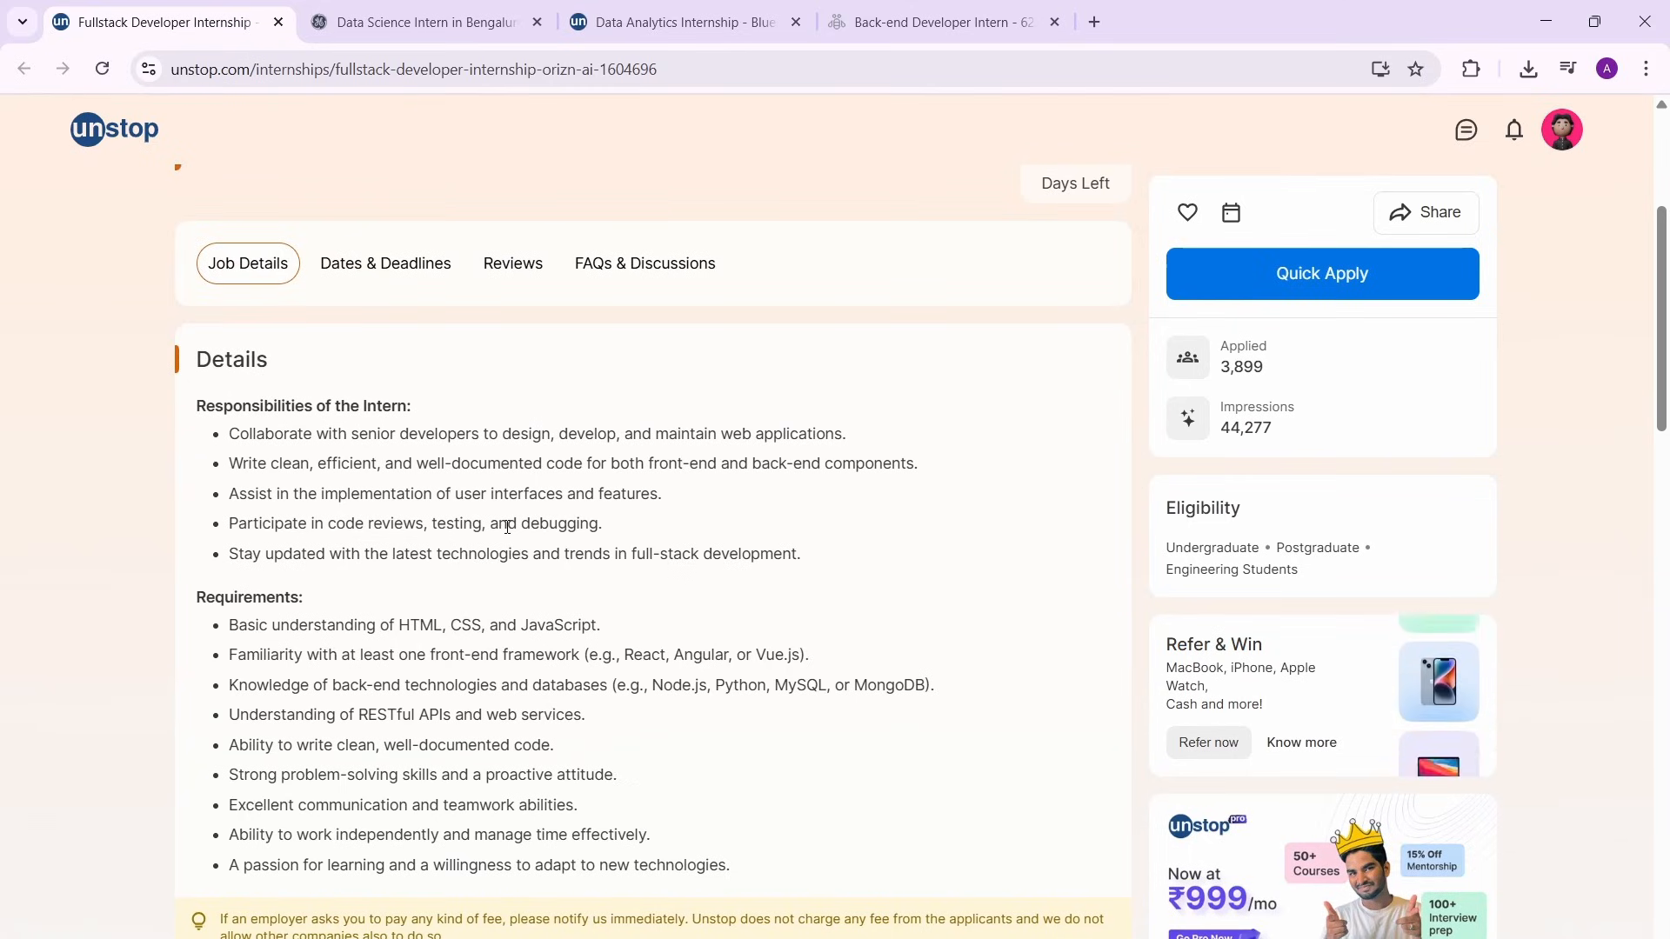
scroll(up, 3)
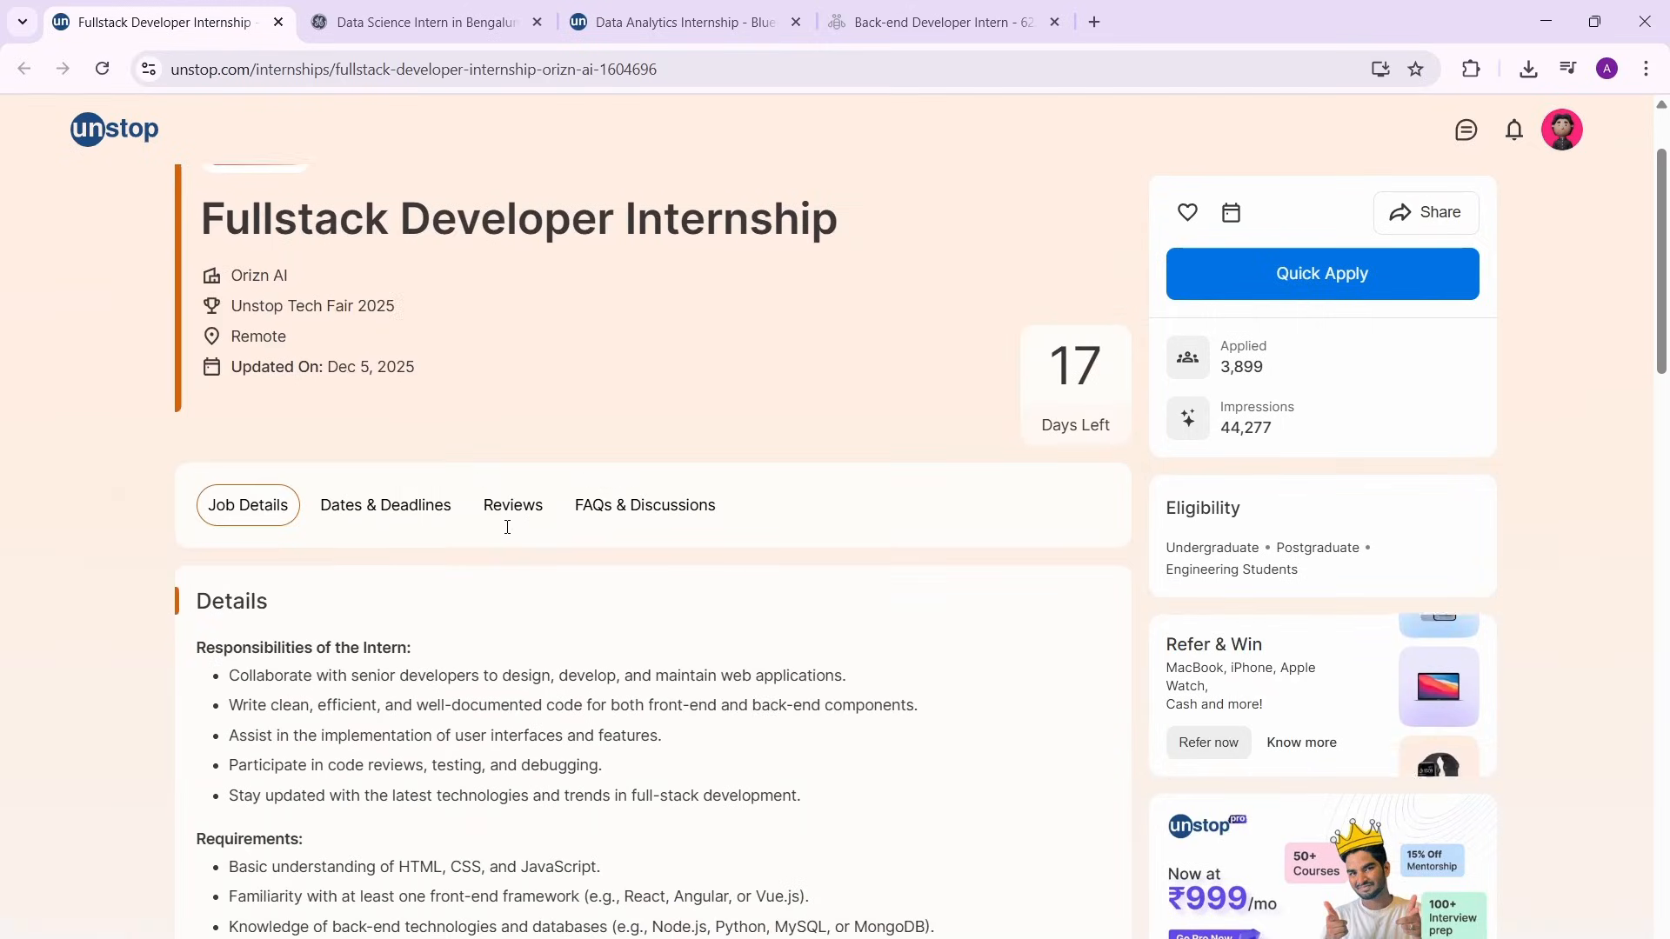
scroll(up, 3)
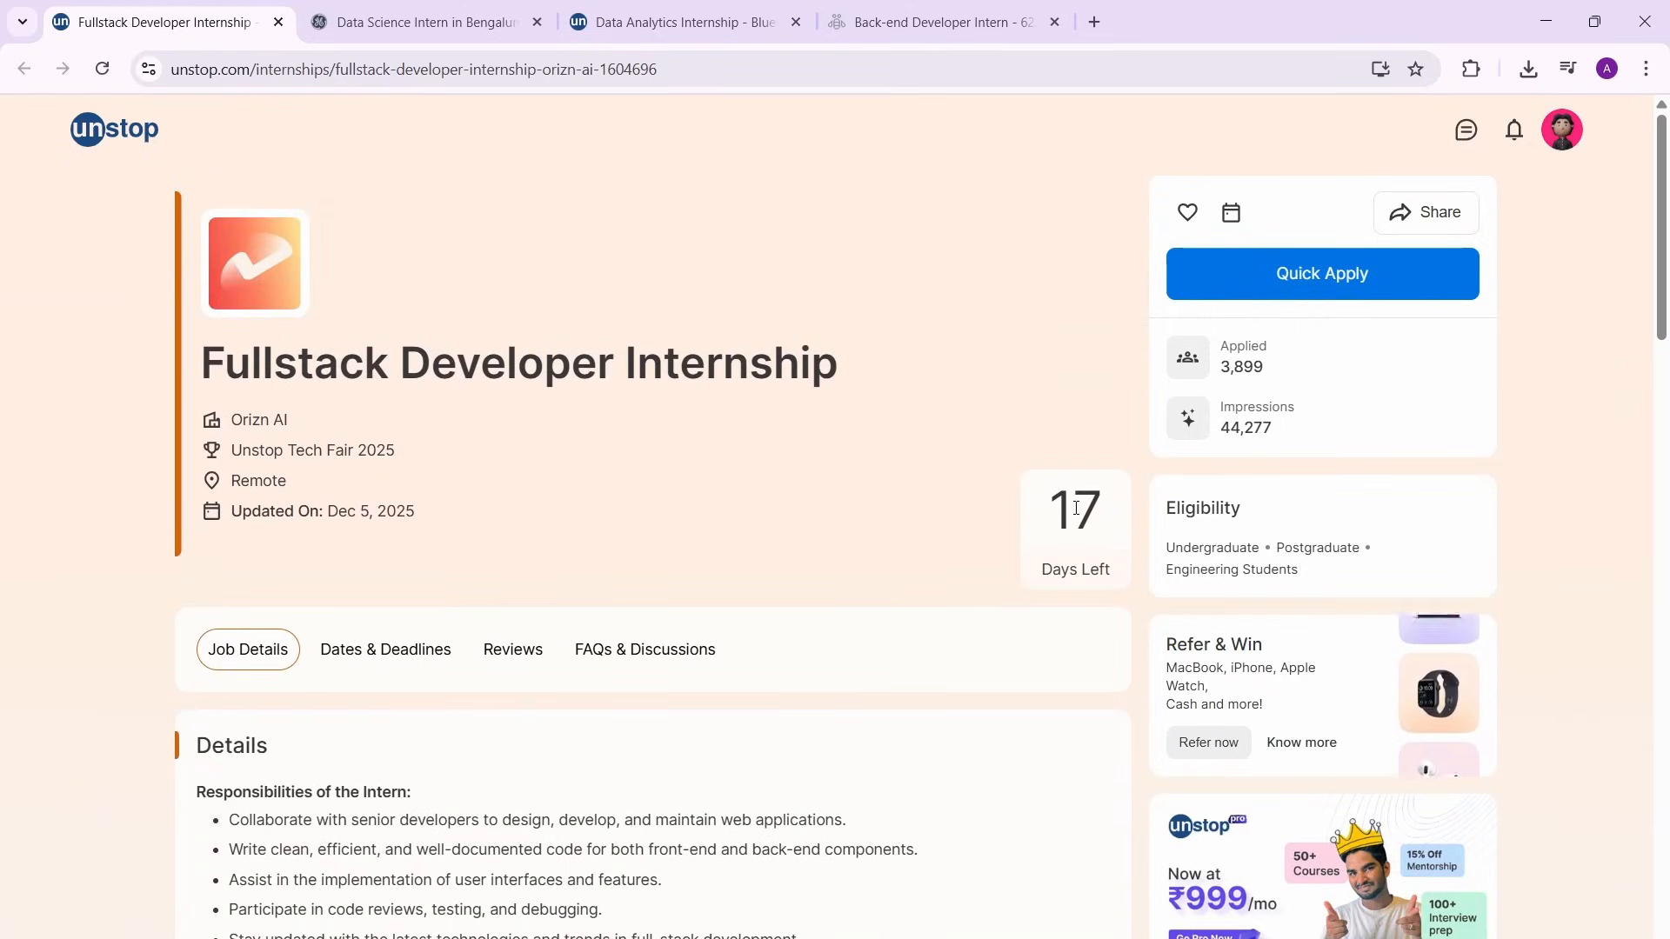
scroll(down, 3)
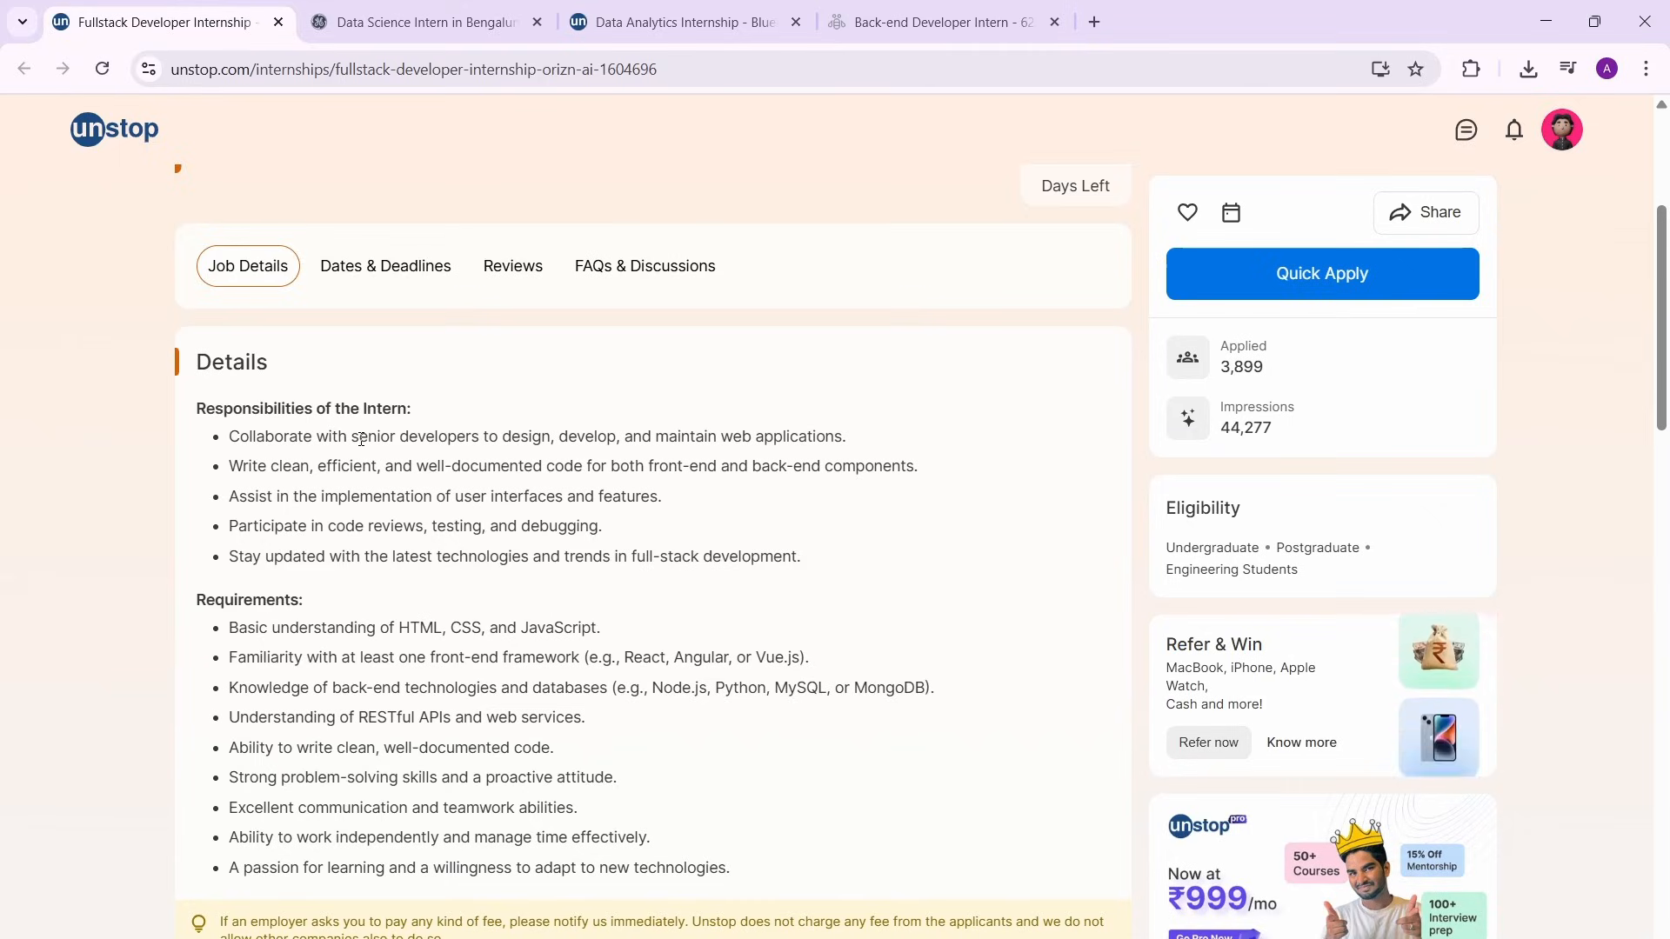
scroll(down, 3)
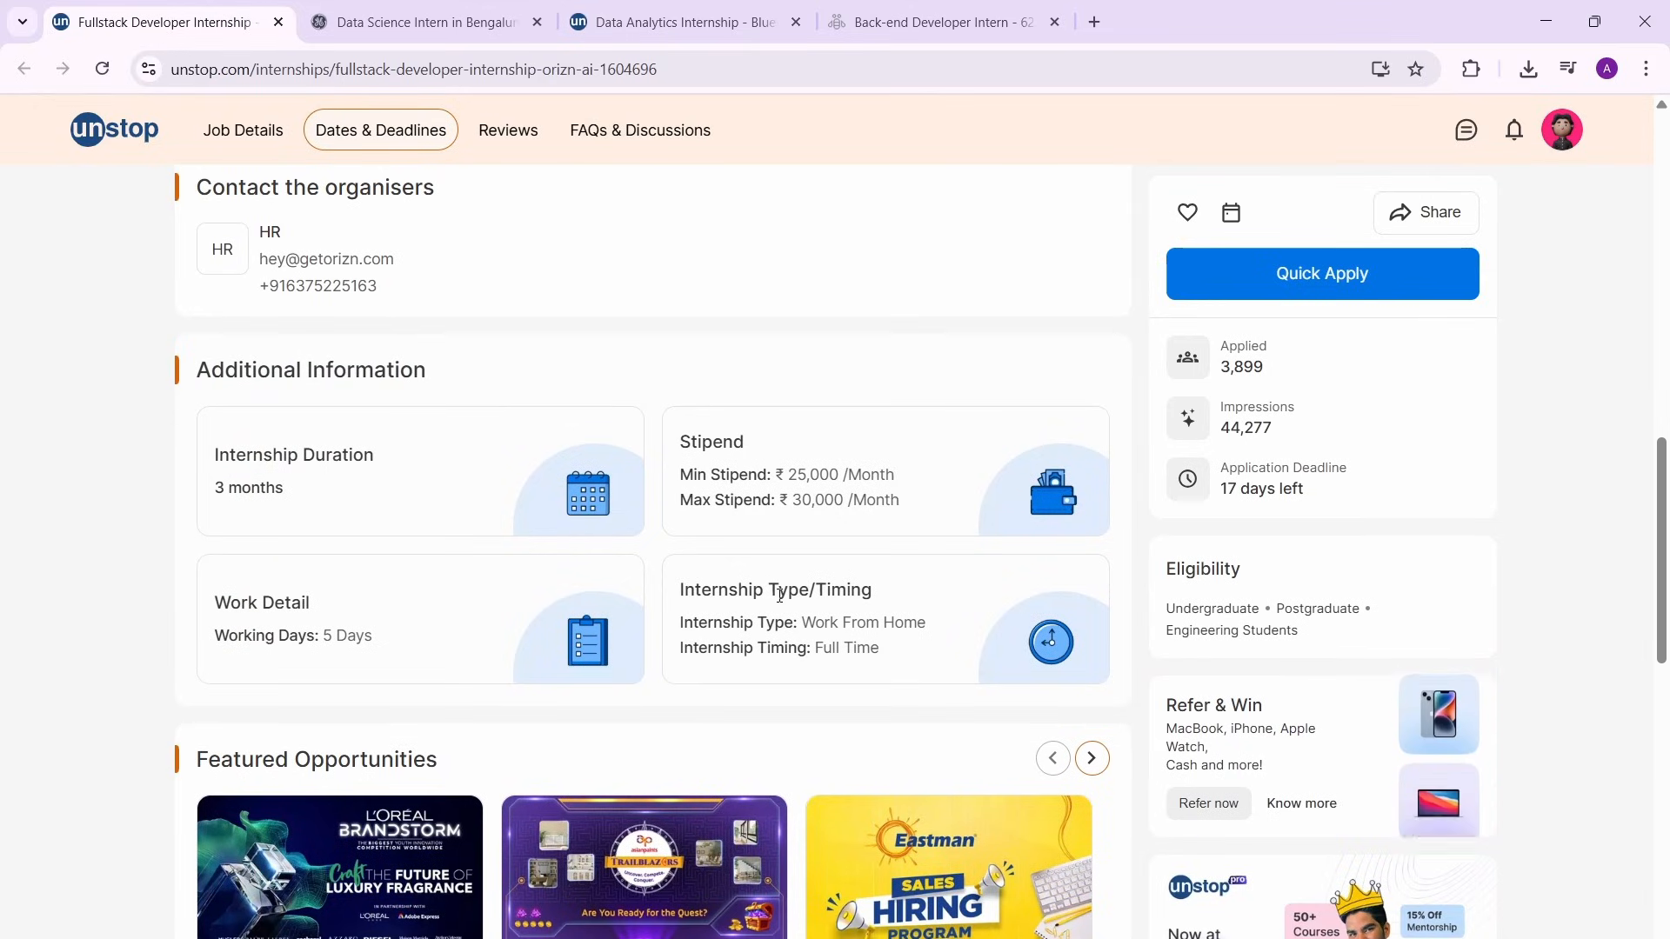
scroll(up, 3)
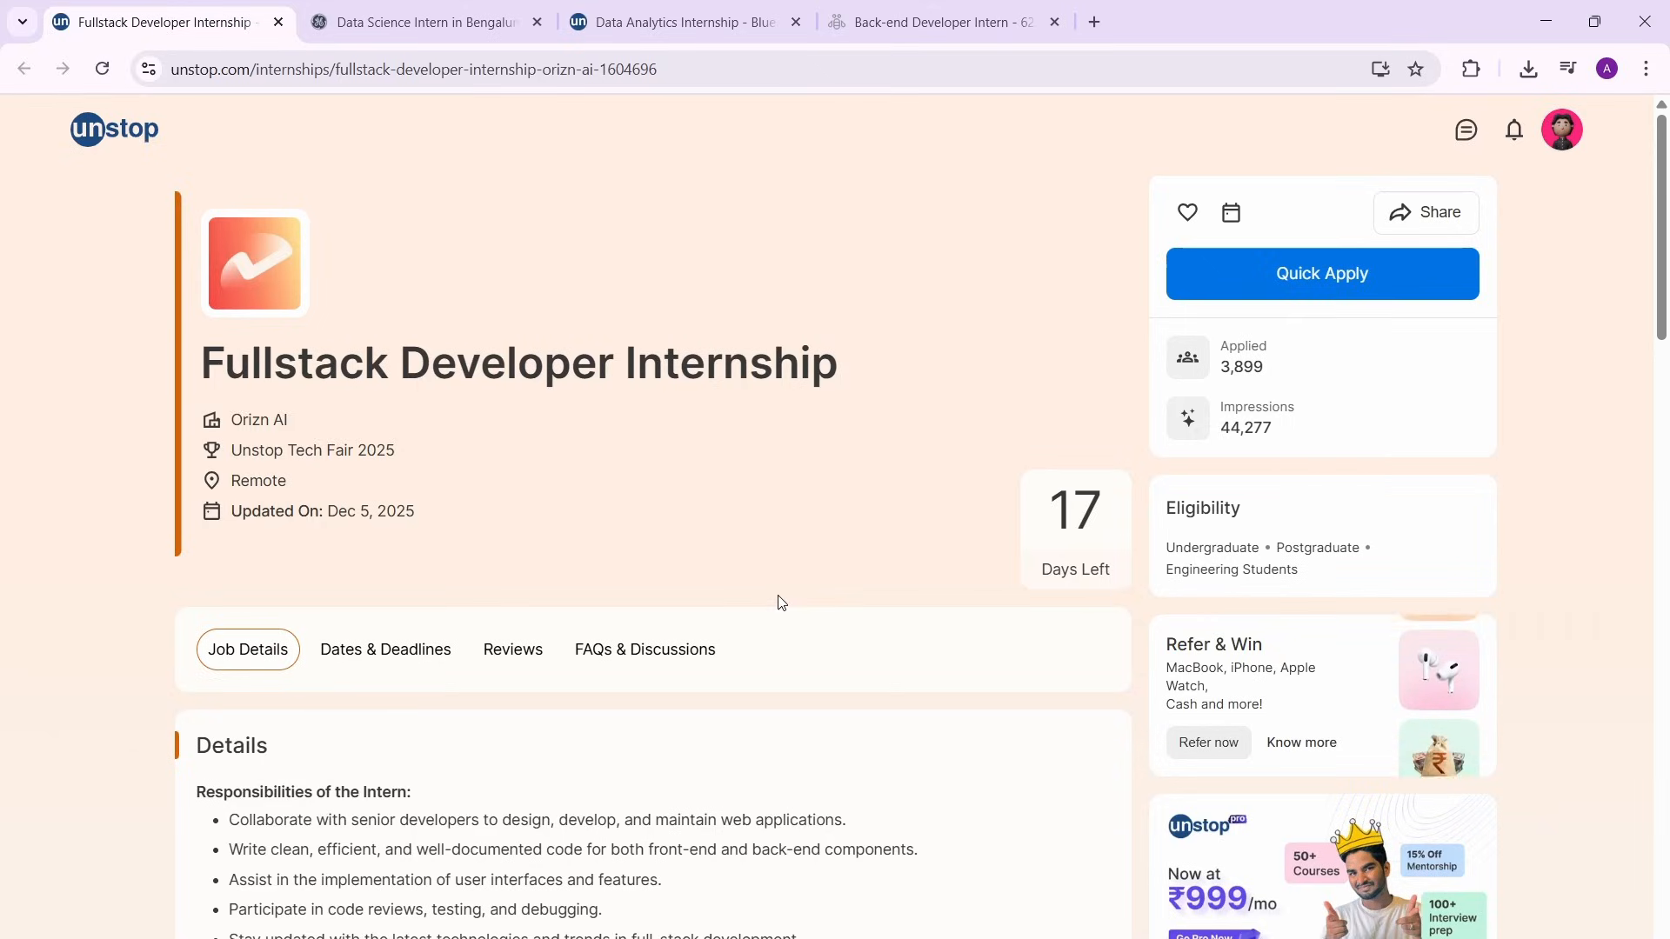
mouse_move(461, 217)
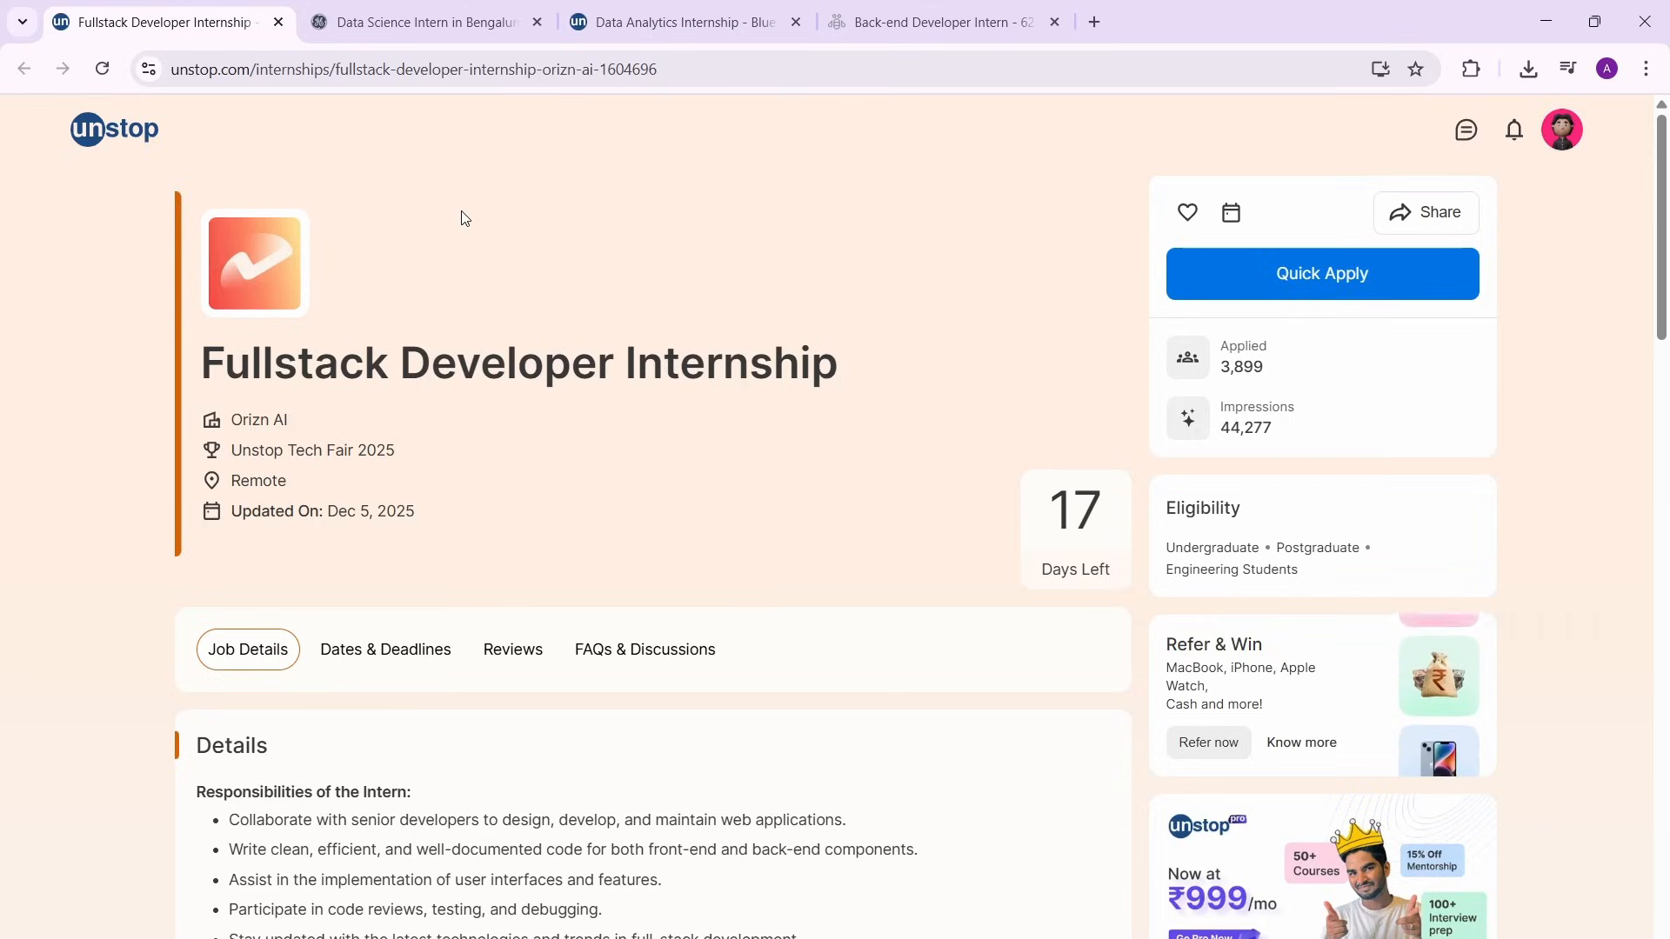
Bring up the GE Aerospace Data Science Intern tab and scroll its Bengaluru posting.
click(416, 21)
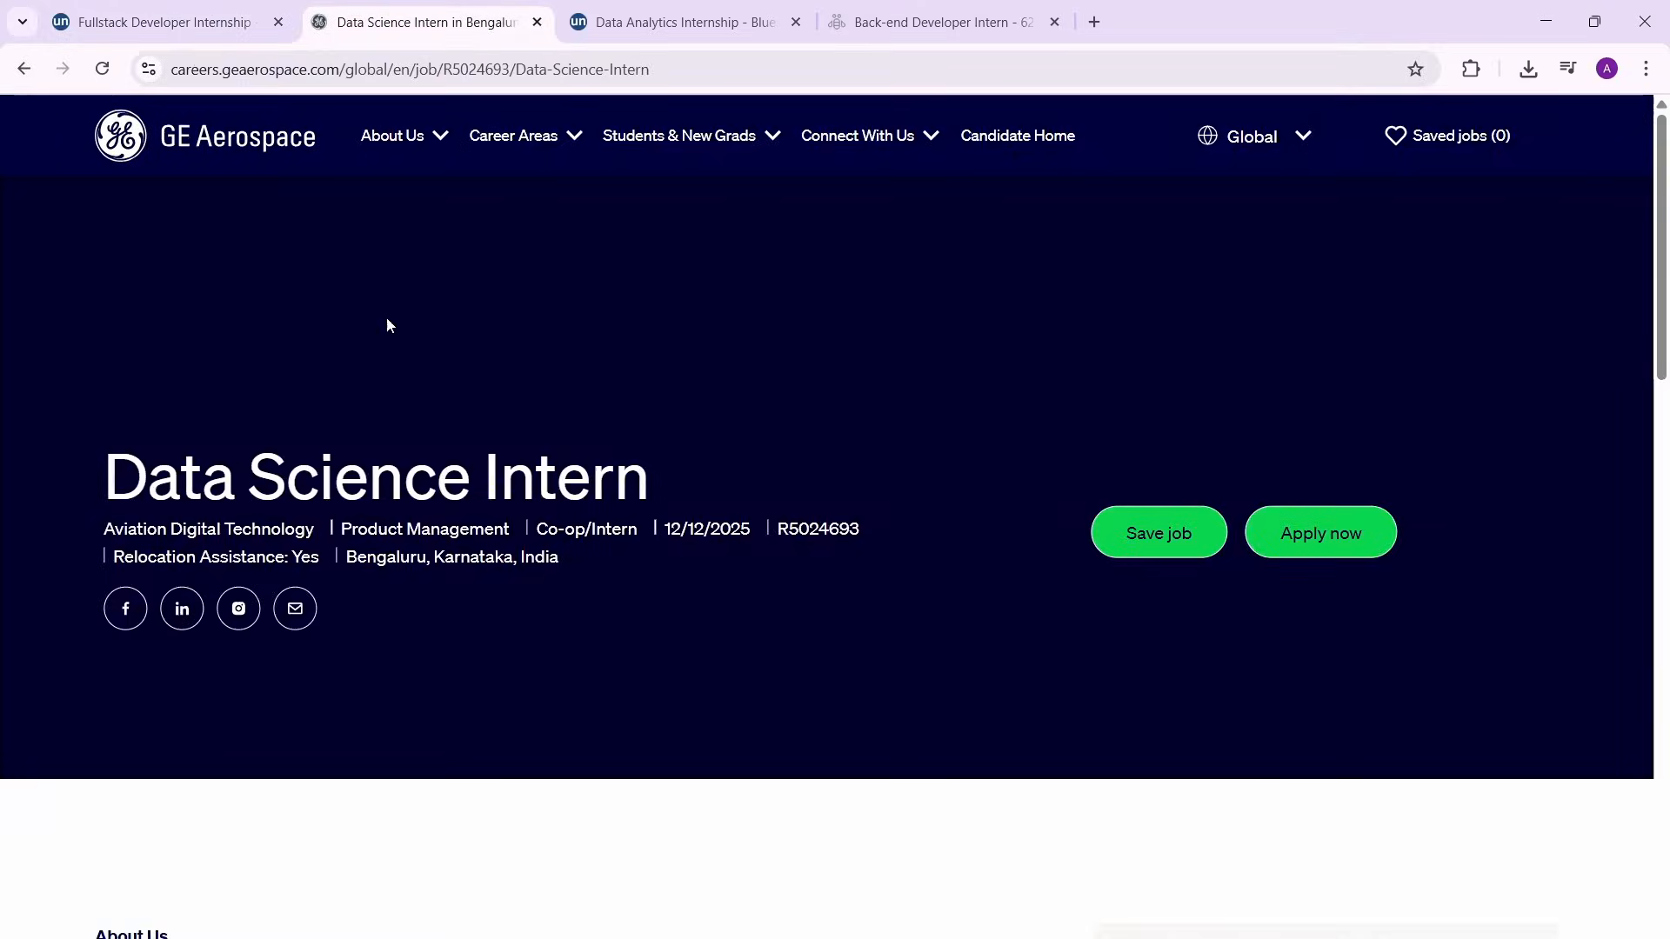
mouse_move(367, 436)
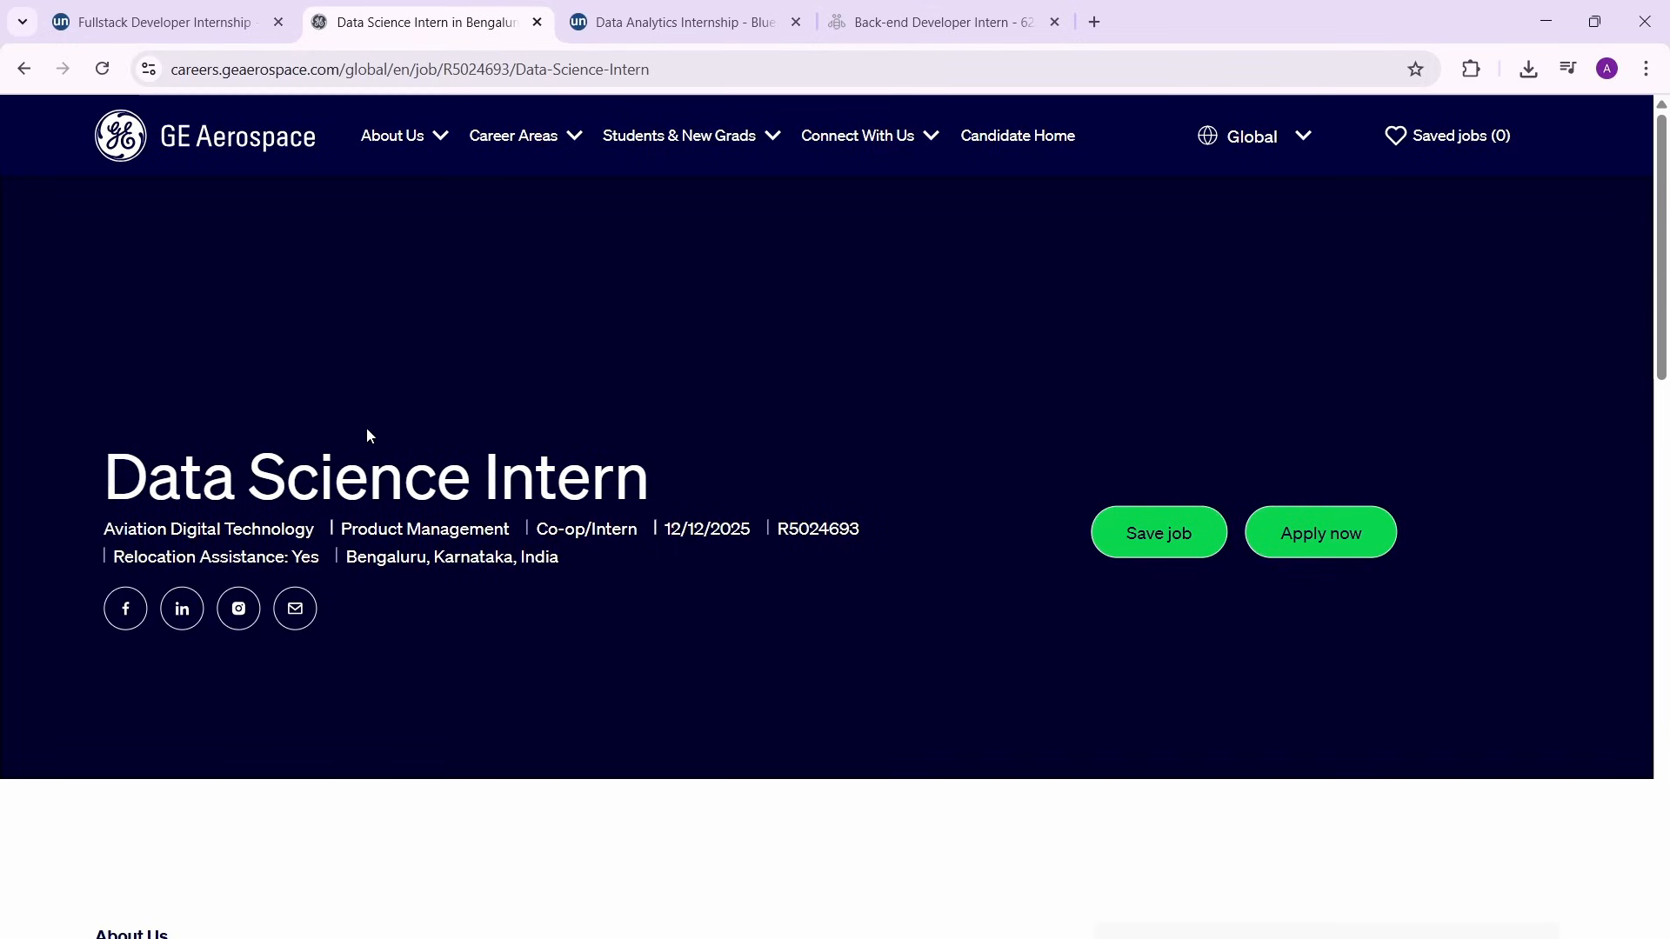
scroll(down, 3)
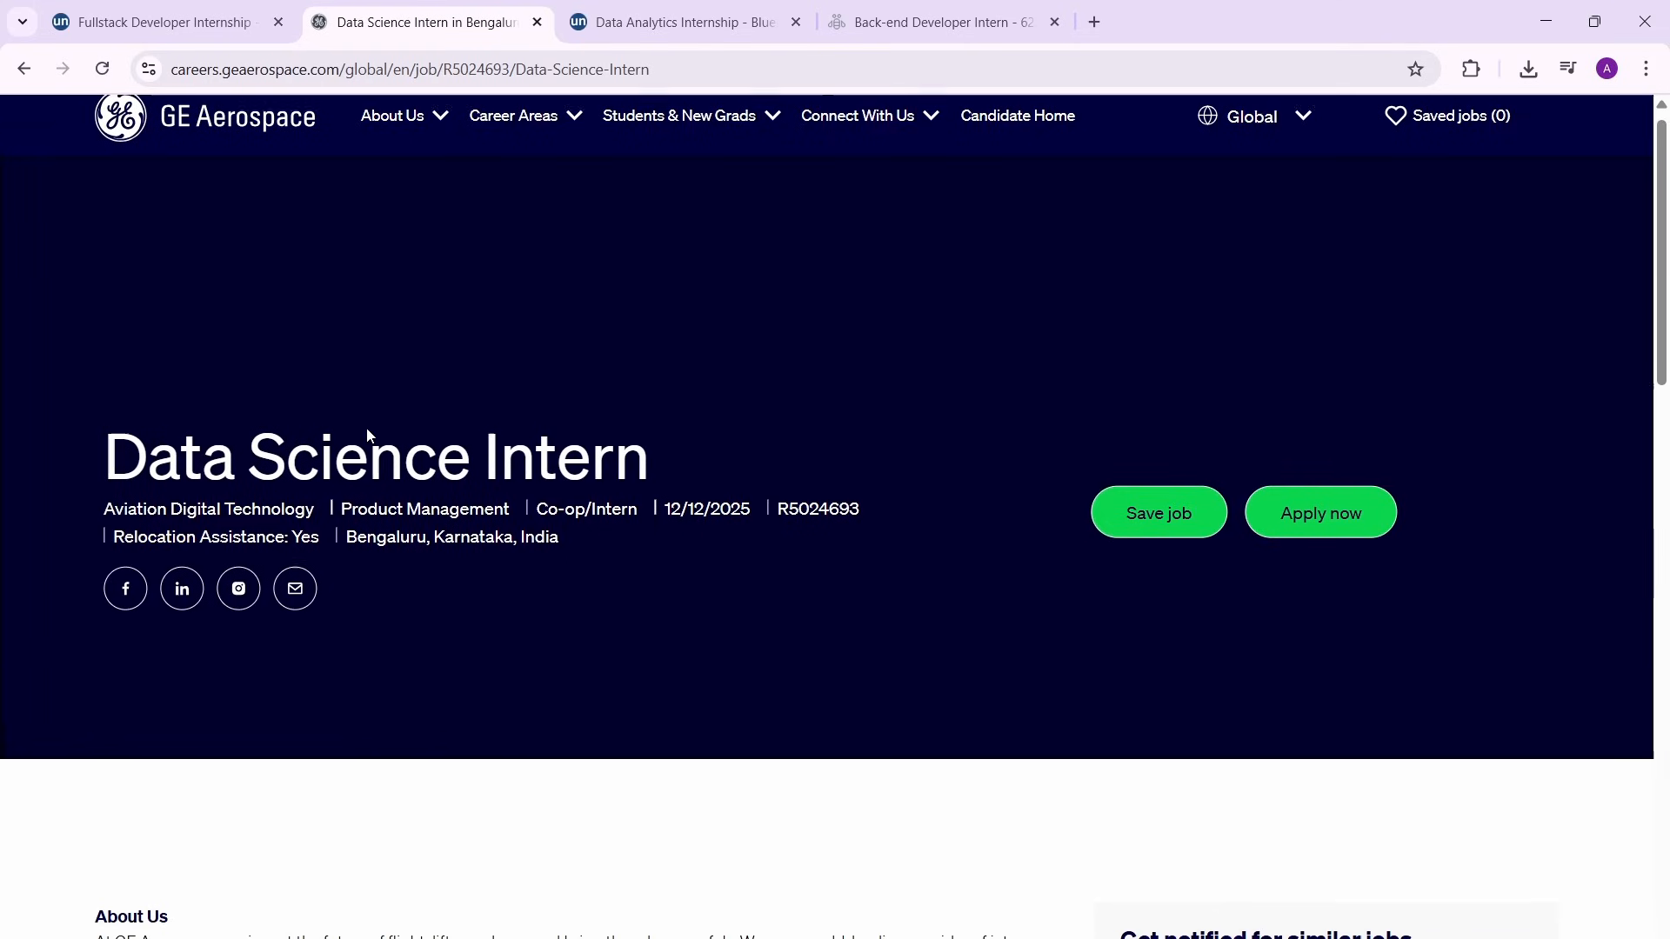
scroll(down, 3)
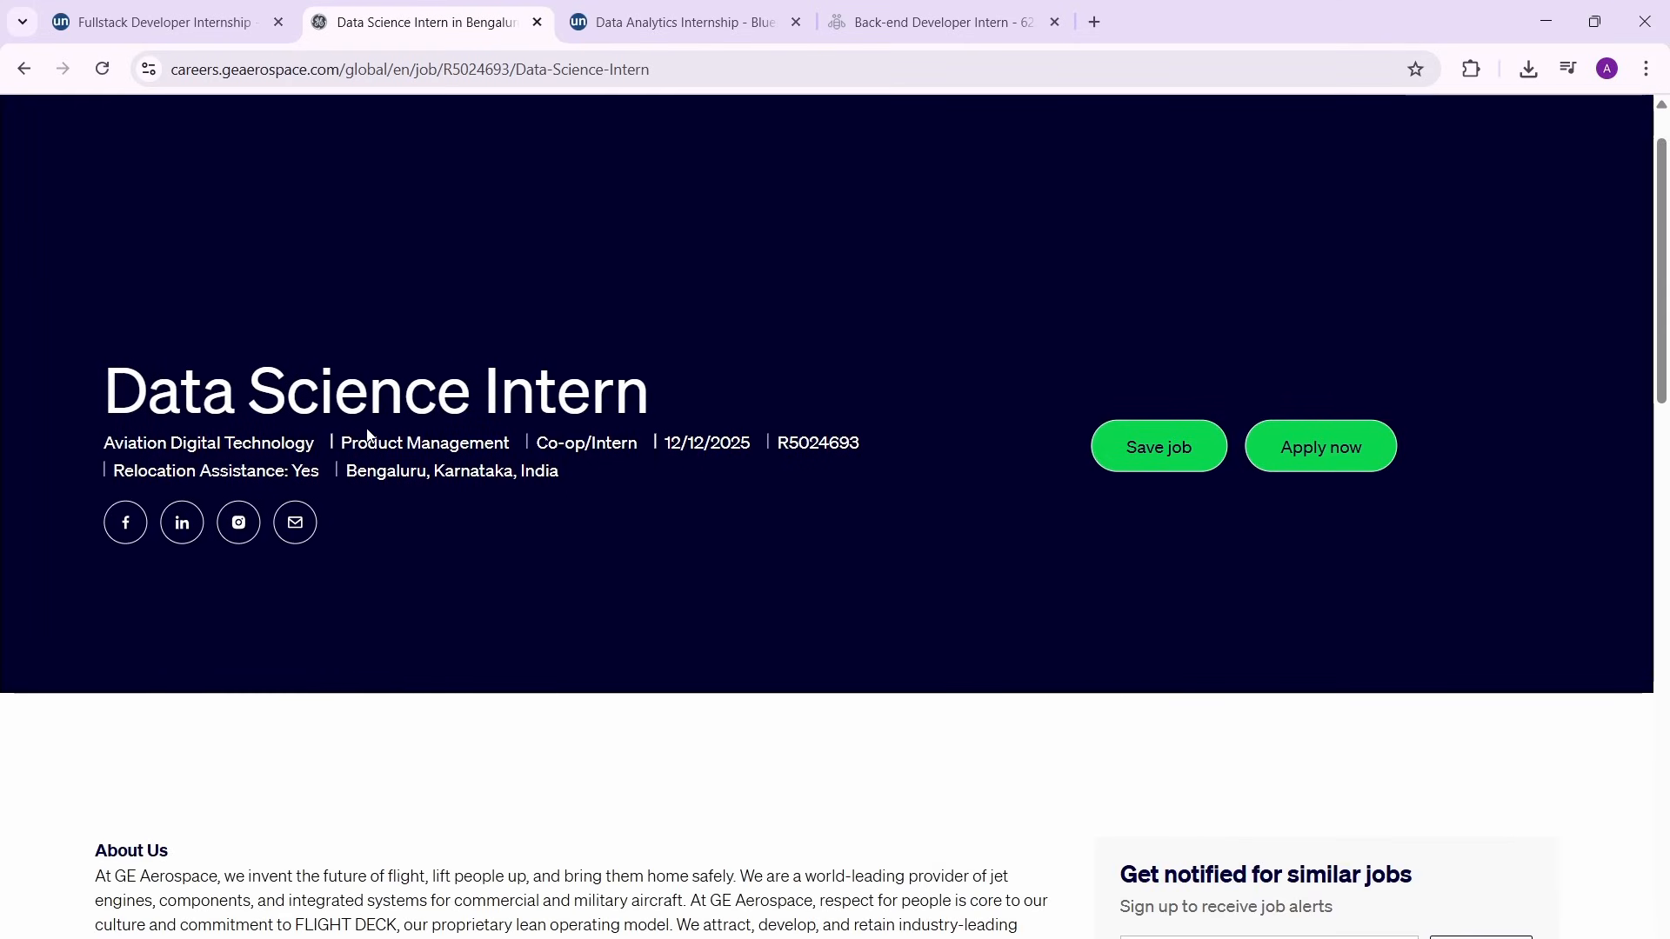
mouse_move(669, 451)
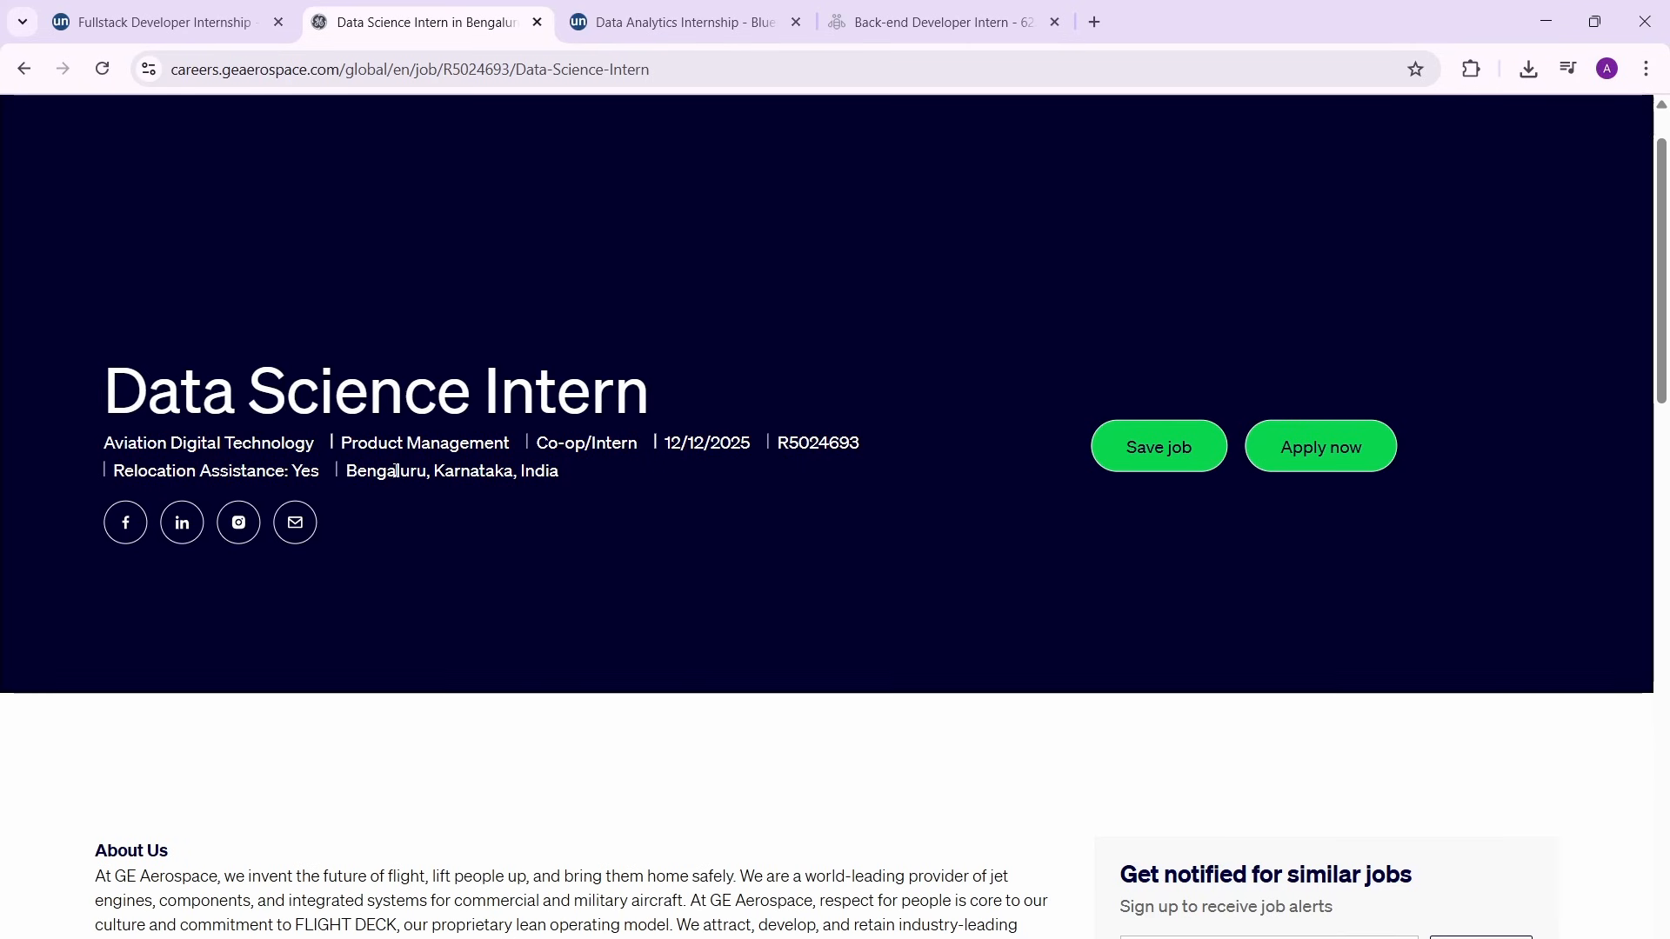
Scroll further through the GE Aerospace Data Science Intern posting.
scroll(down, 3)
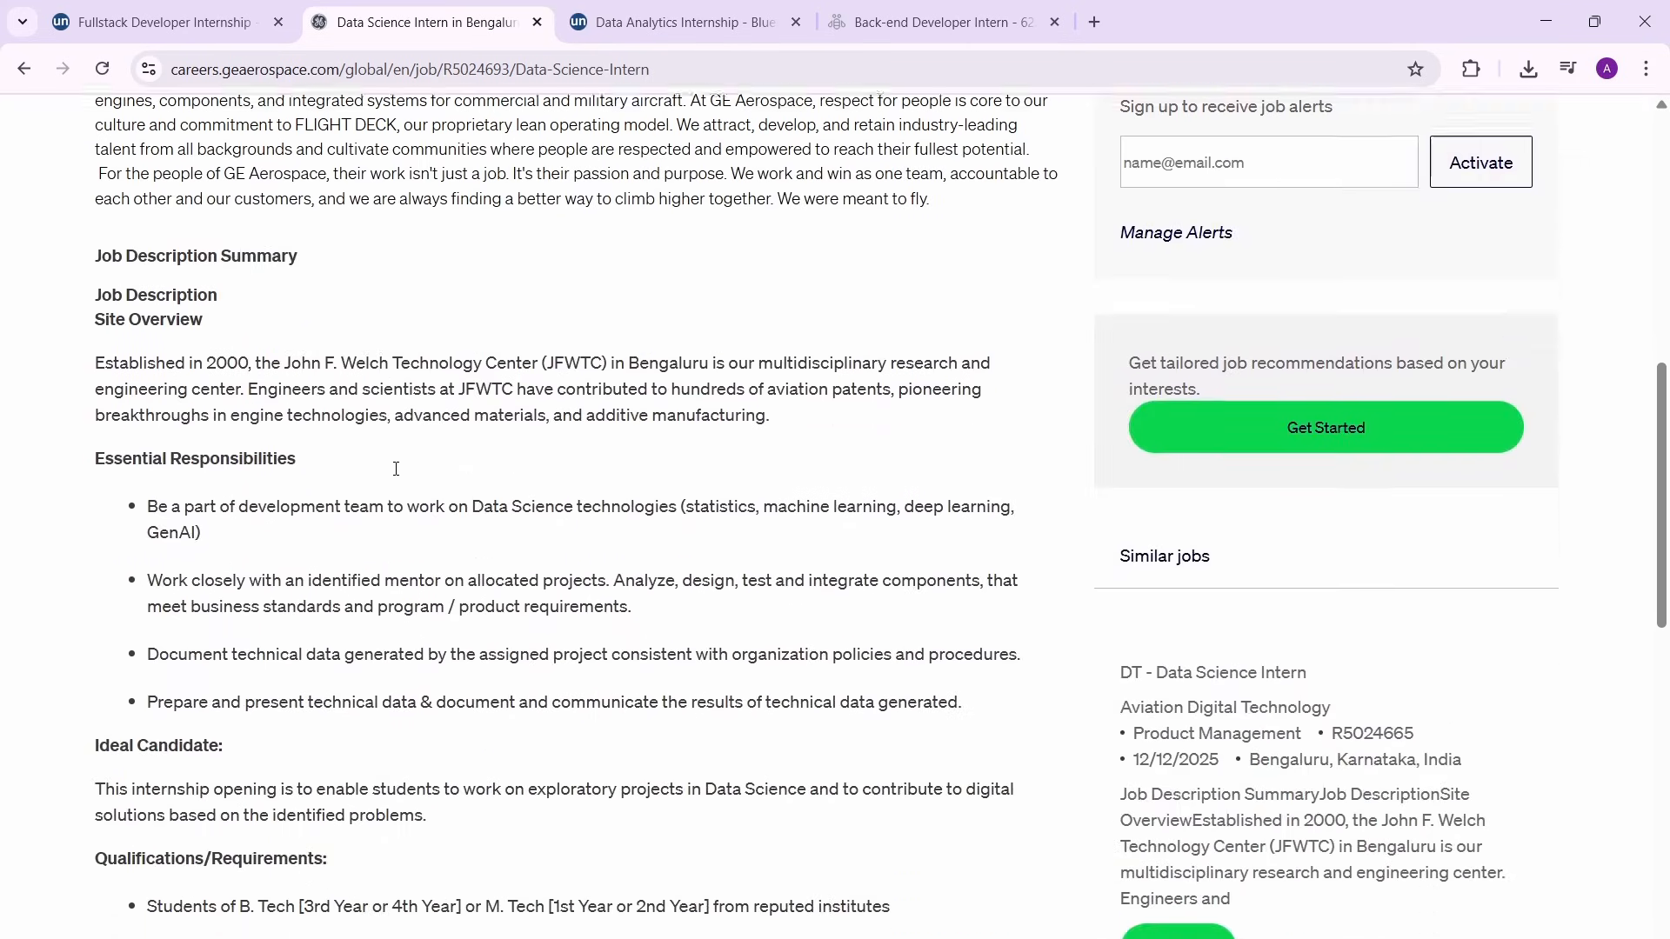
scroll(down, 3)
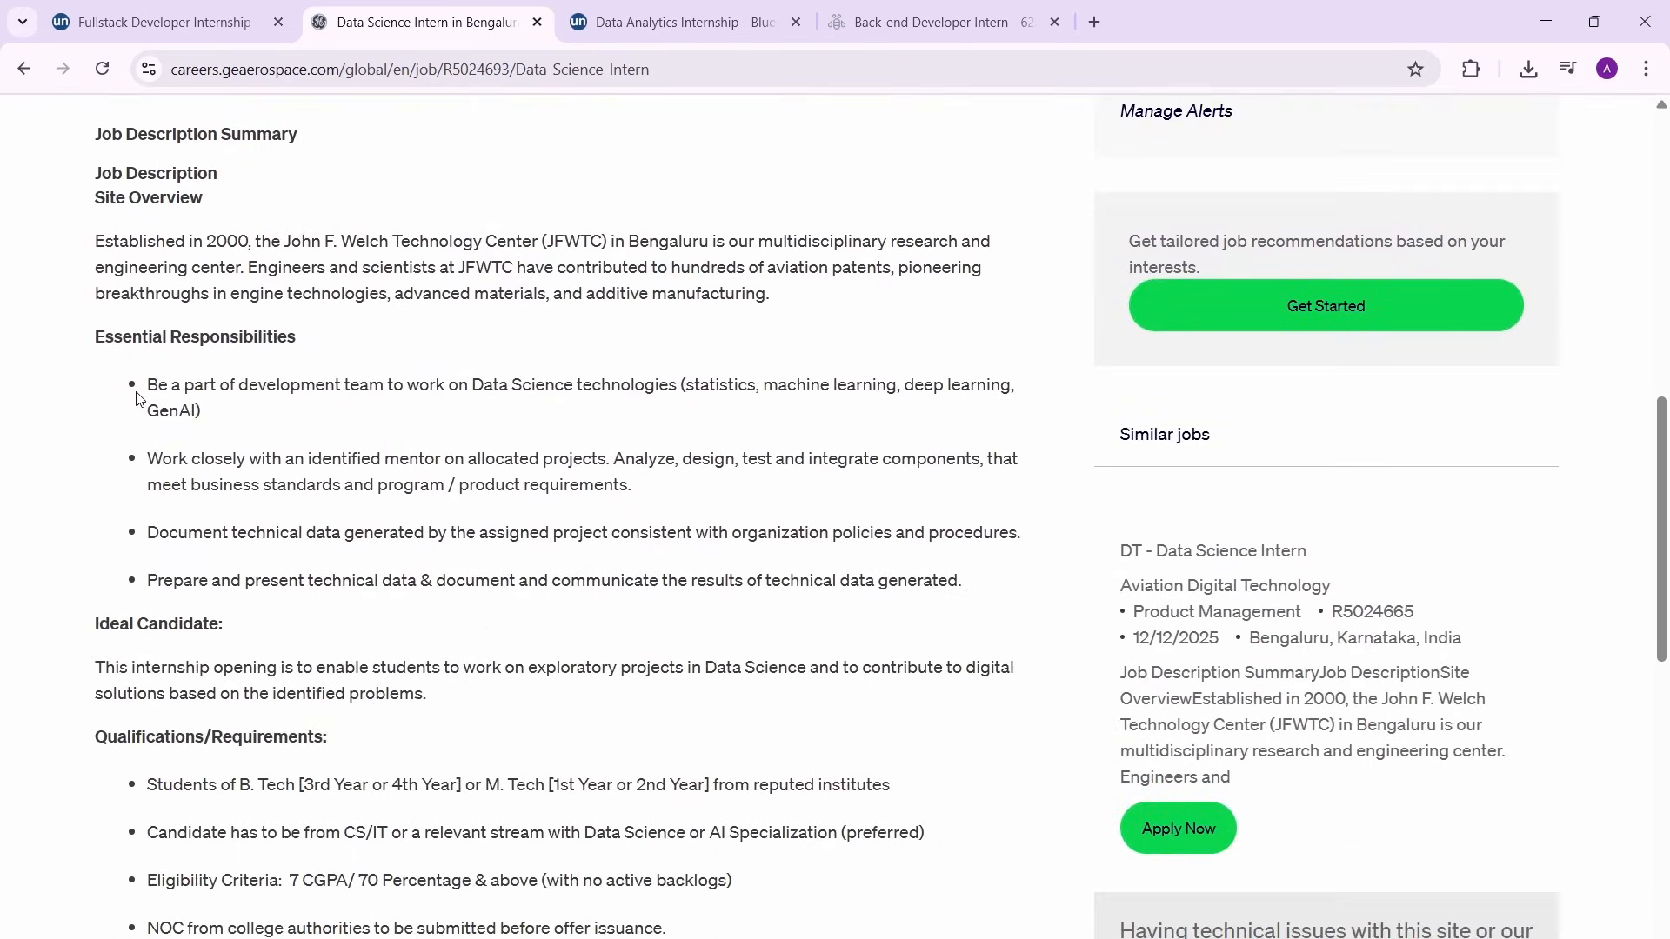
mouse_move(574, 385)
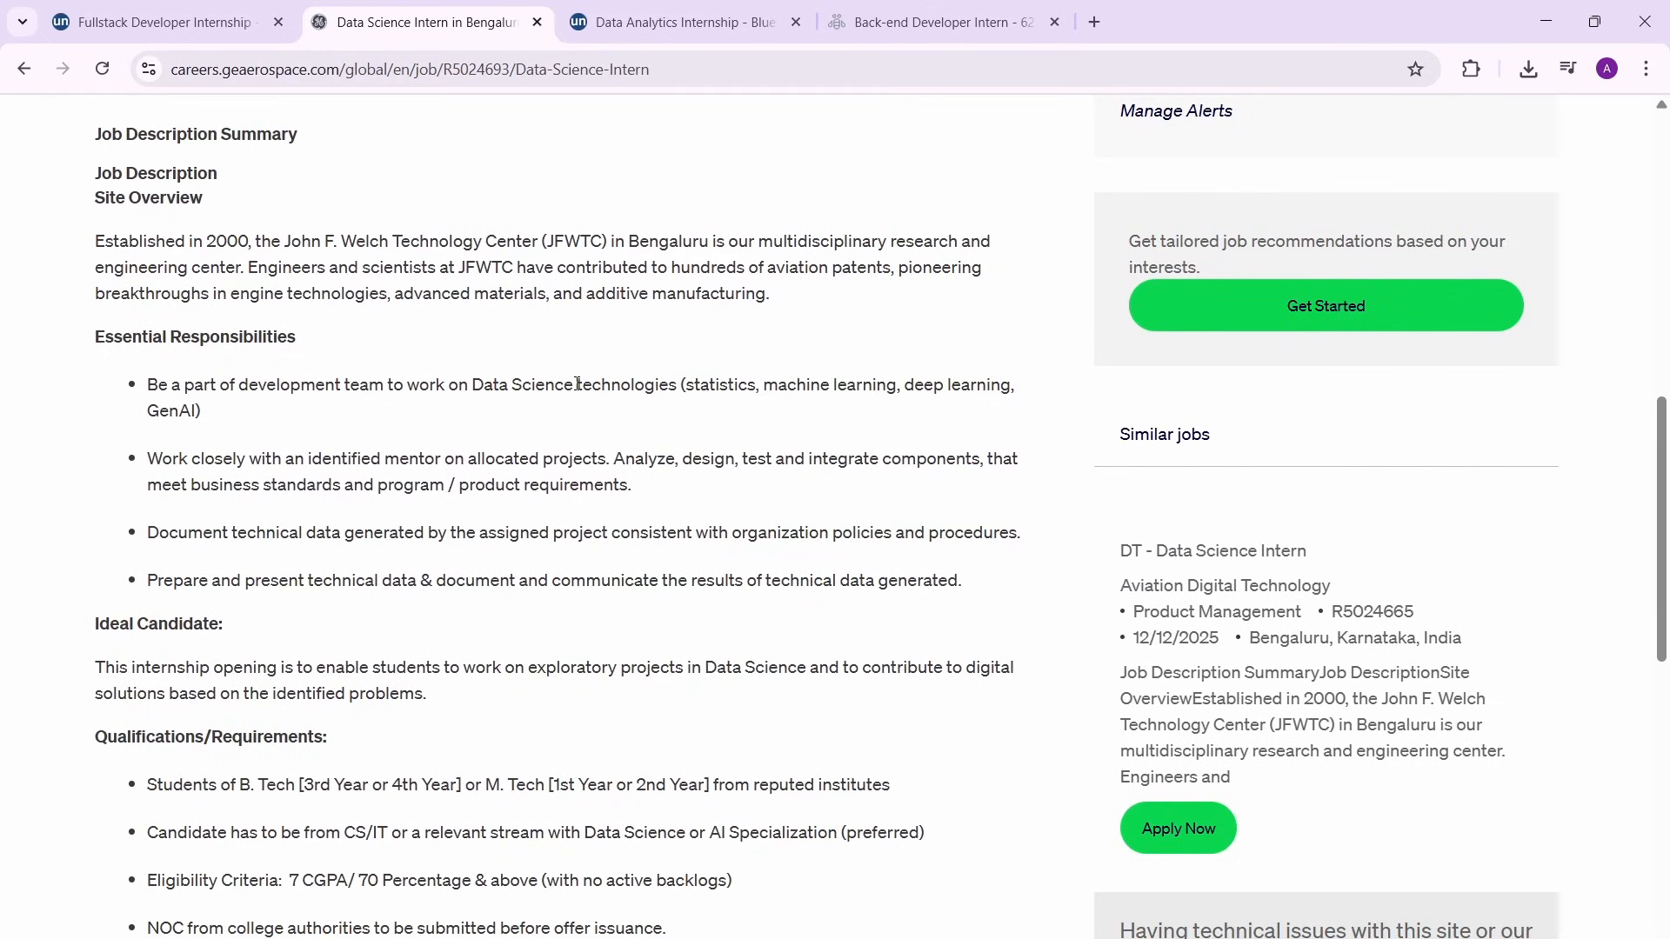
scroll(down, 3)
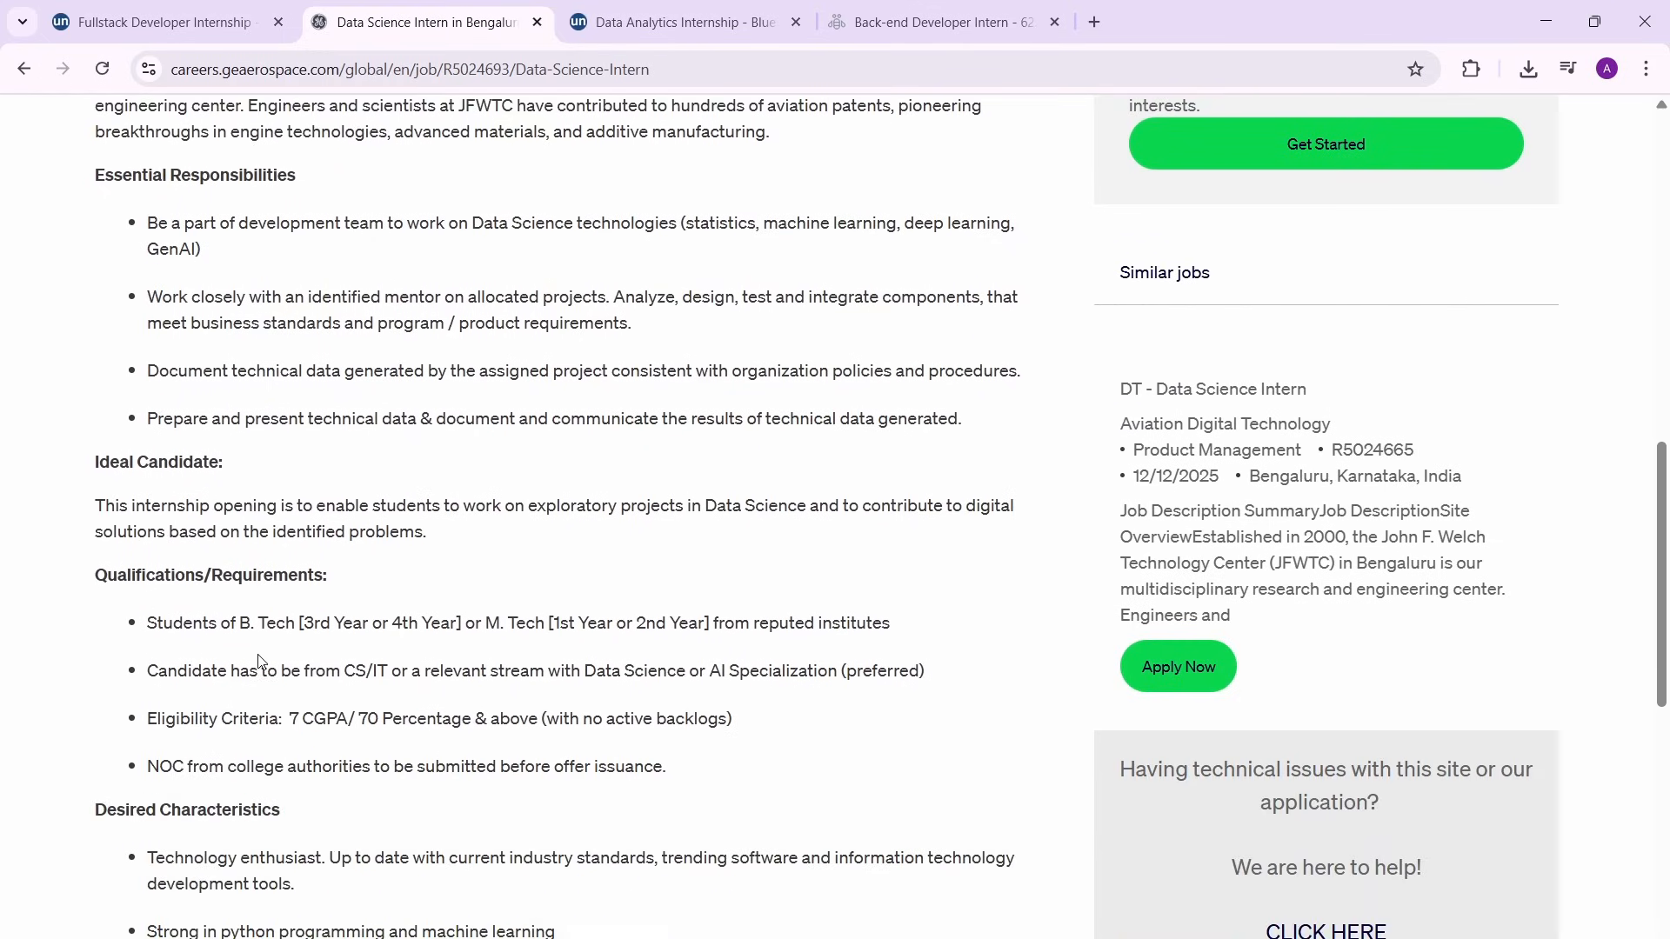
mouse_move(386, 616)
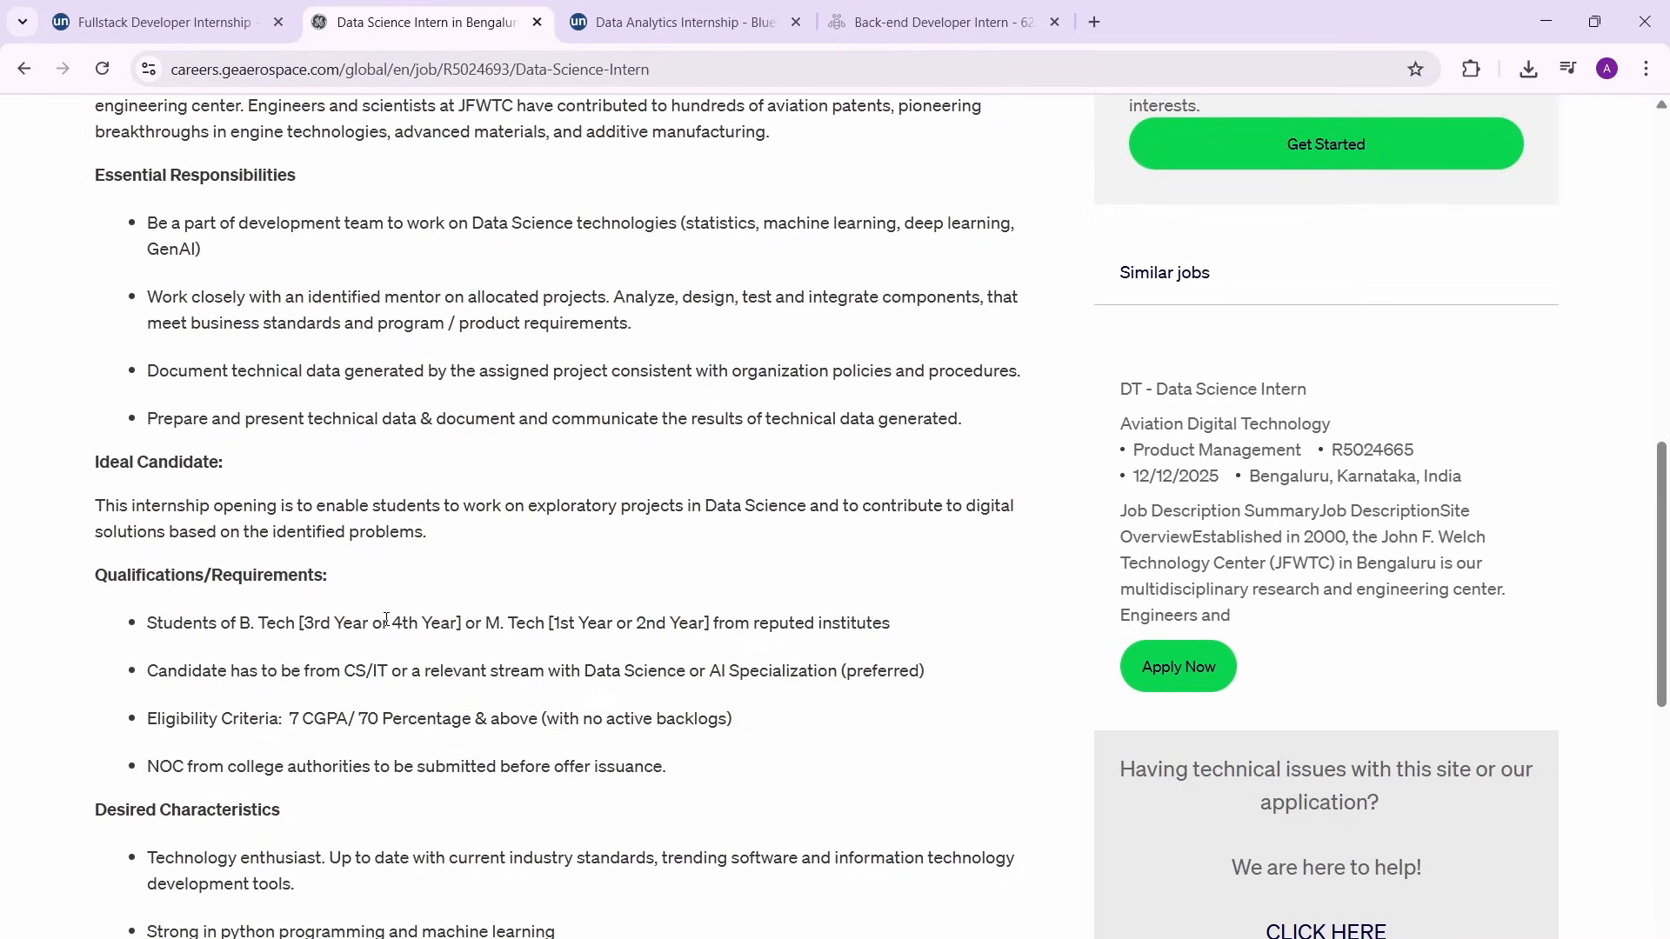
scroll(up, 3)
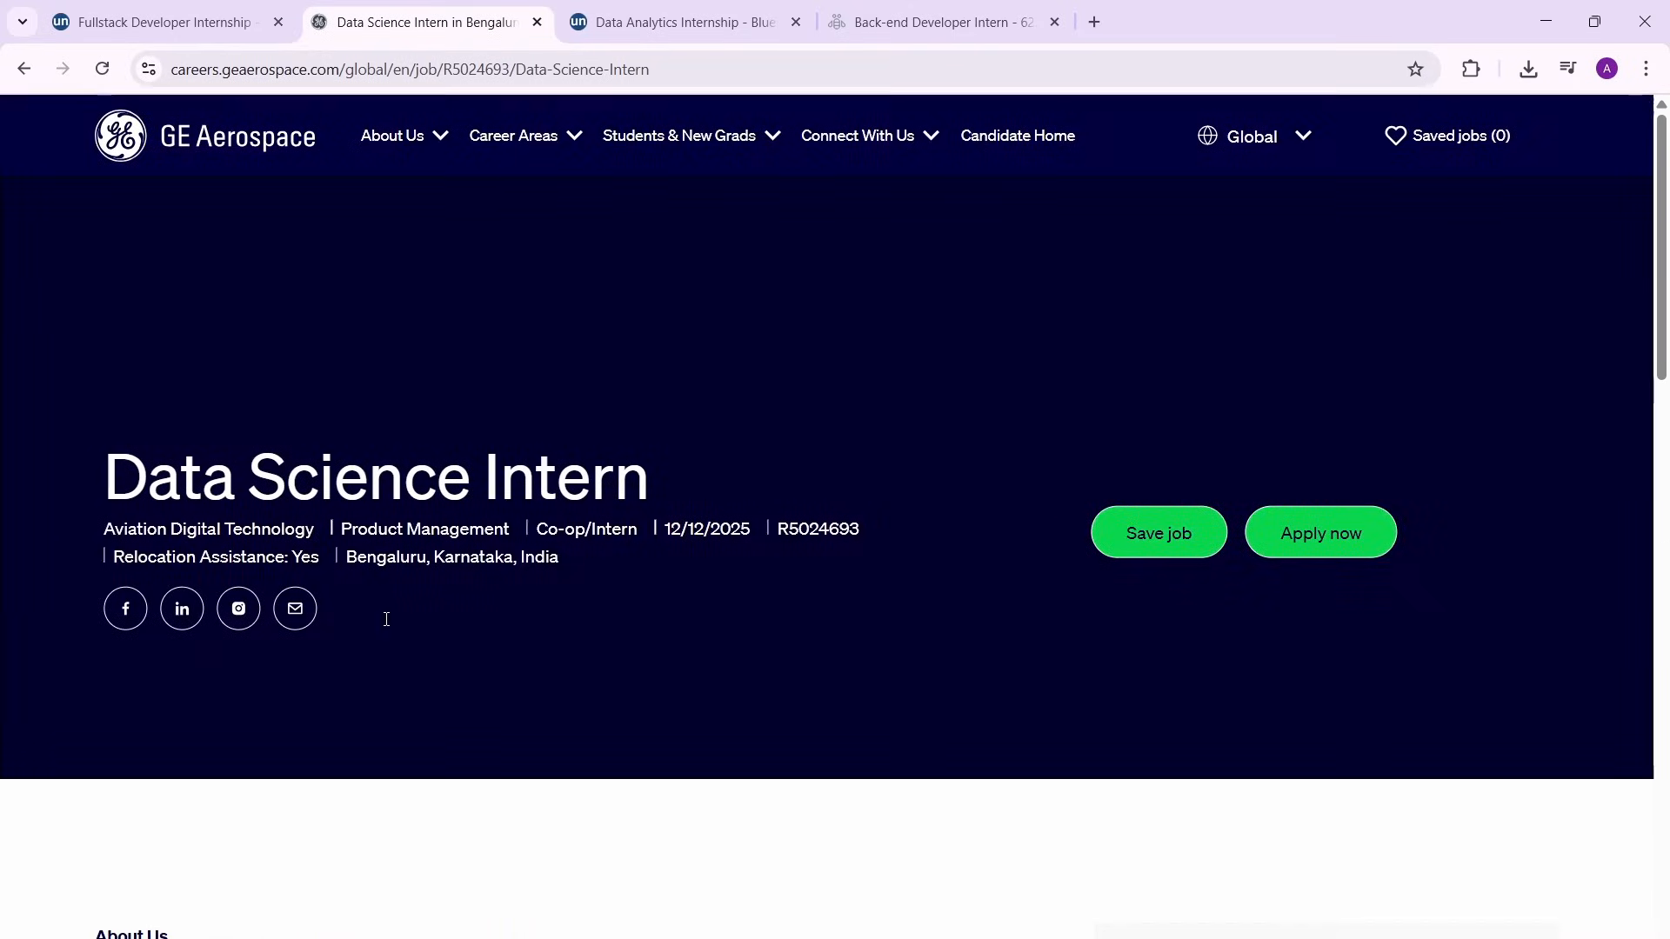
mouse_move(385, 626)
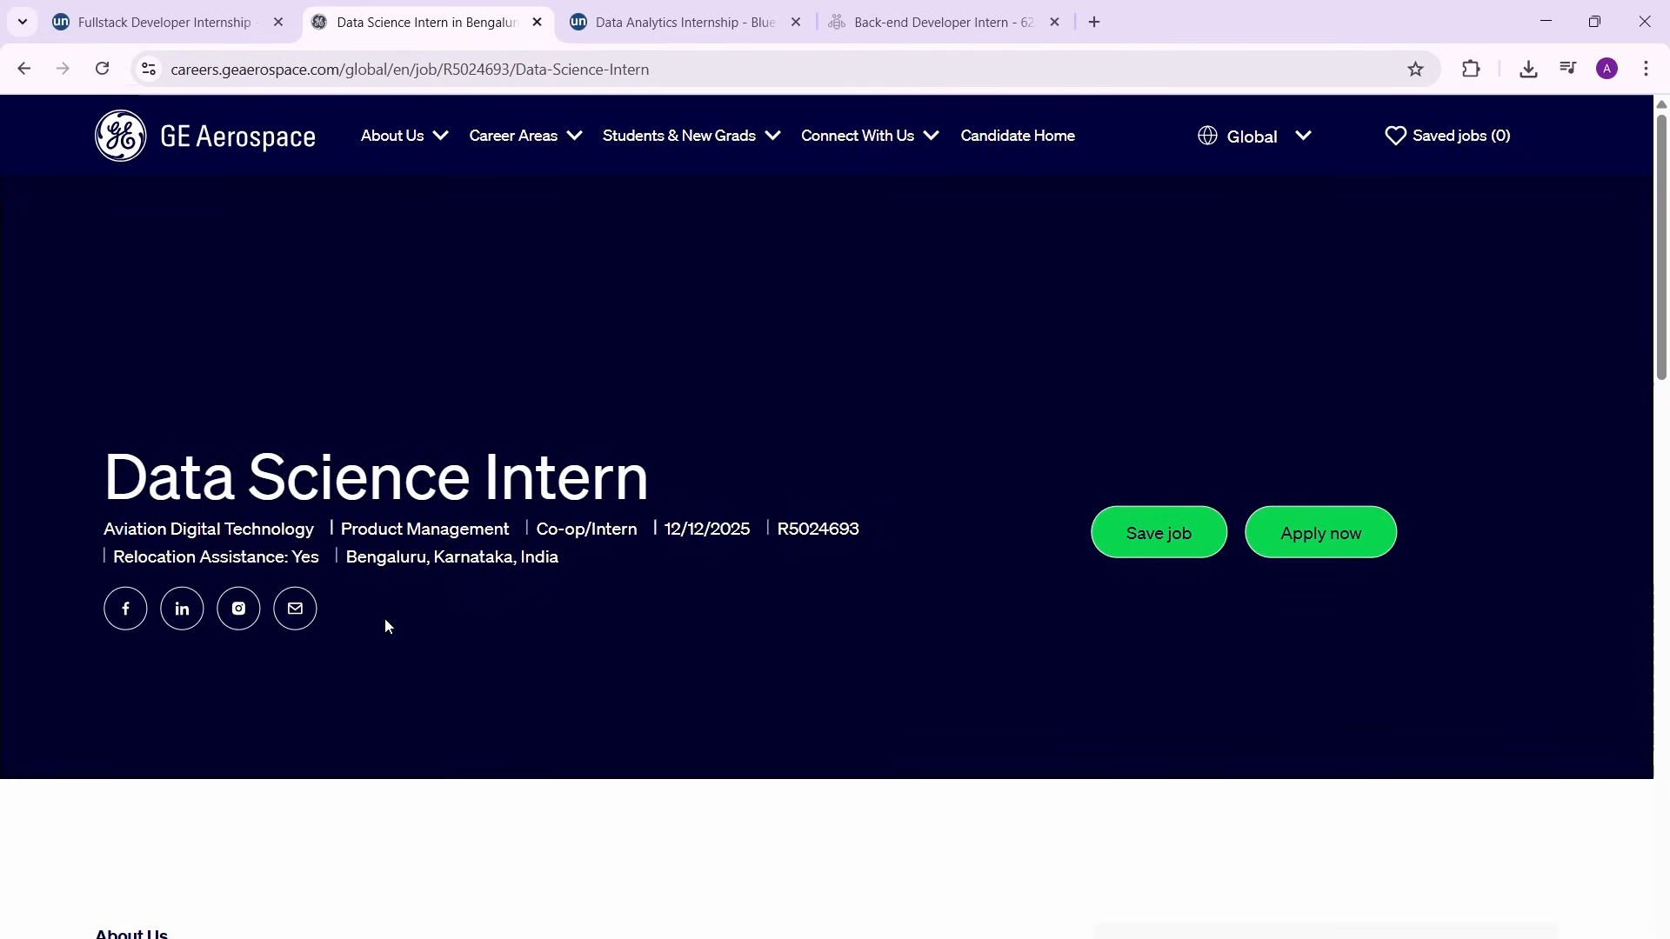
Open the Data Analytics Internship tab, glance at the Fullstack tab, and return.
click(682, 21)
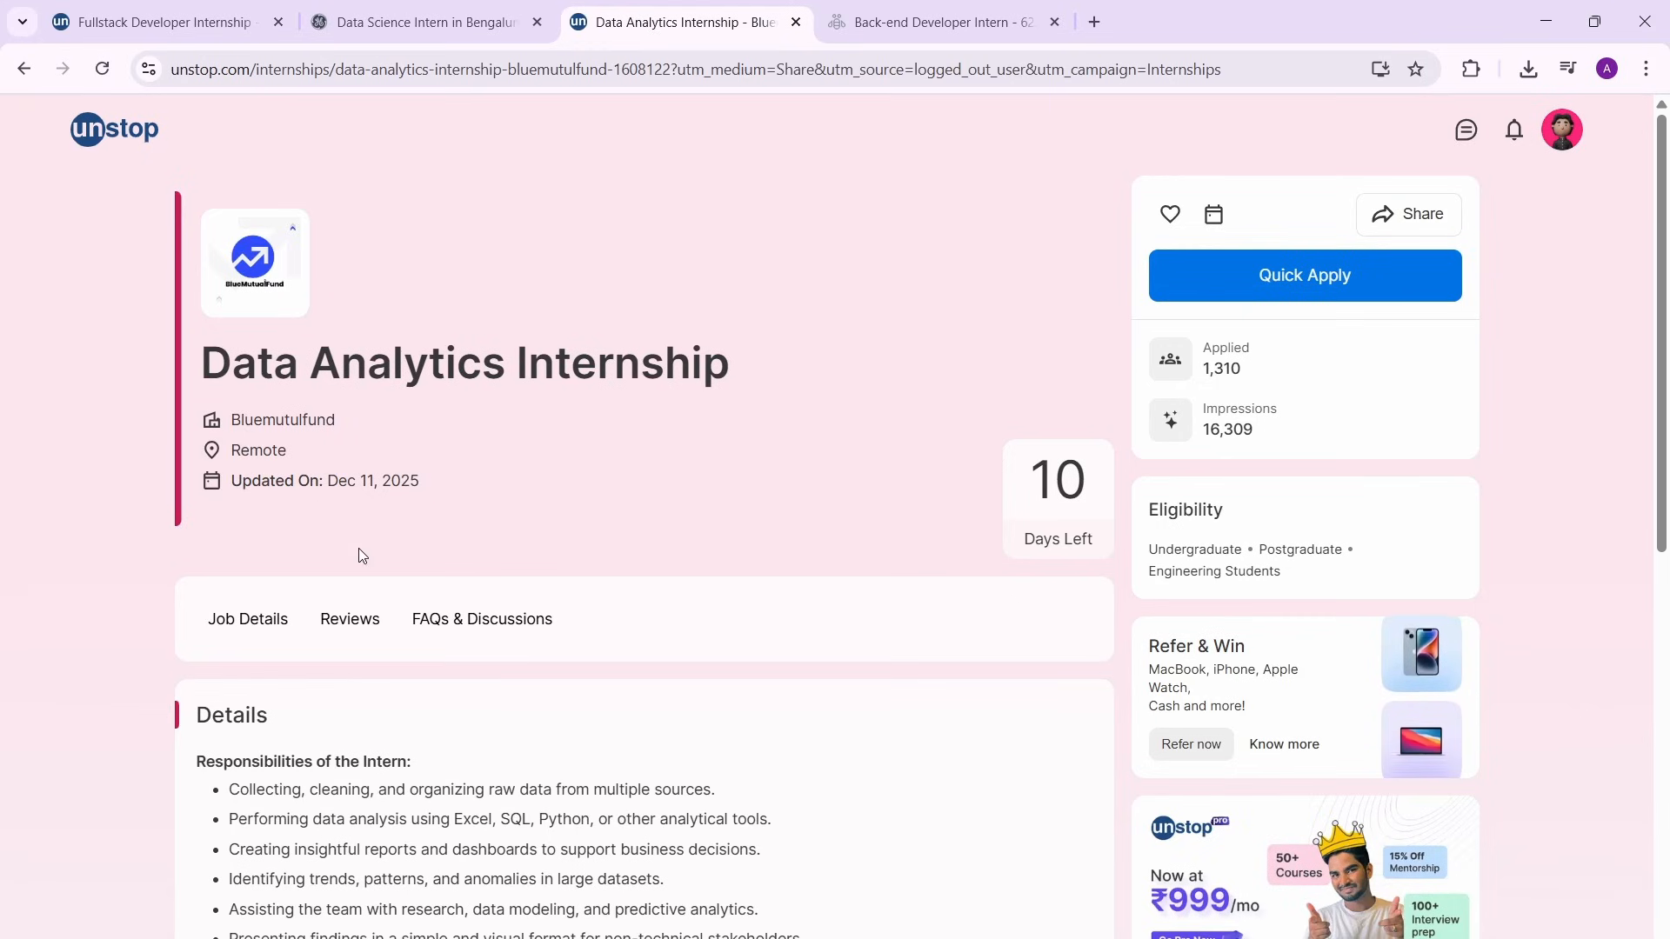
scroll(down, 3)
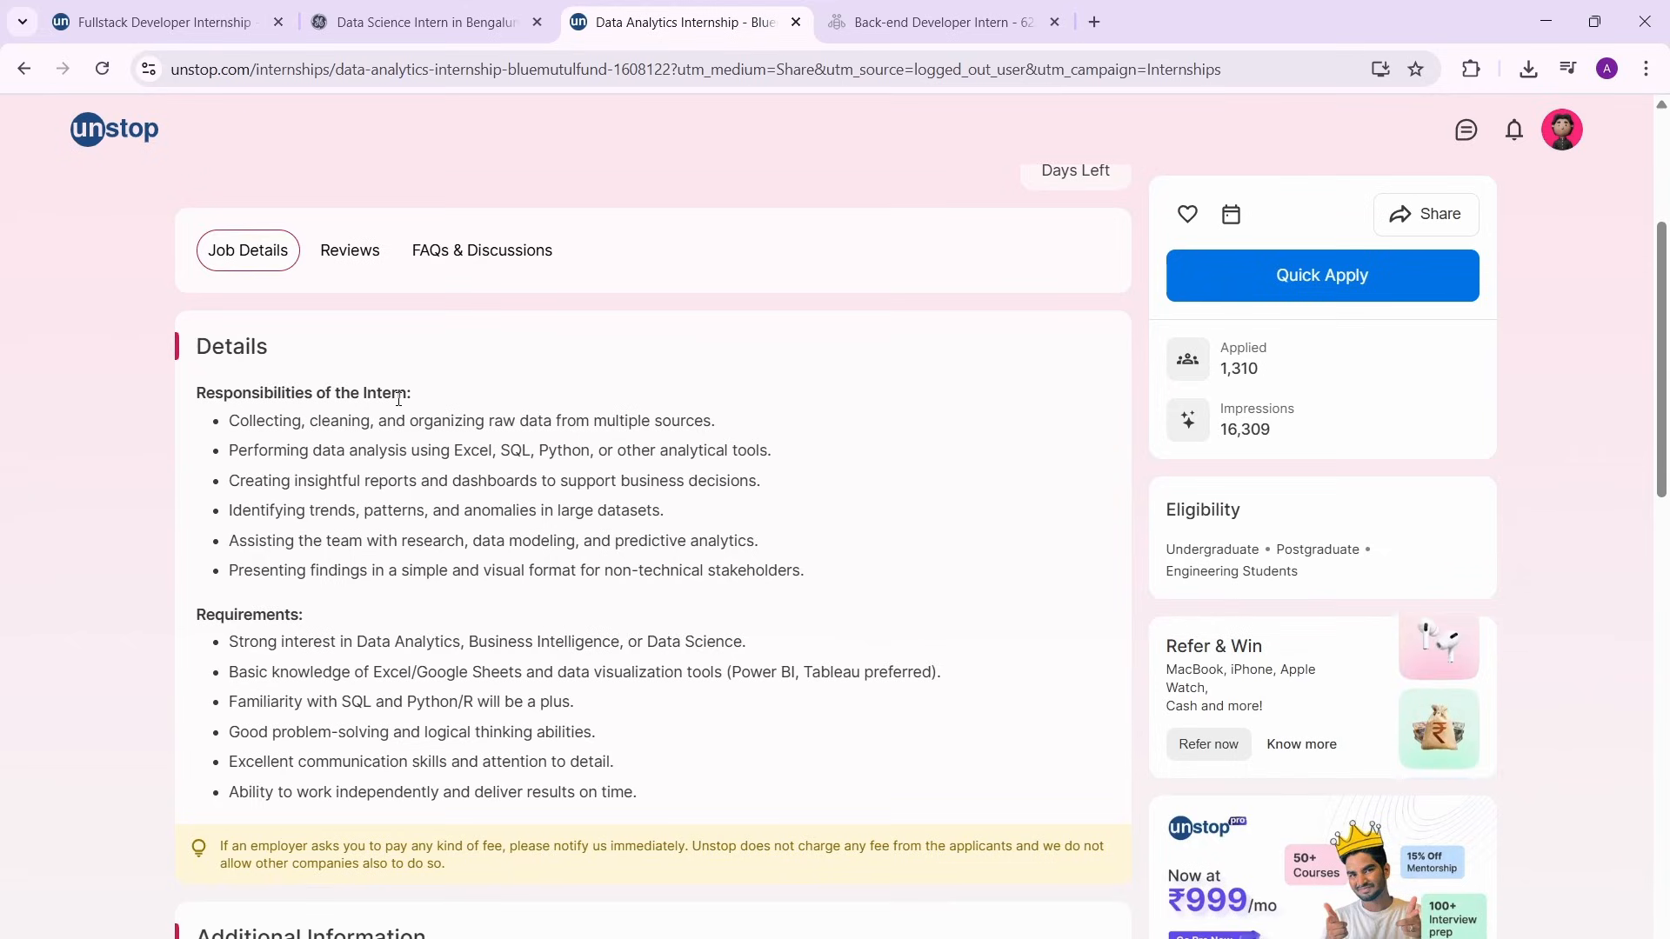
click(160, 21)
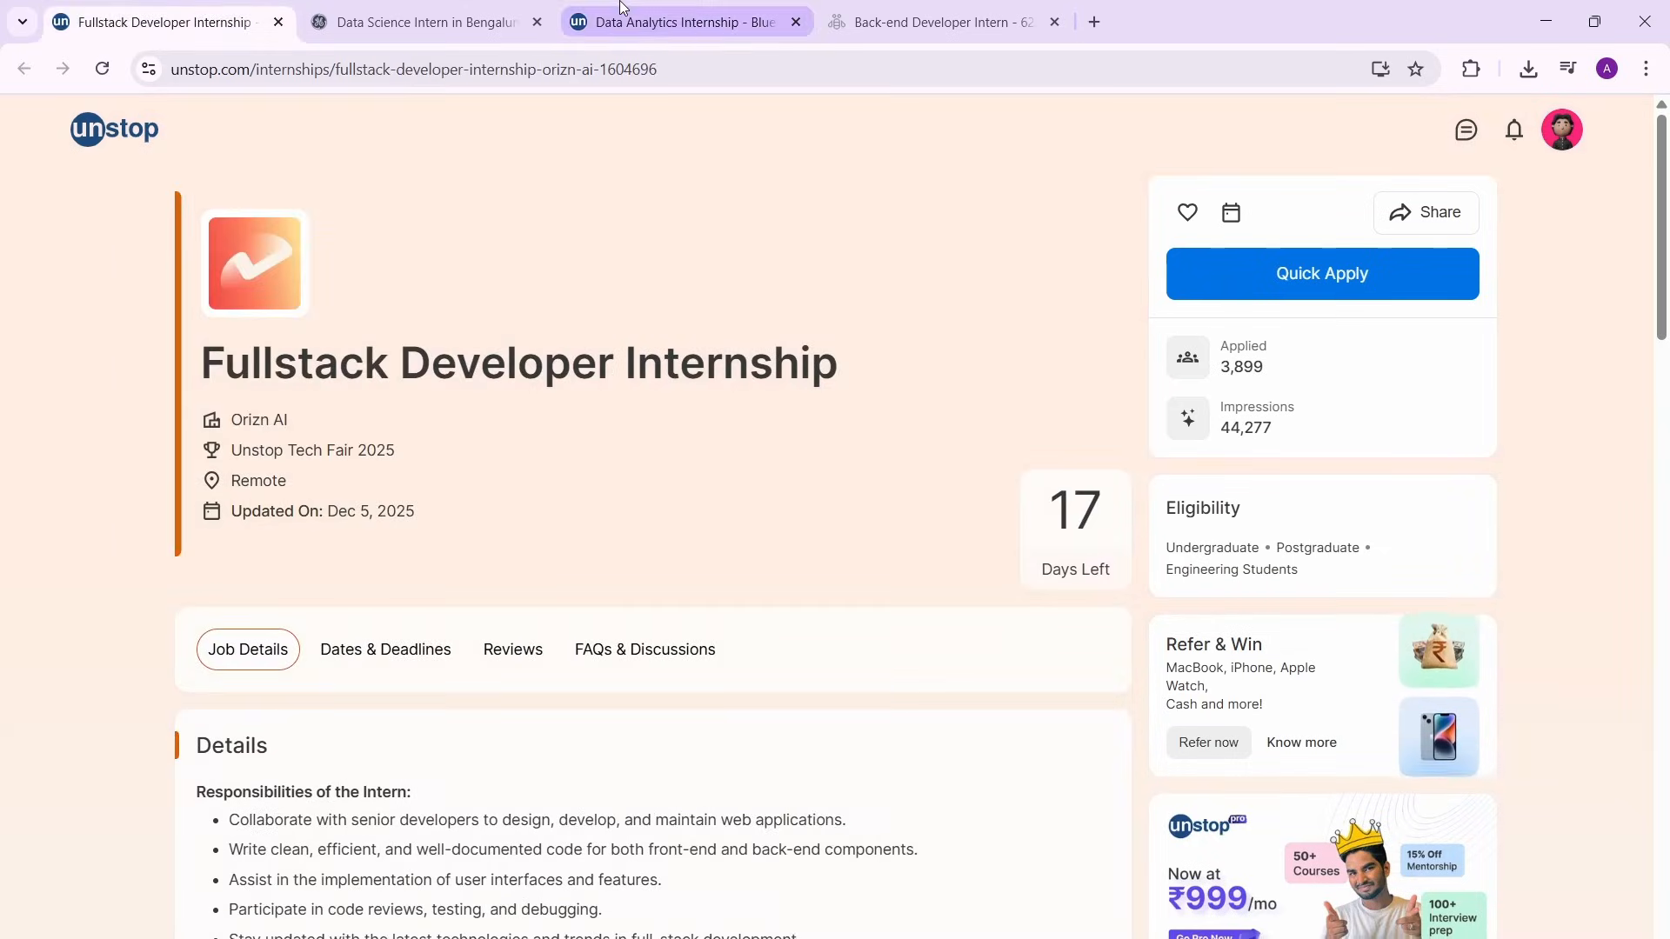
click(682, 21)
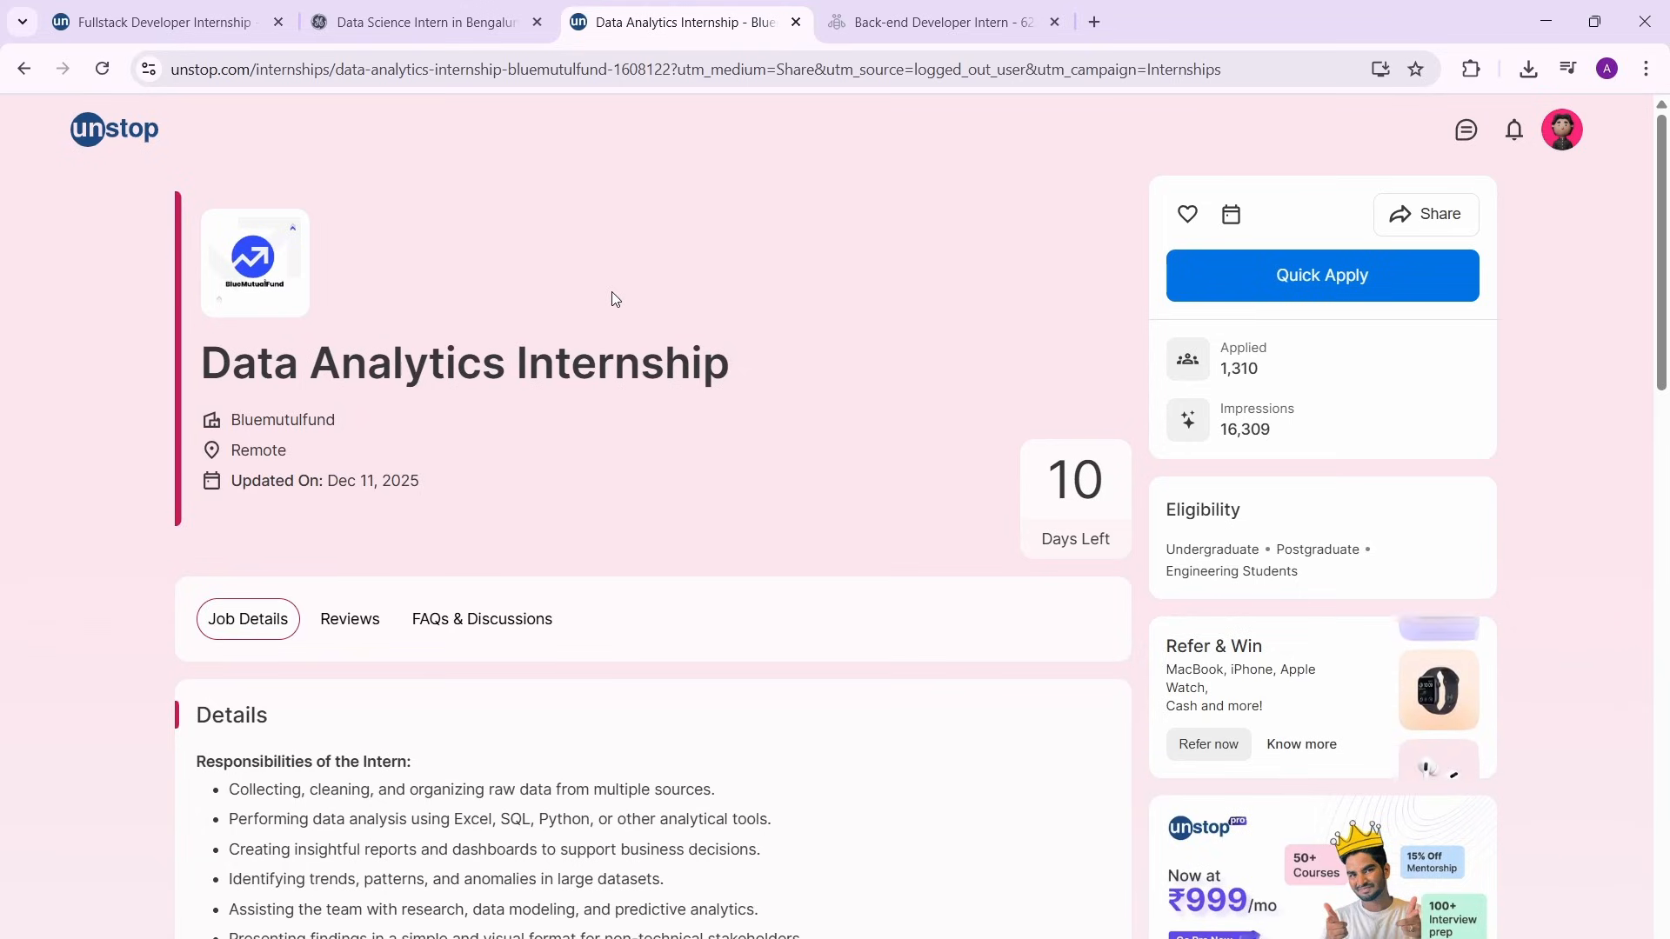
Read the Bluemutulfund listing's responsibilities, requirements and ₹5,000–8,000 stipend details.
scroll(down, 3)
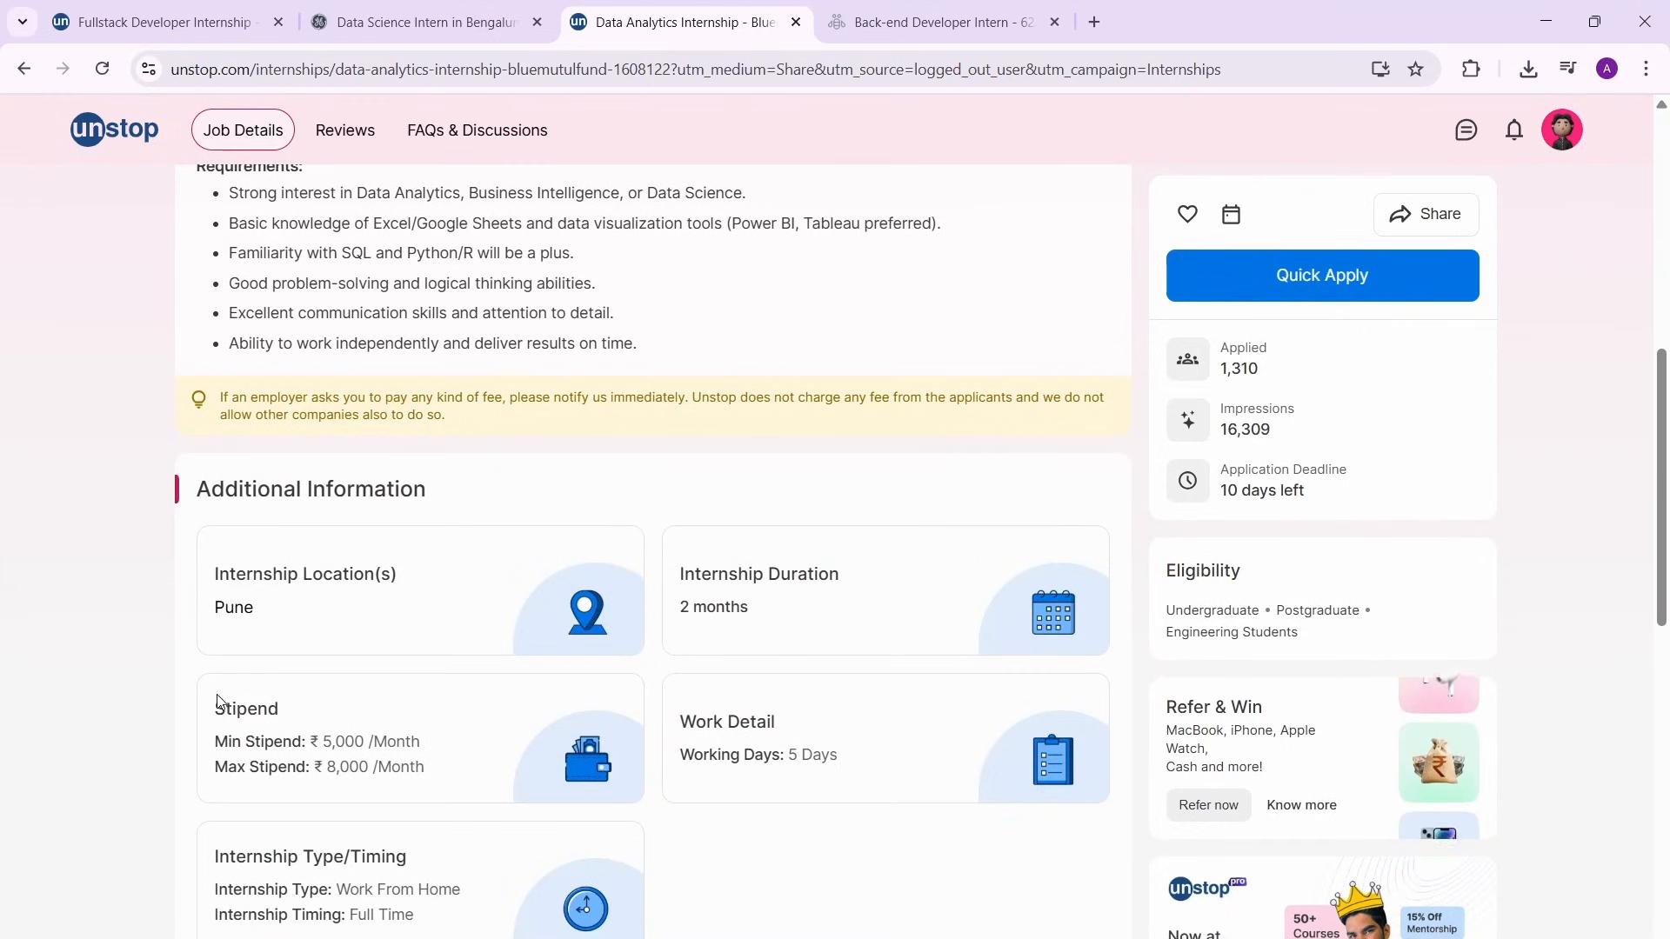
scroll(up, 3)
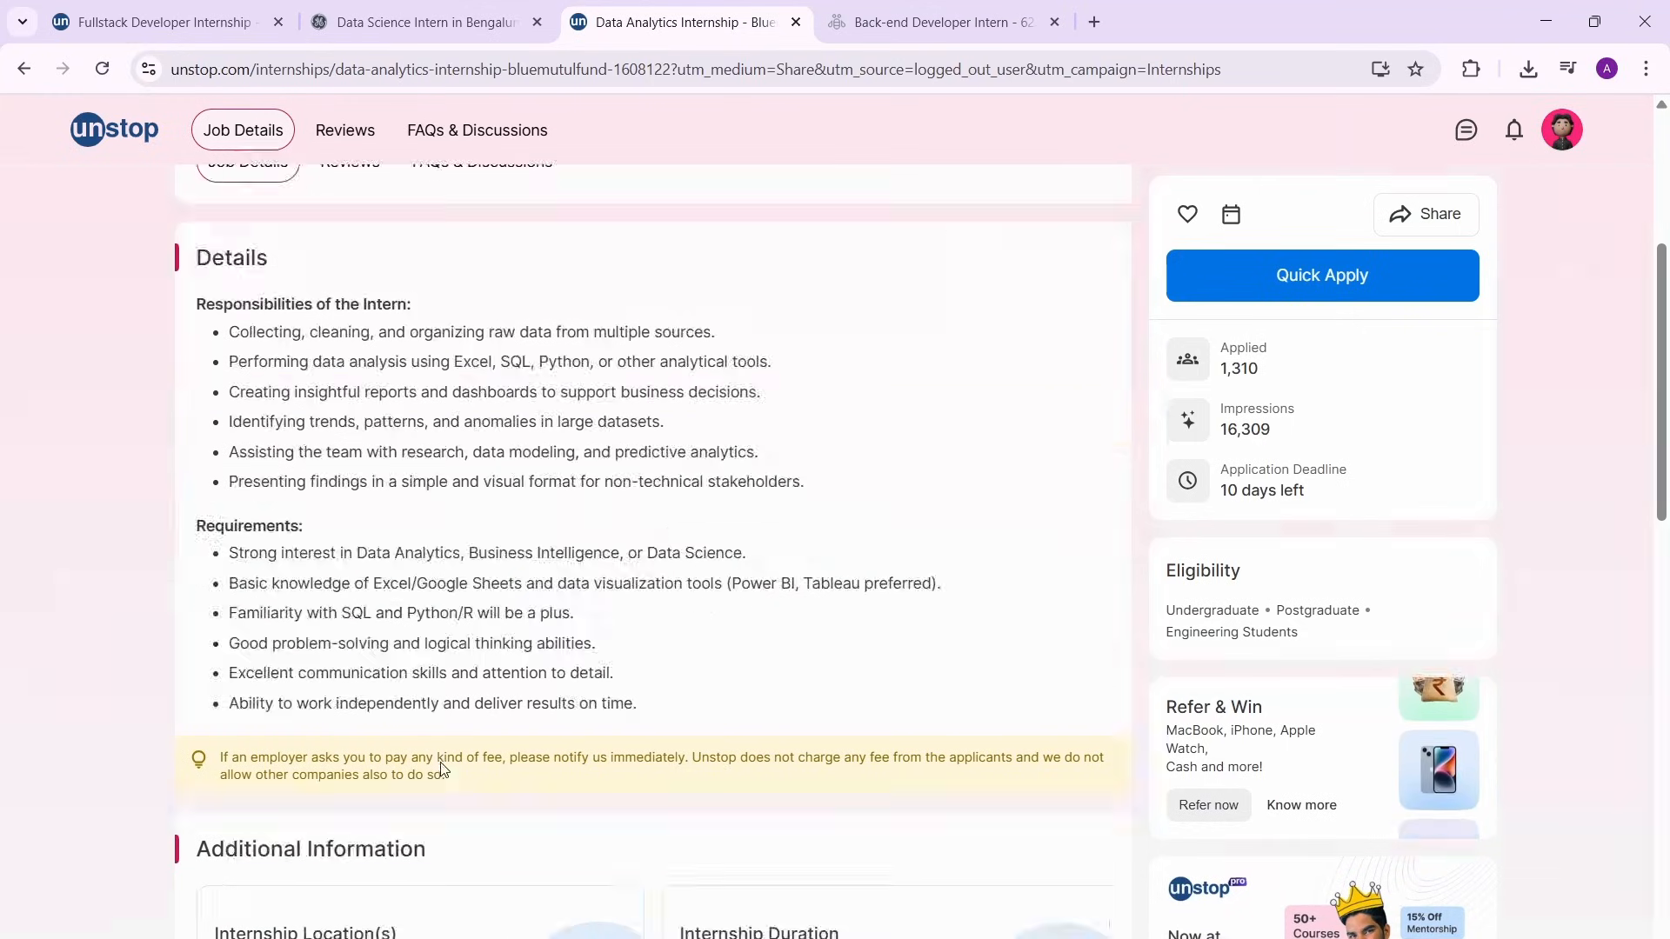
scroll(up, 3)
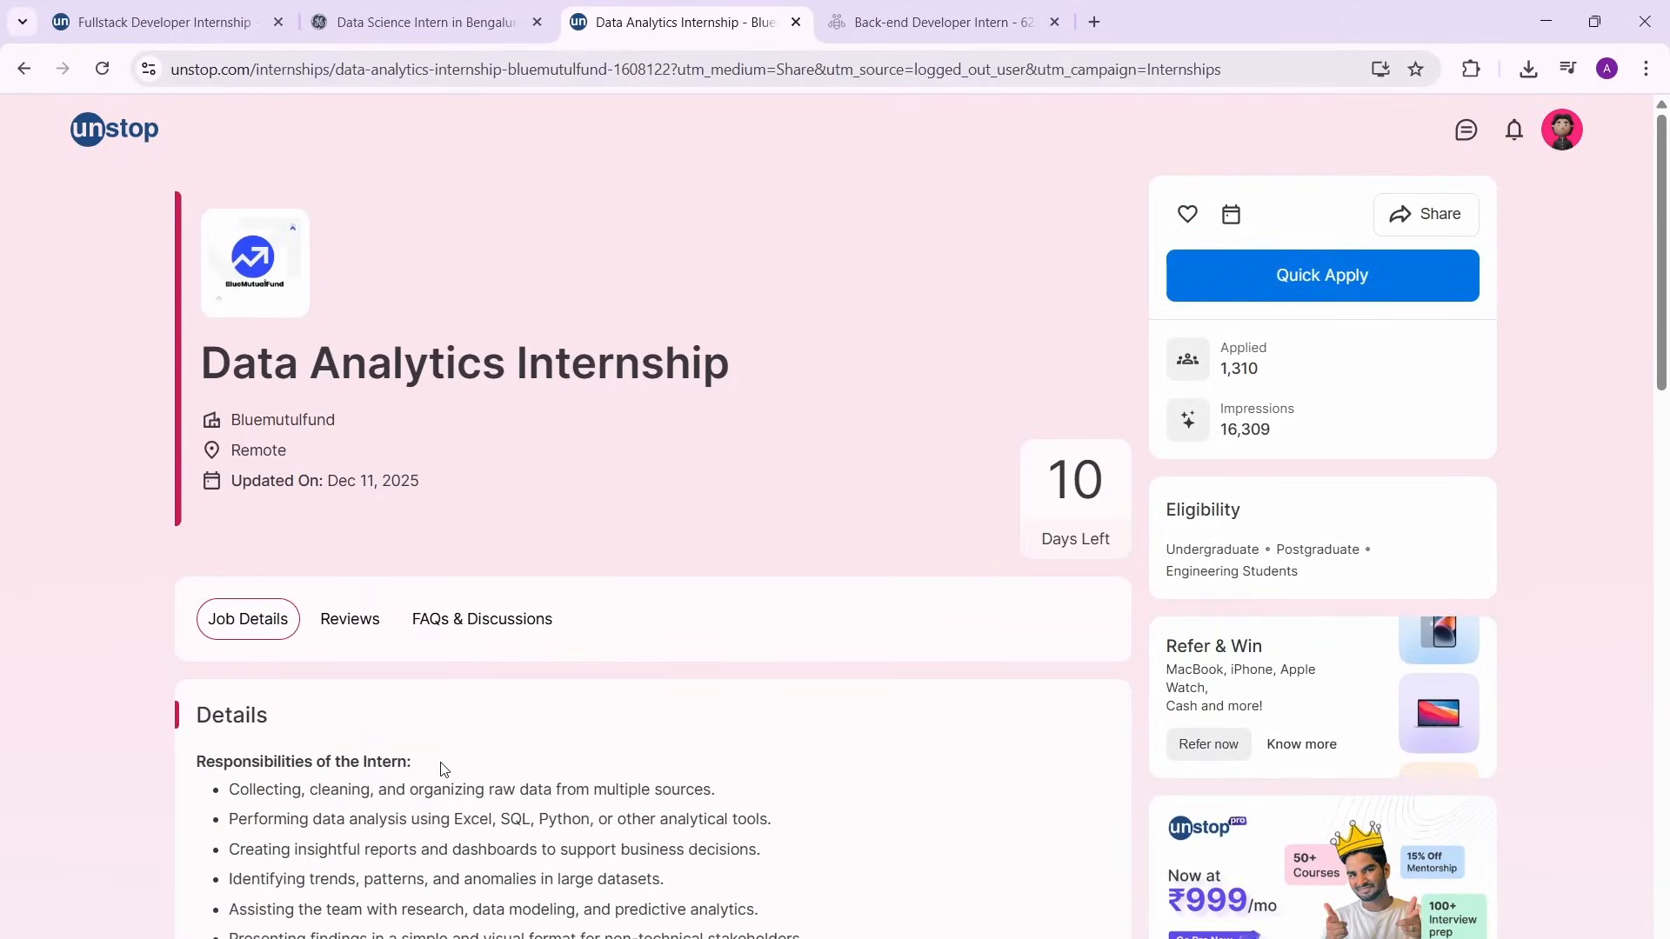
scroll(down, 3)
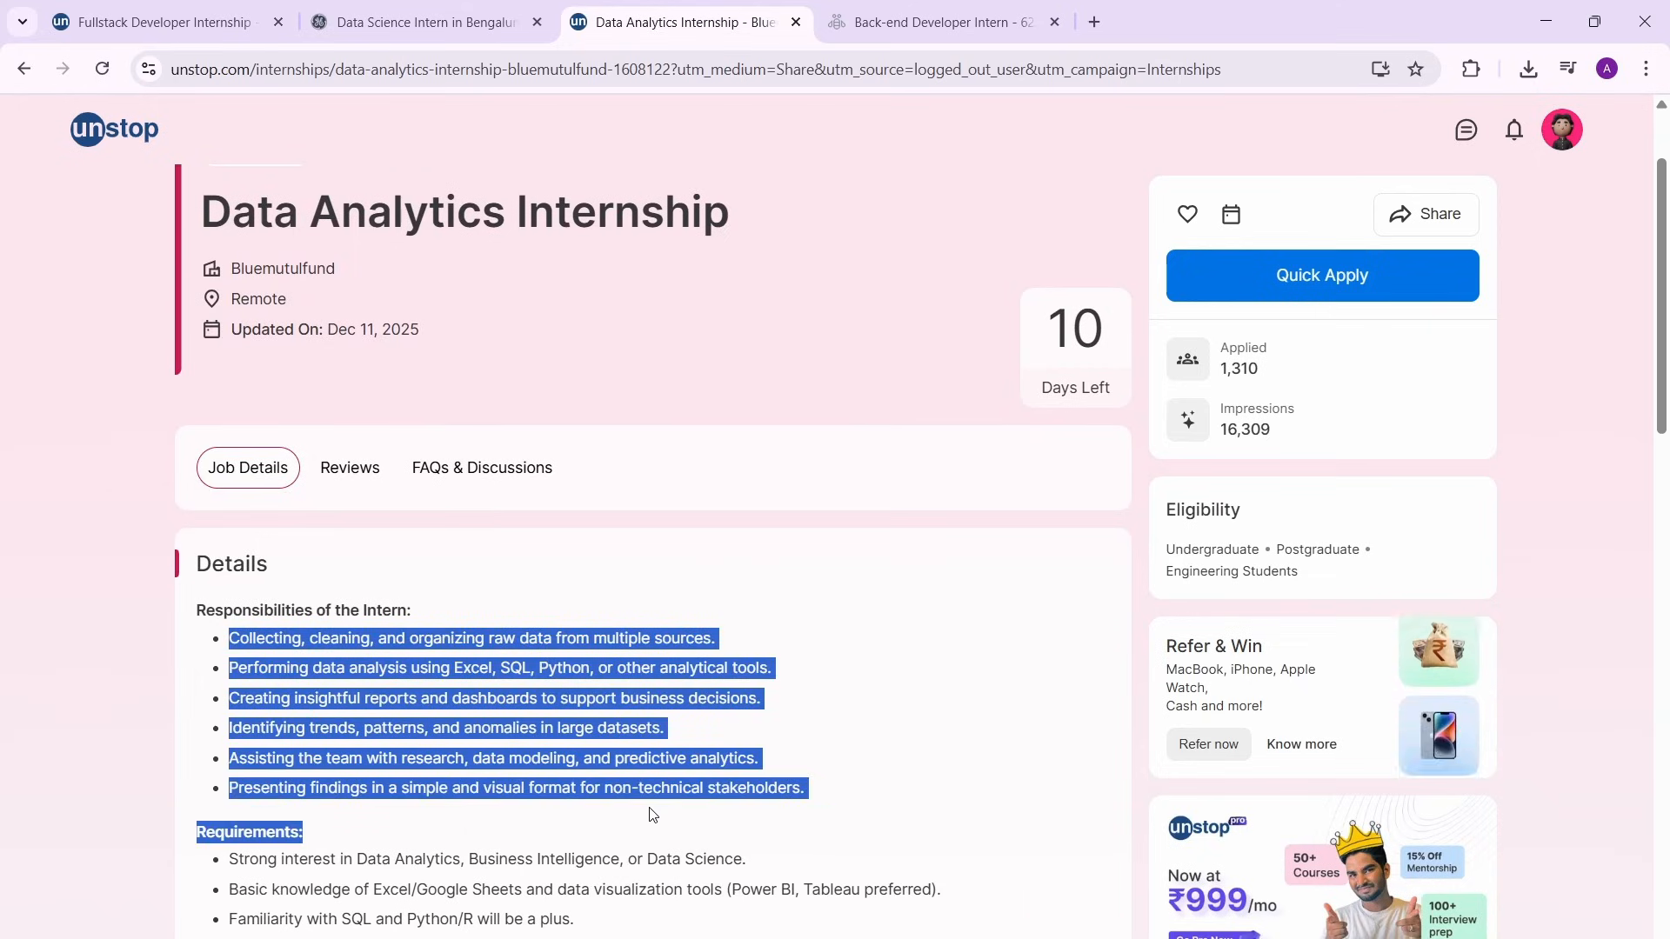
scroll(down, 3)
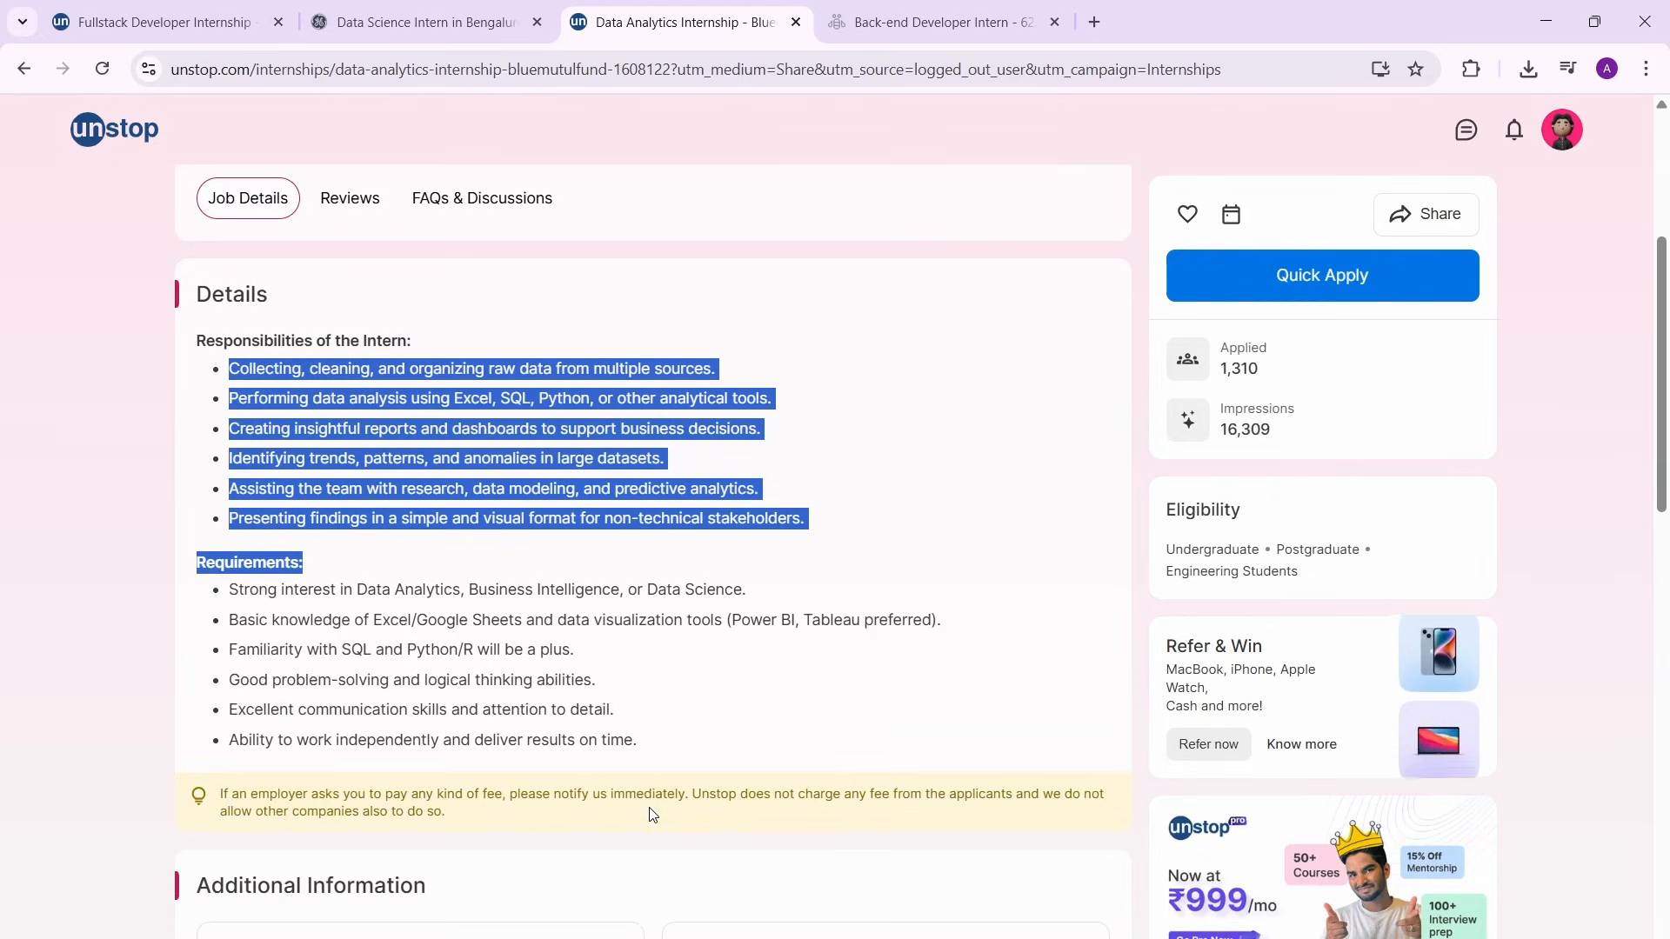
scroll(down, 3)
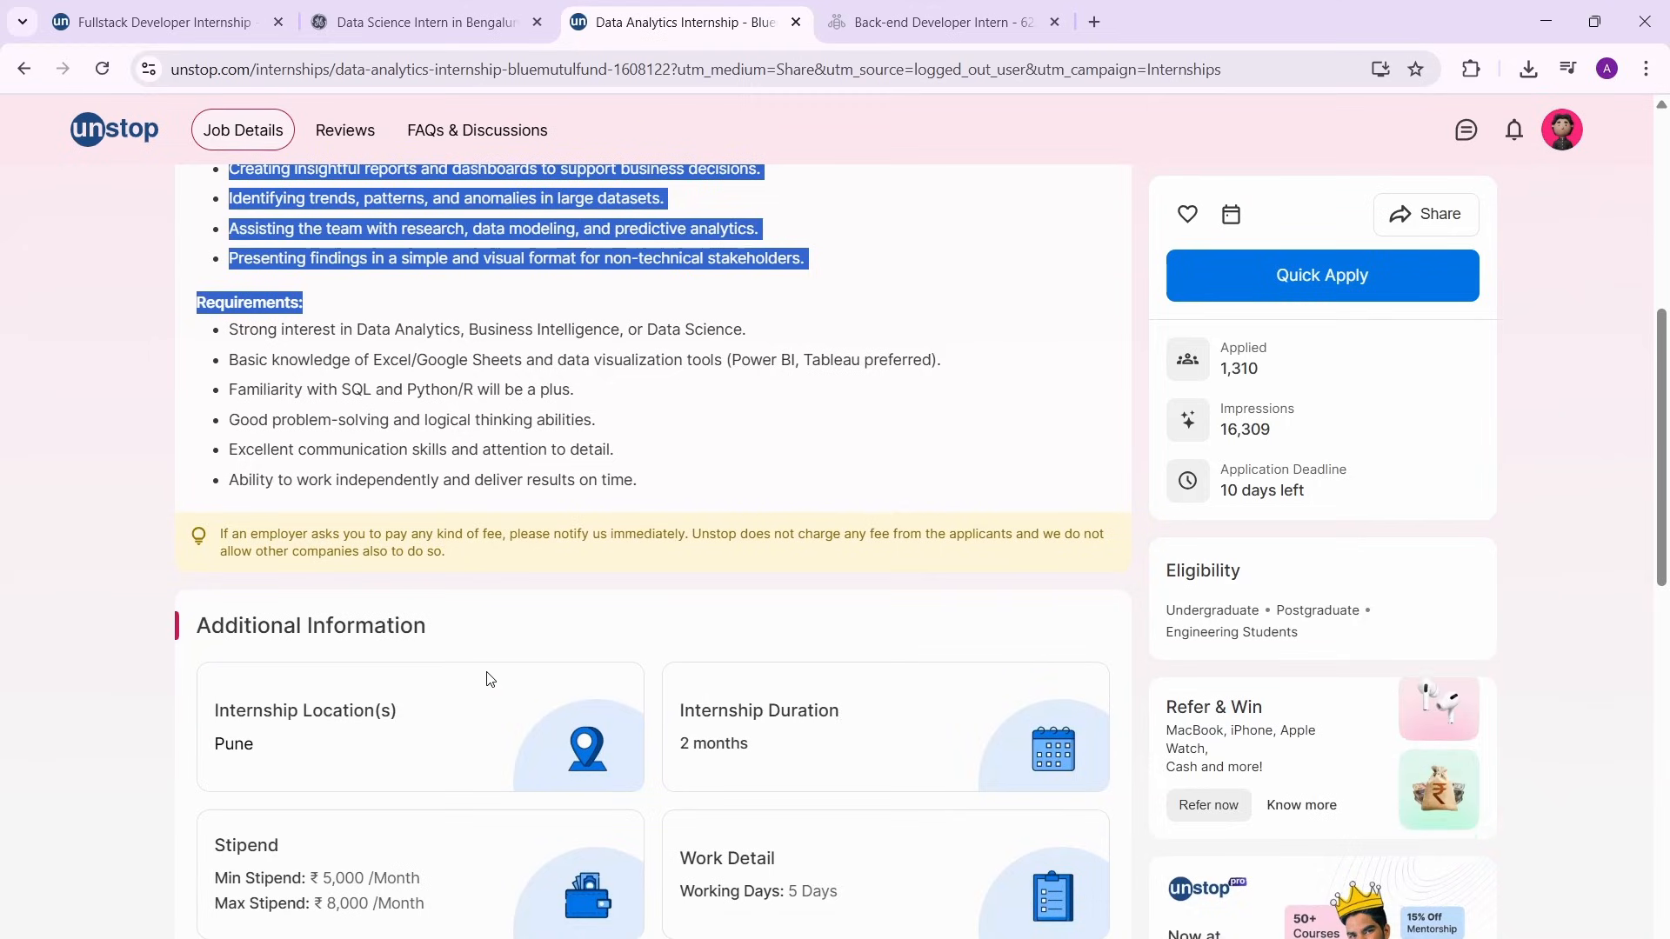
scroll(up, 3)
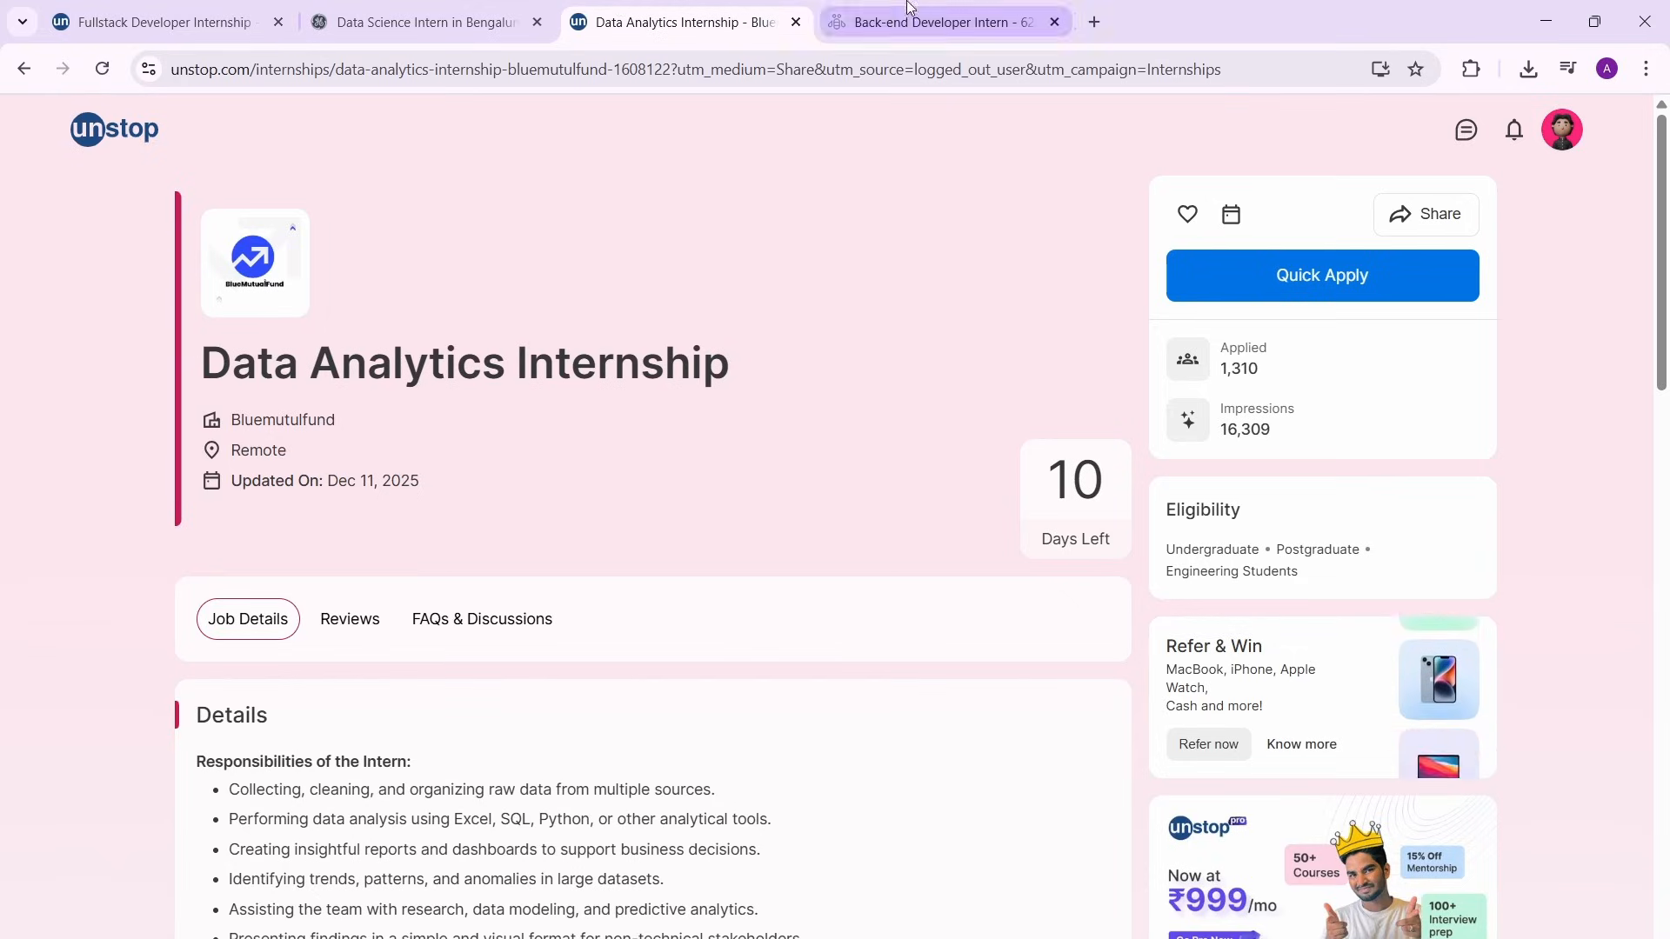
Open the IBM Back-end Developer Intern listing and select the required education text.
click(942, 21)
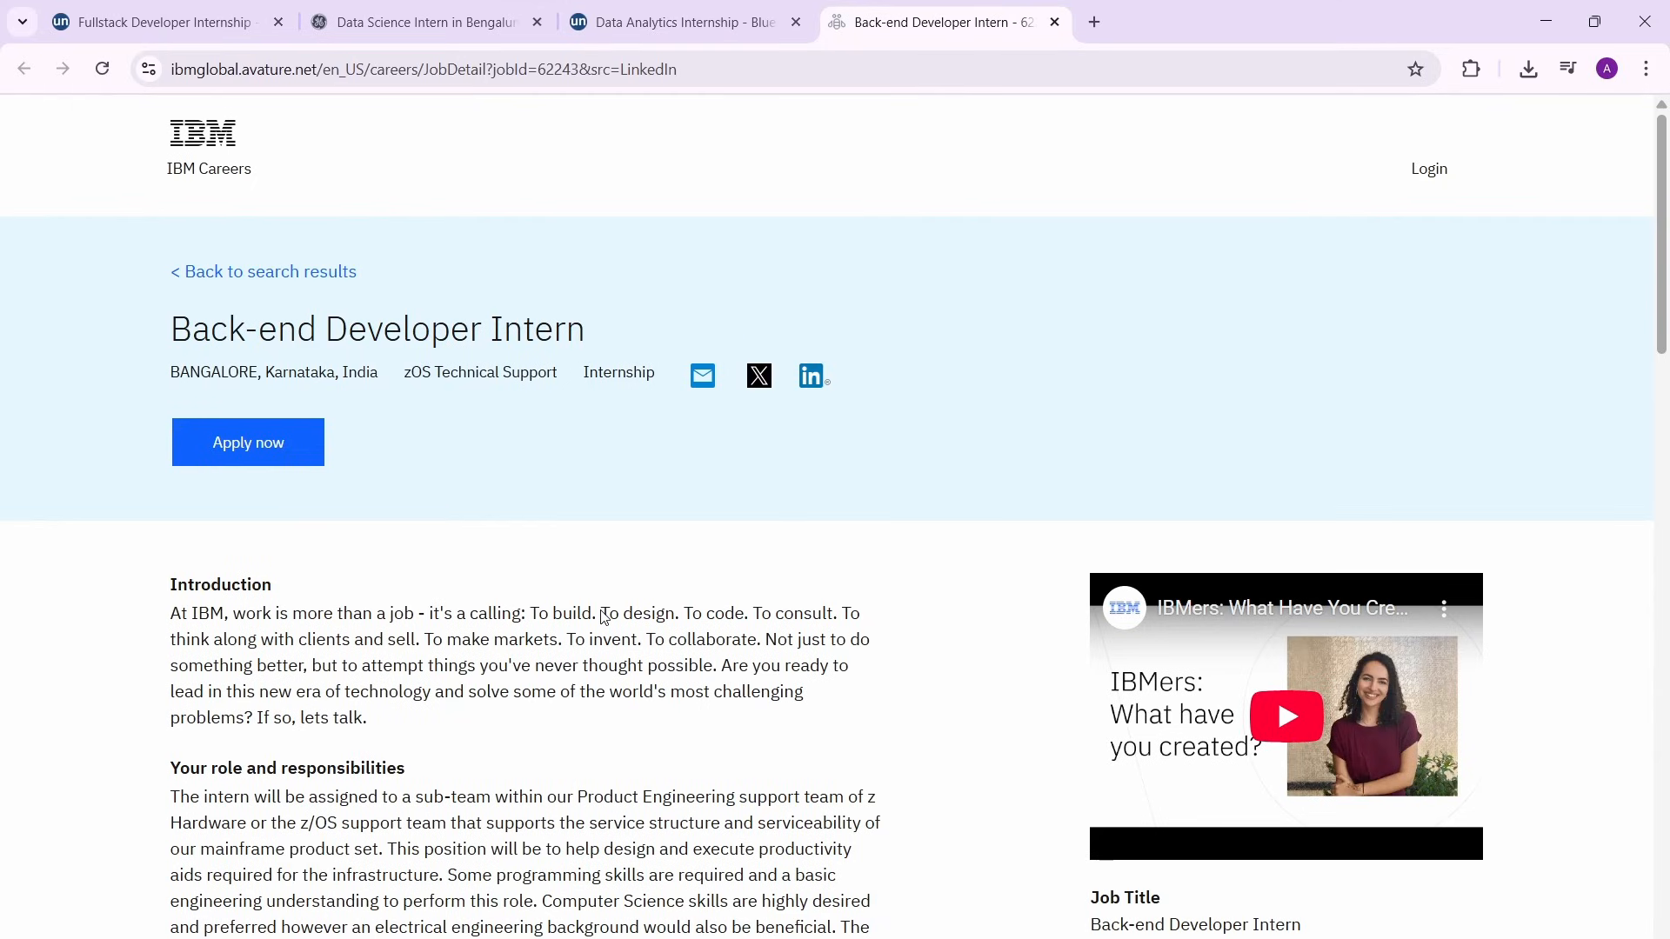
scroll(down, 3)
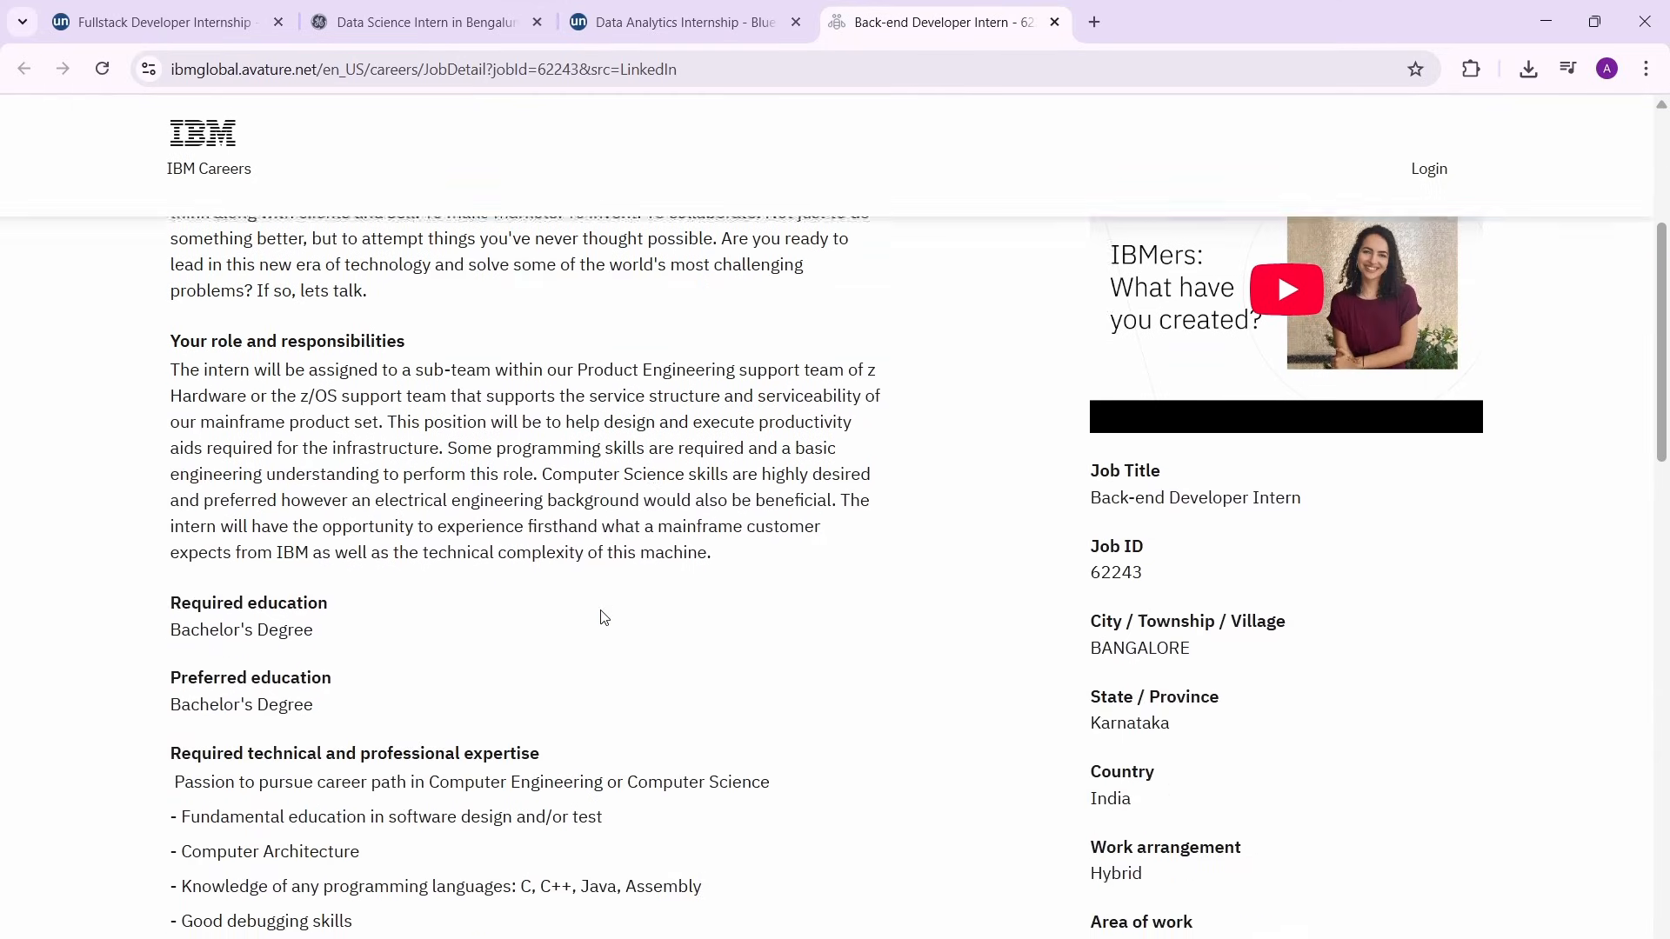
scroll(down, 3)
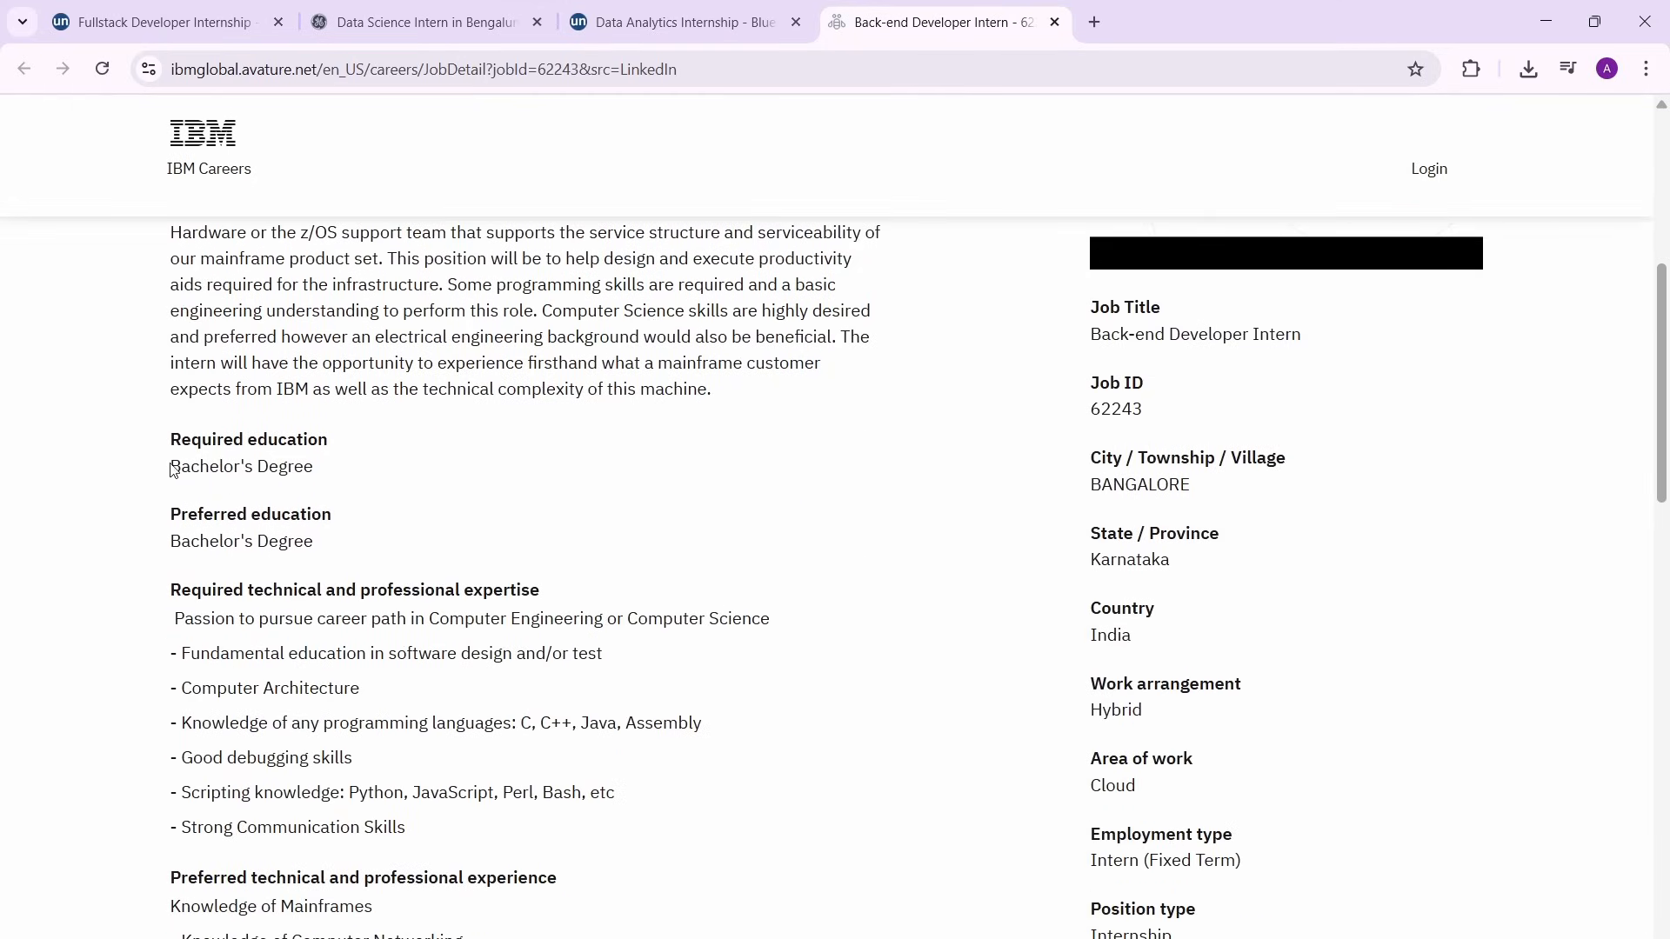
double_click(241, 466)
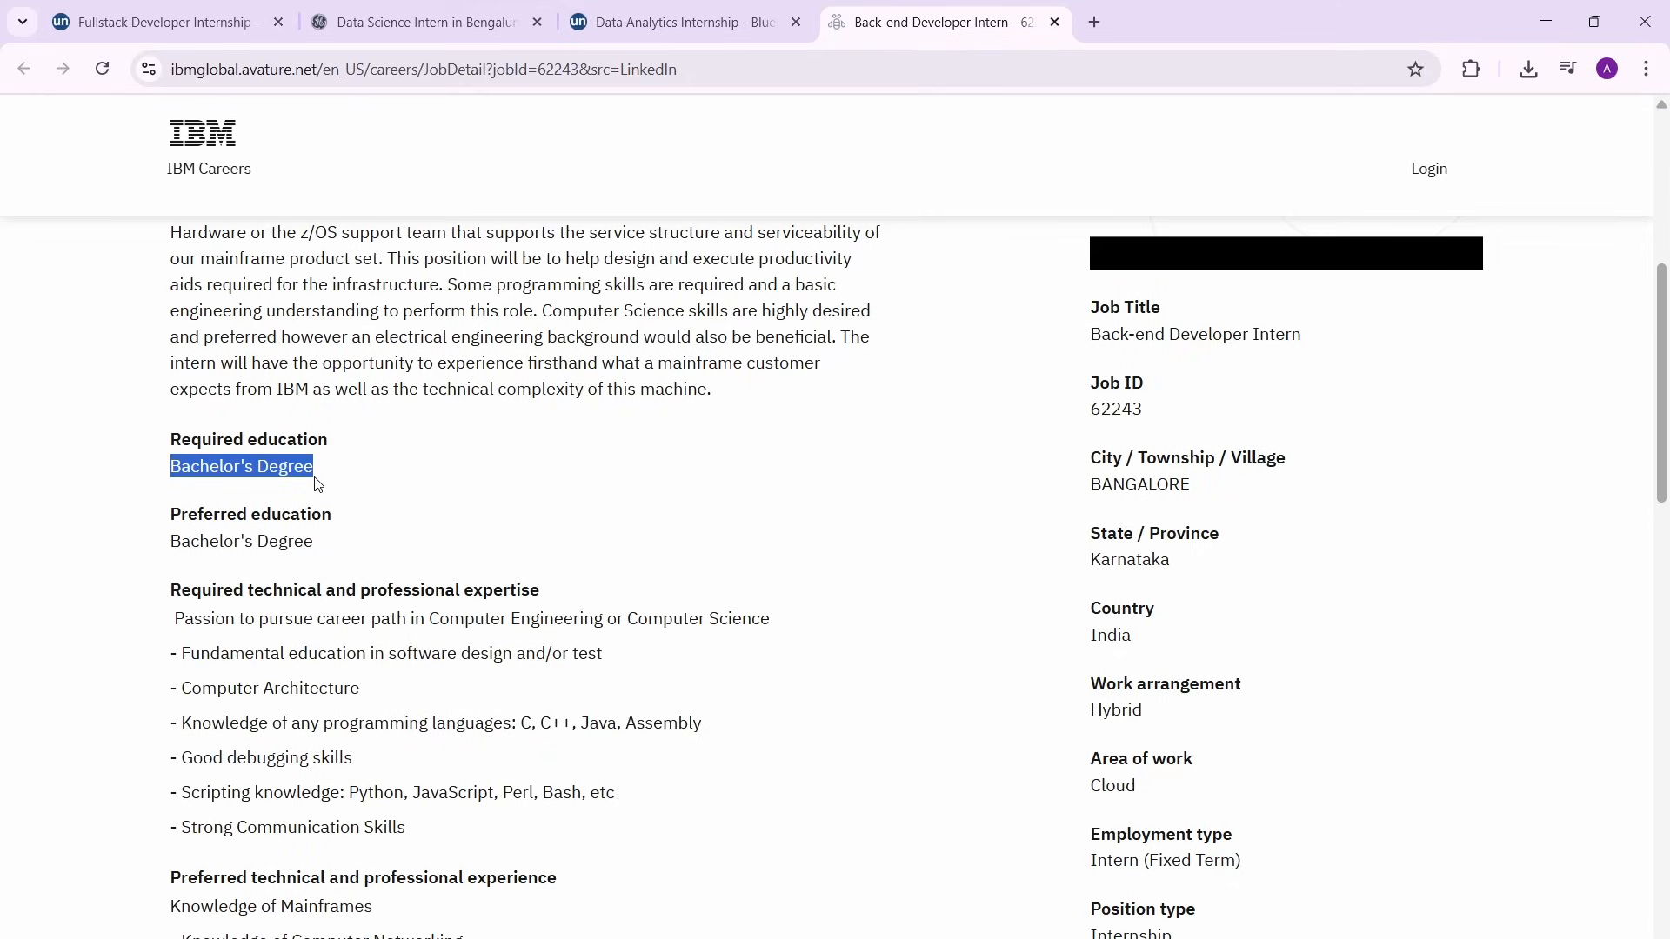
mouse_move(196, 517)
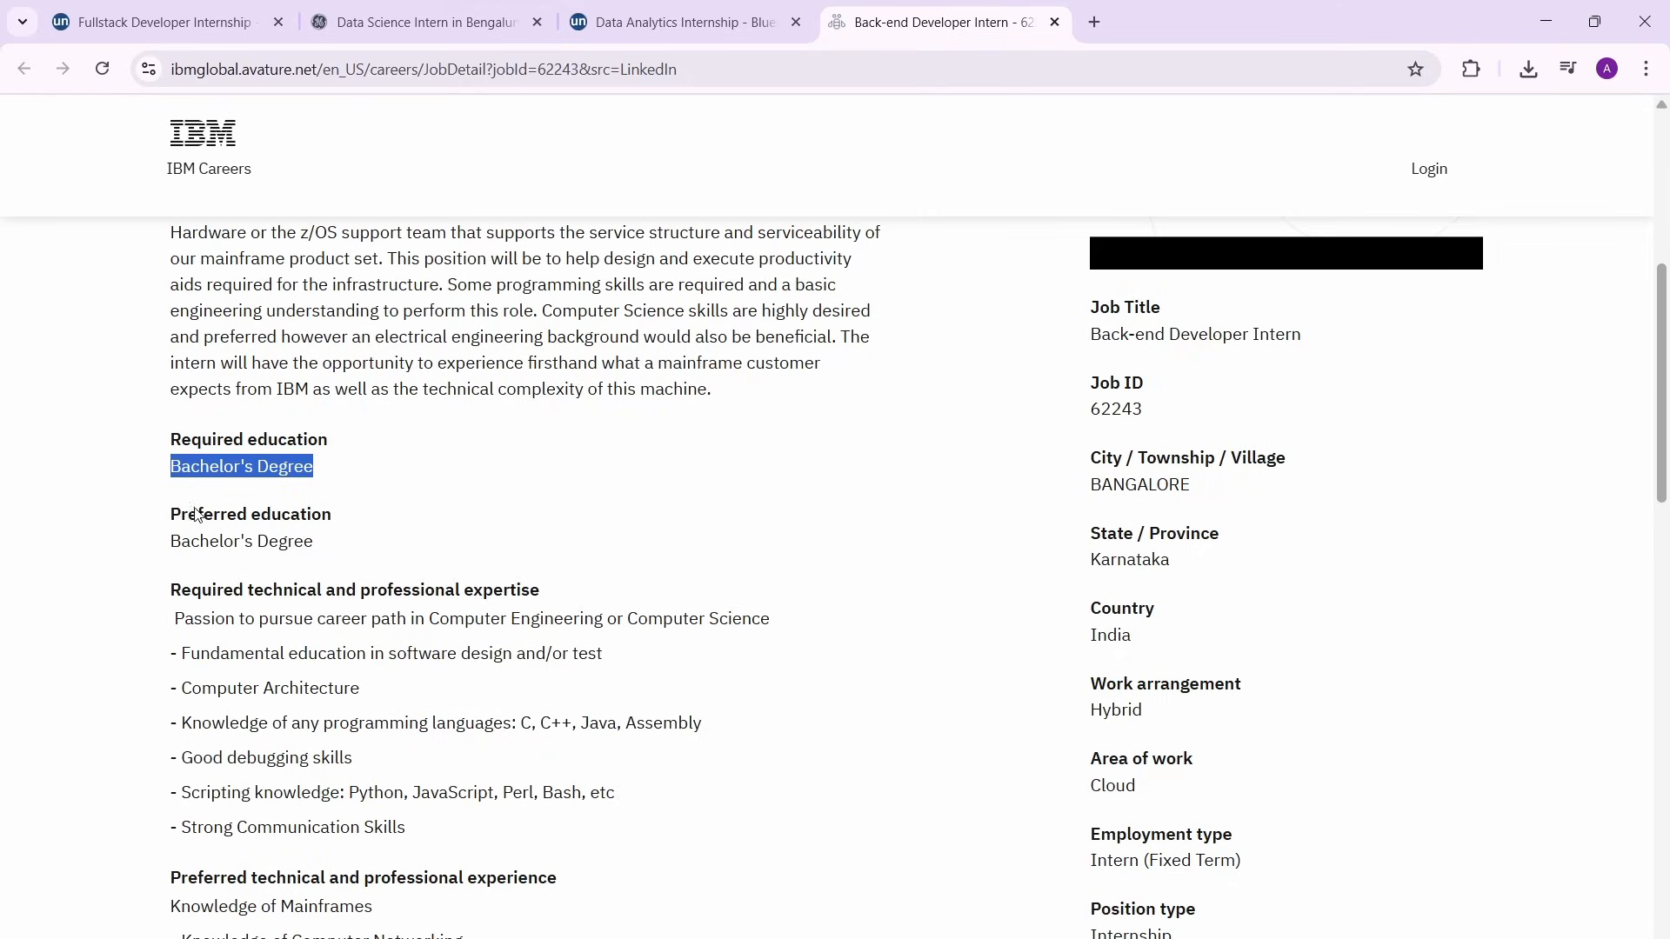
Scroll through the IBM Bangalore posting and select its job ID number.
scroll(down, 3)
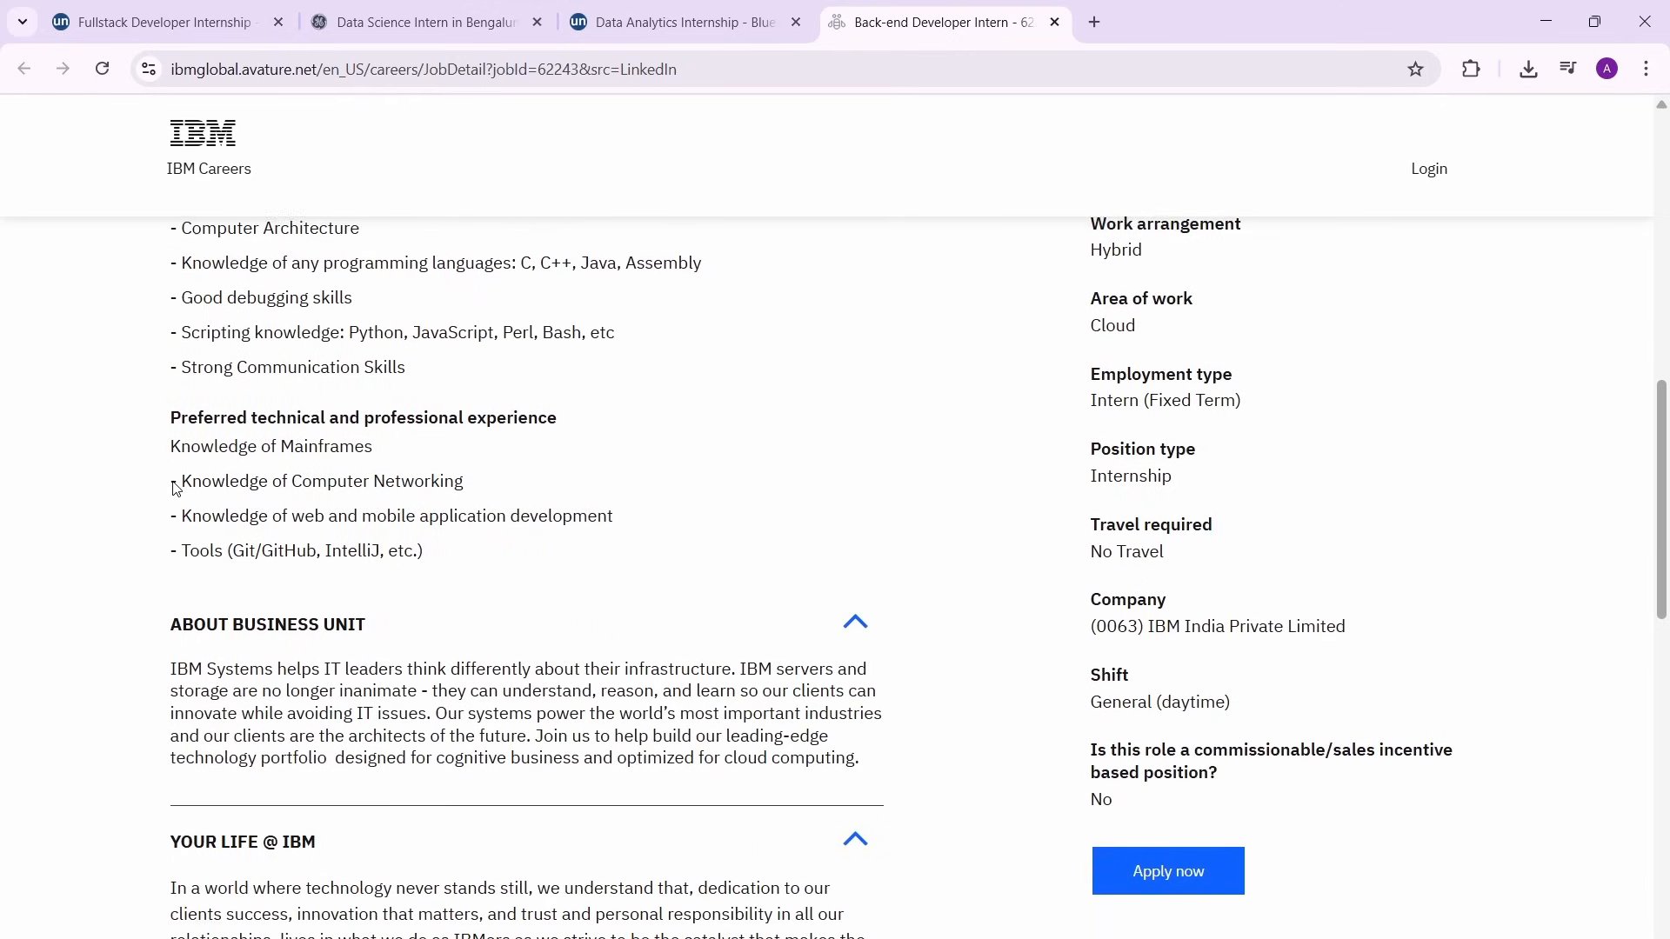
scroll(up, 3)
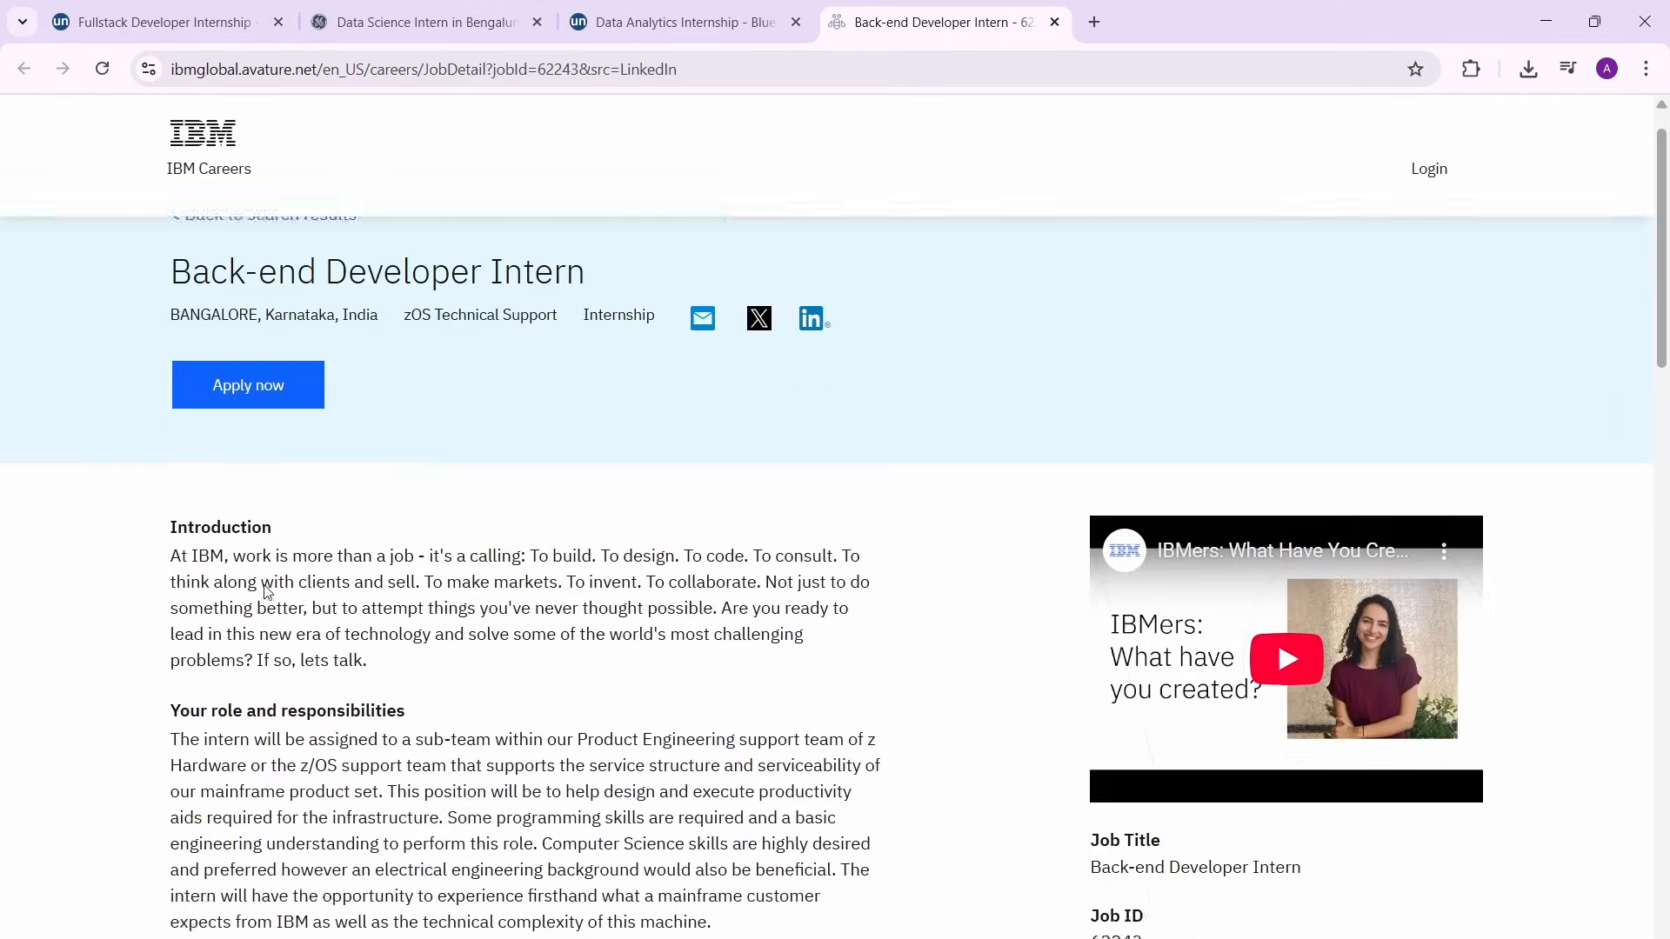
scroll(up, 3)
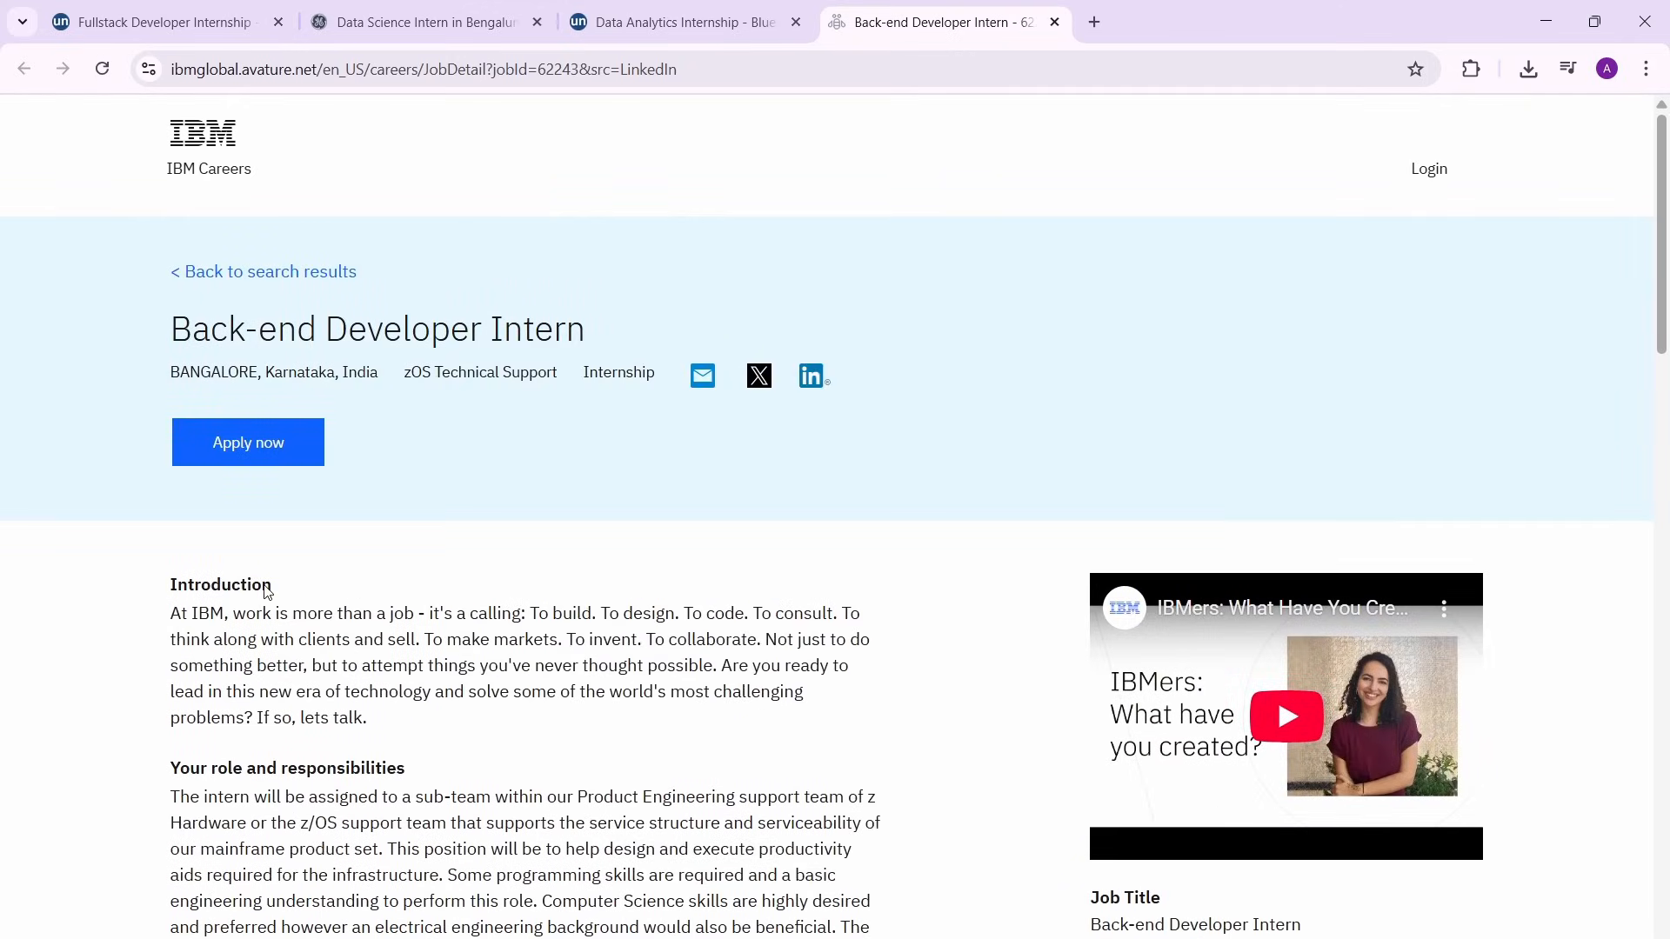
scroll(down, 3)
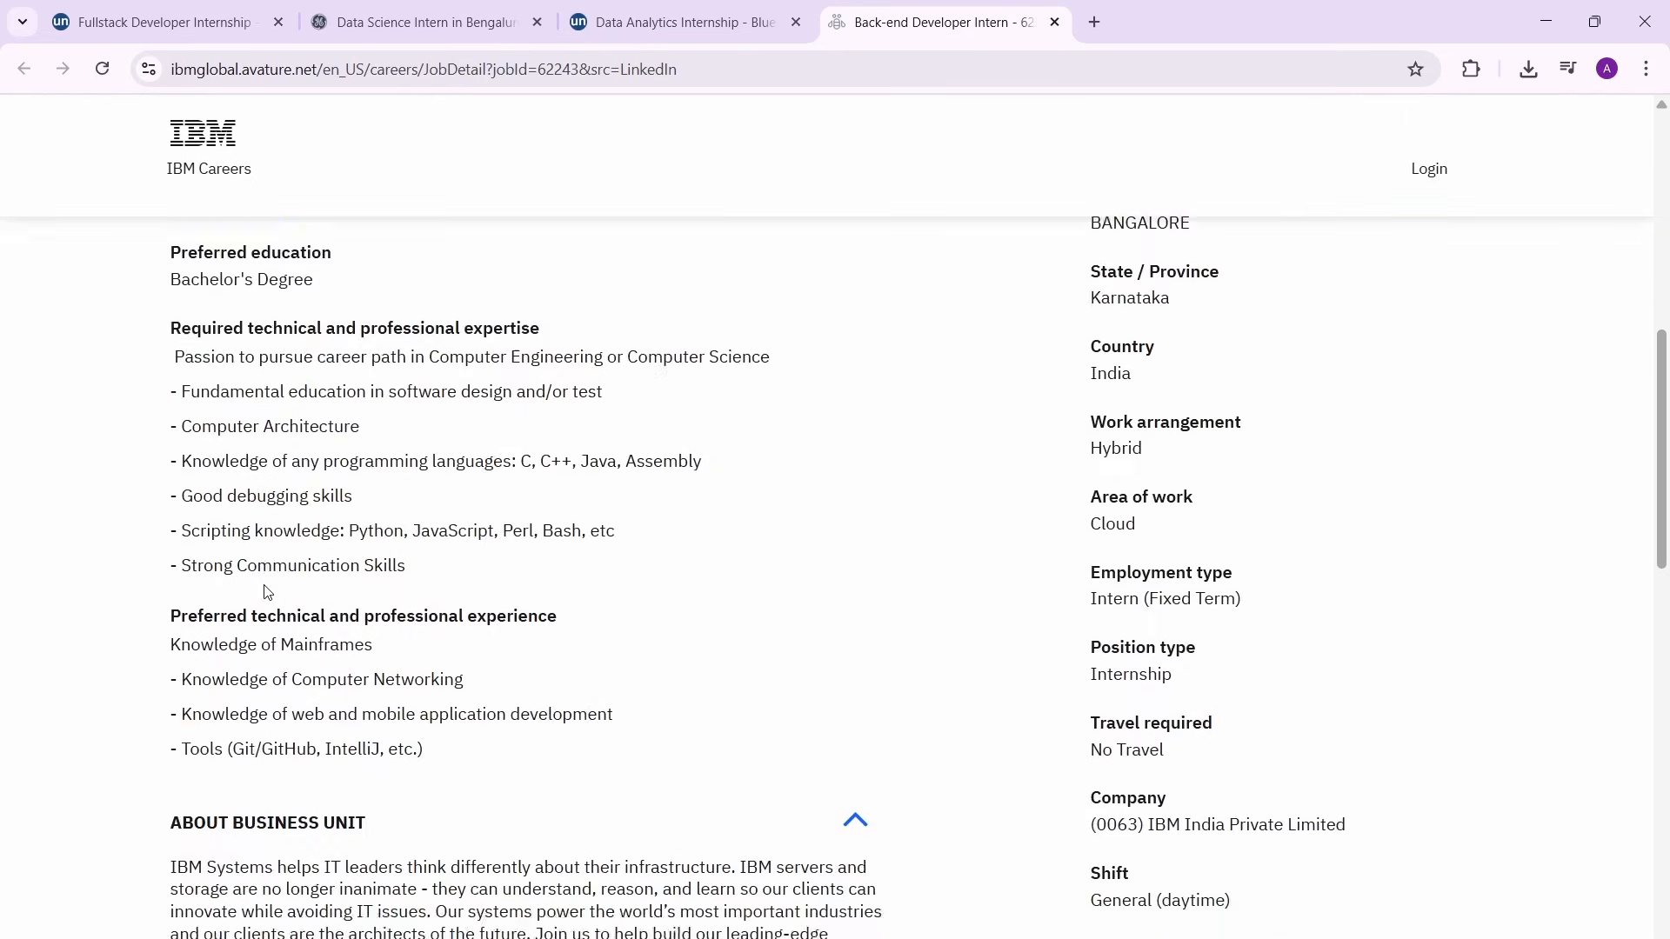
scroll(down, 3)
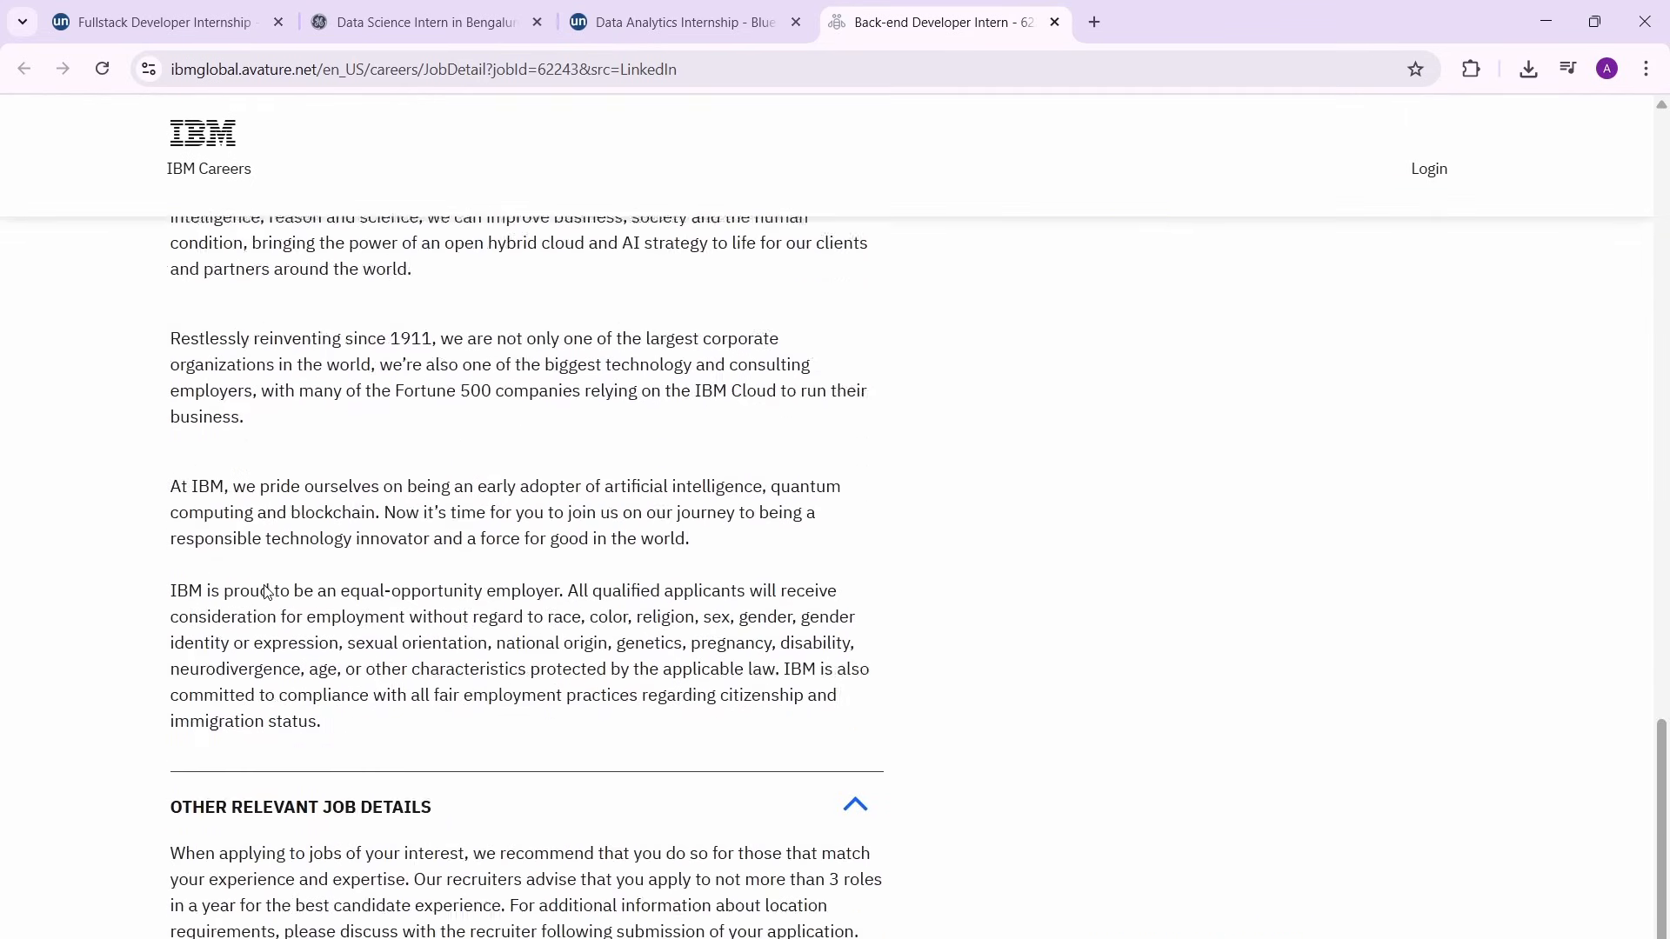
scroll(up, 3)
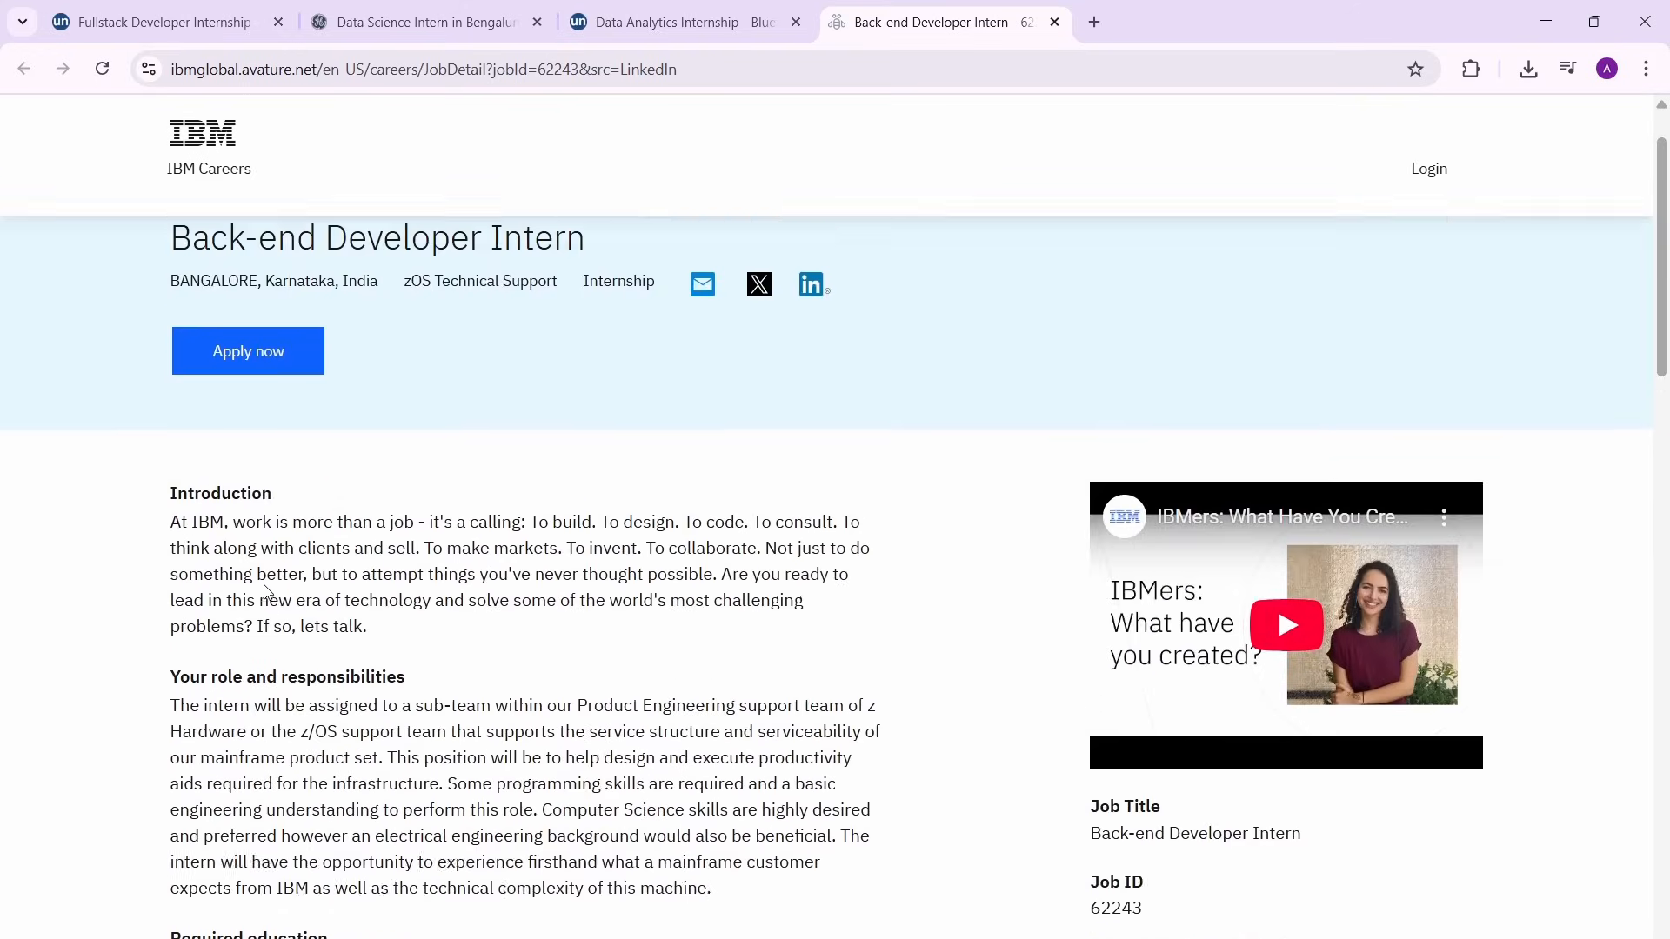
scroll(up, 3)
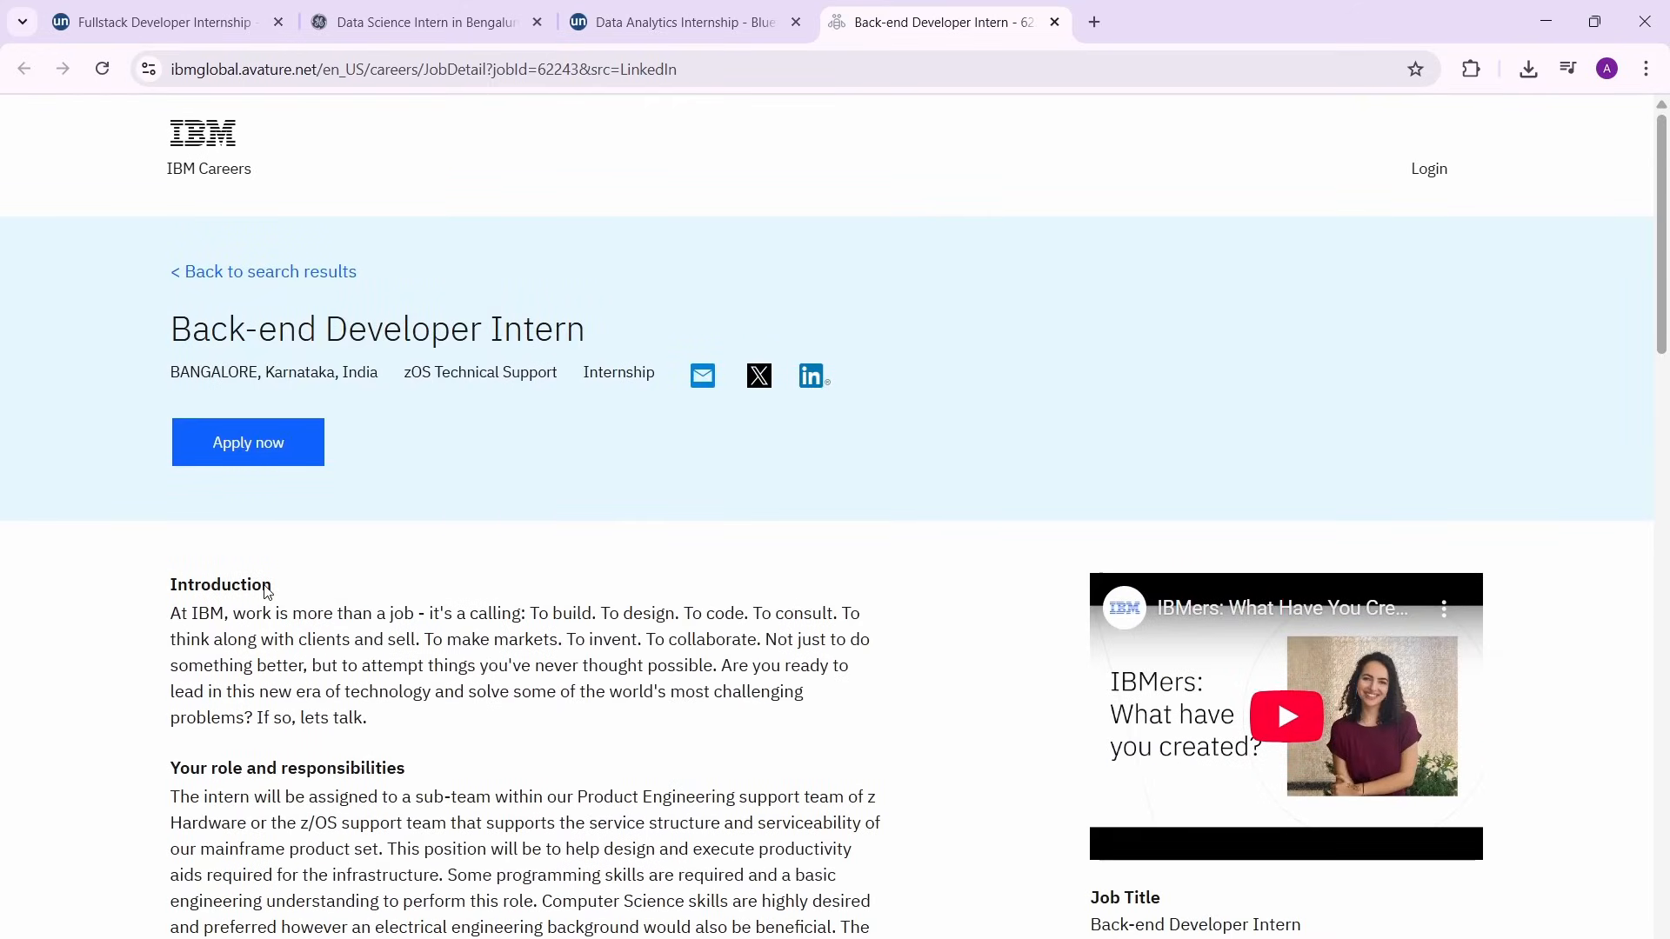
scroll(down, 3)
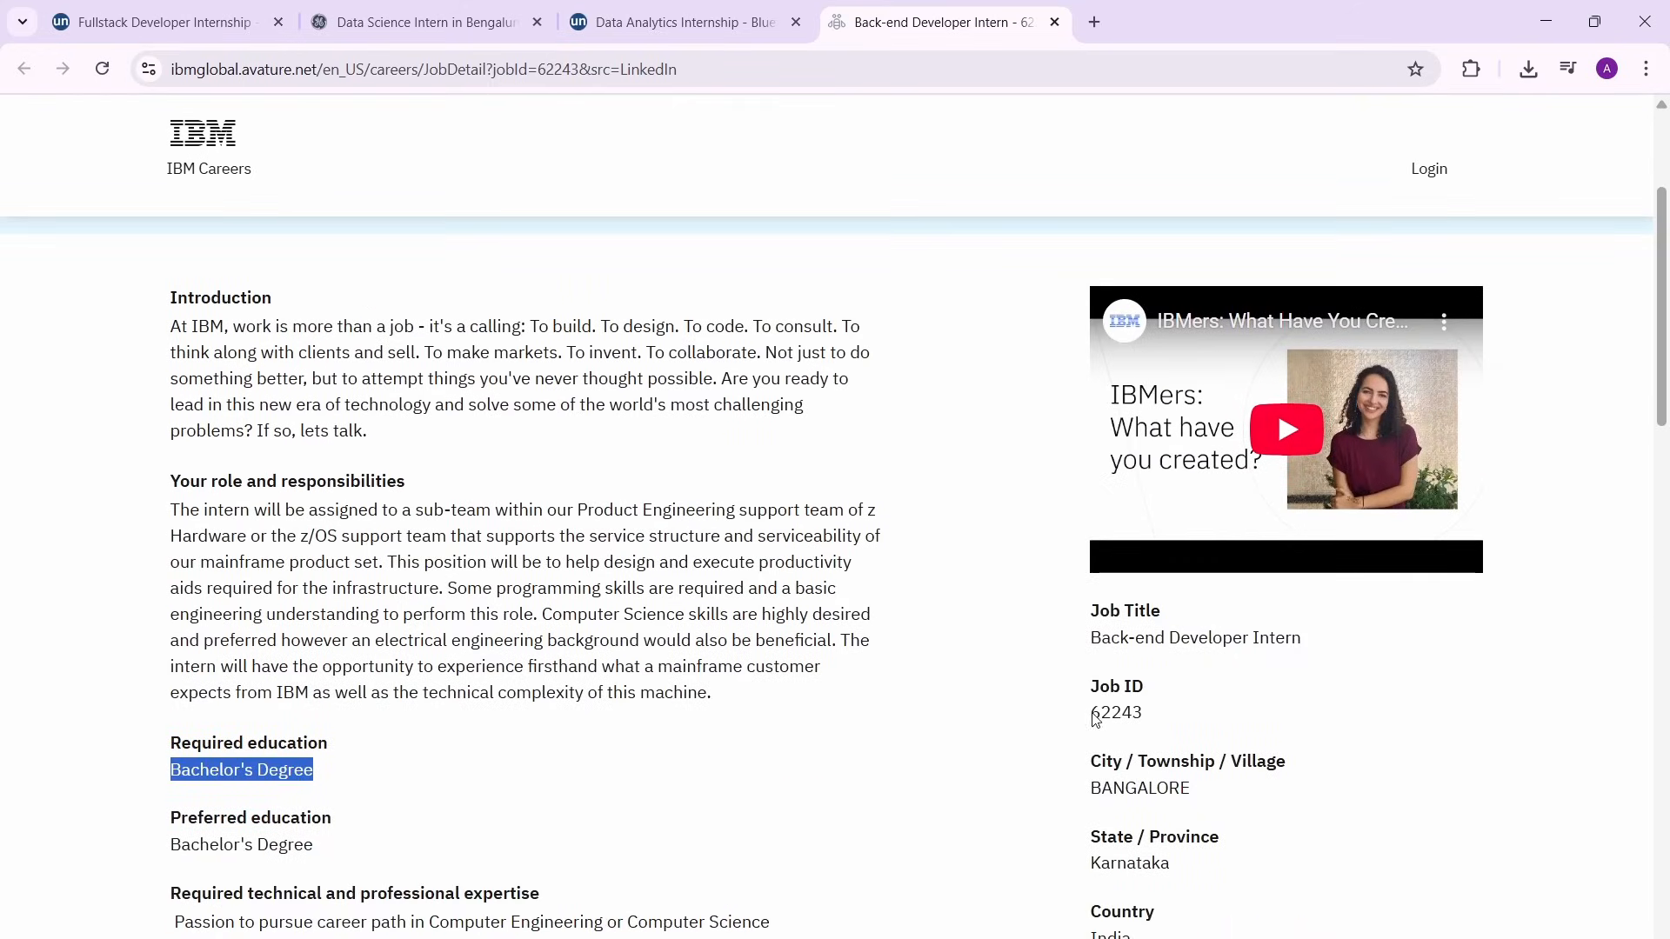
double_click(1115, 712)
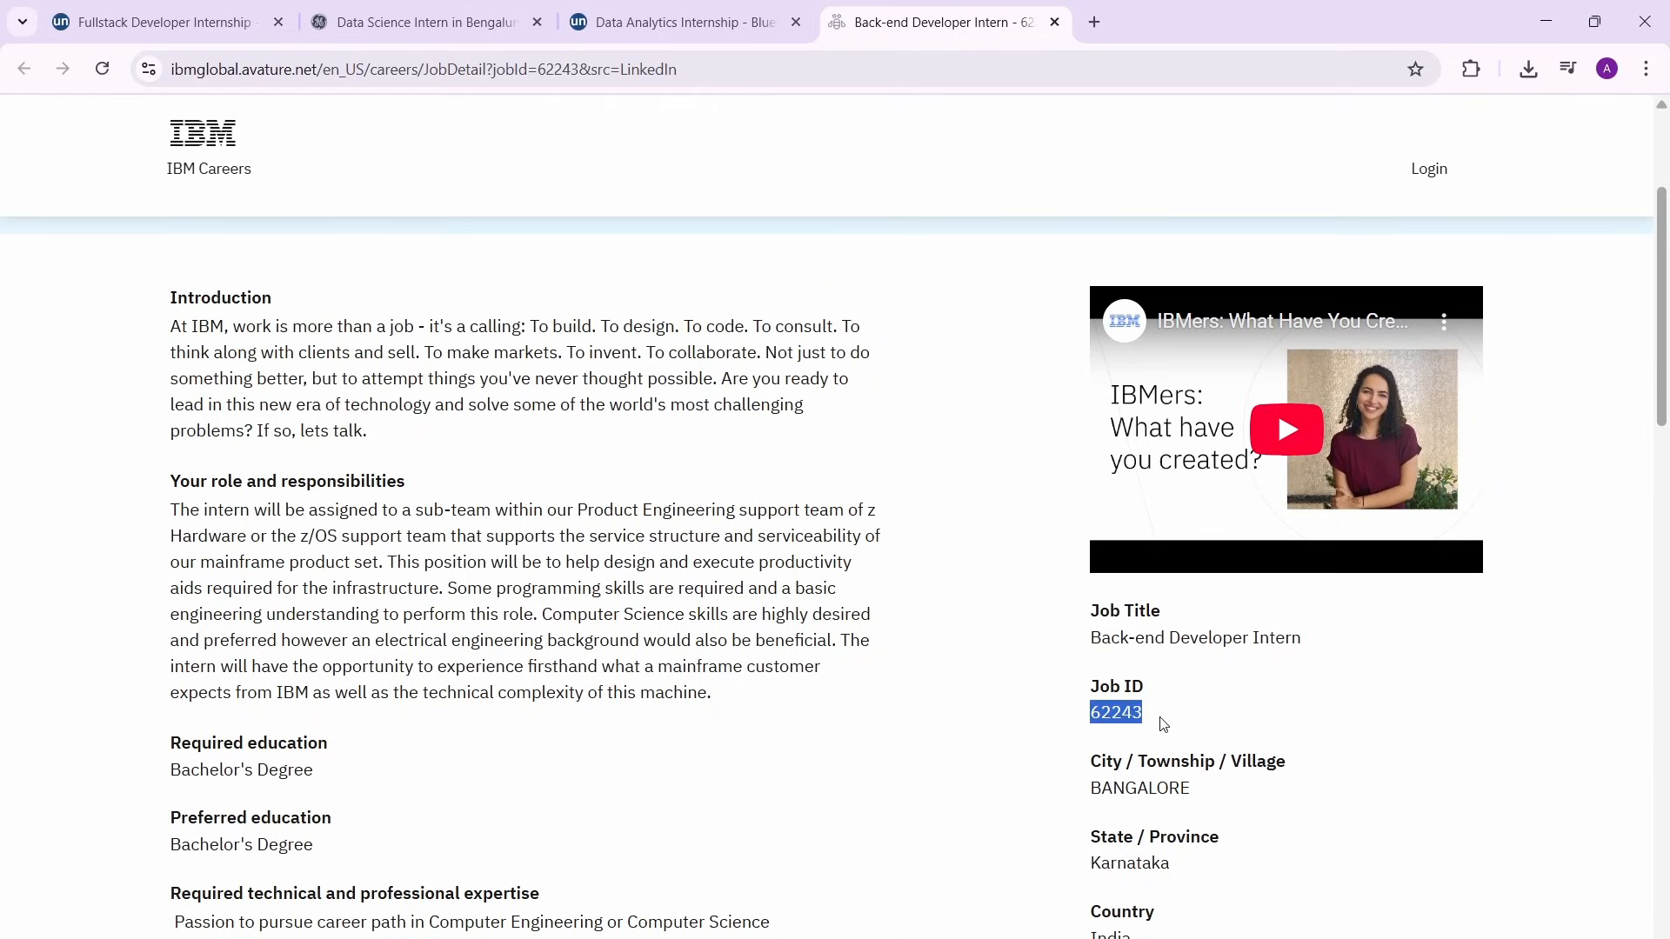
Move through the GE Aerospace tab back to the Orizn AI Fullstack listing.
scroll(up, 3)
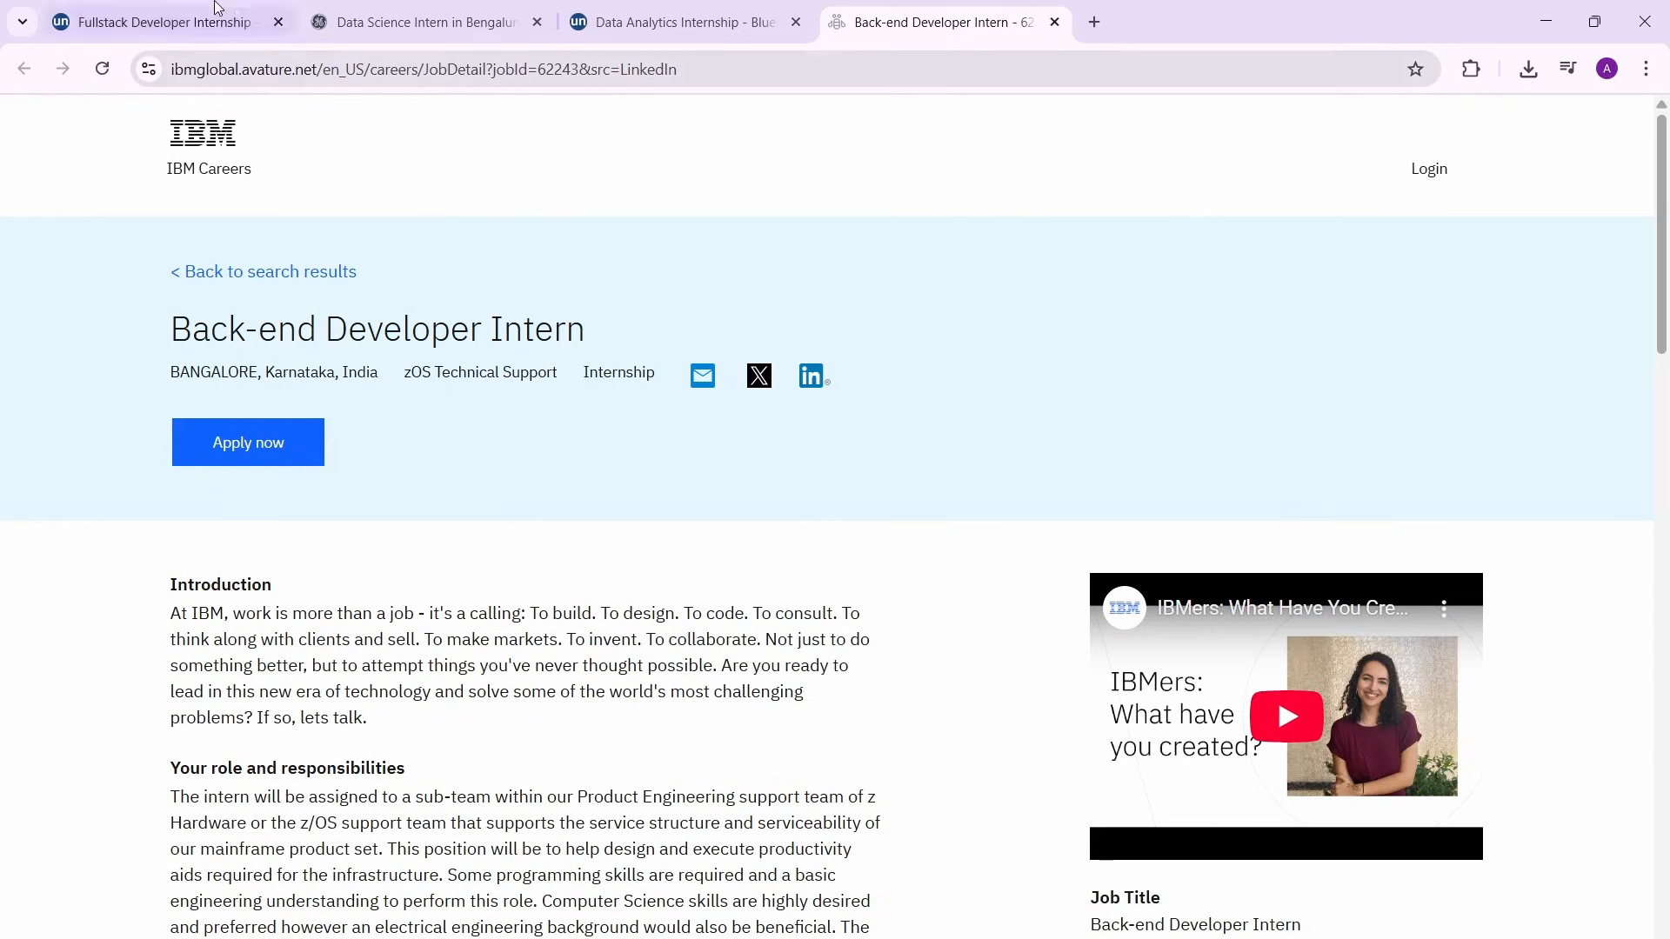
click(416, 21)
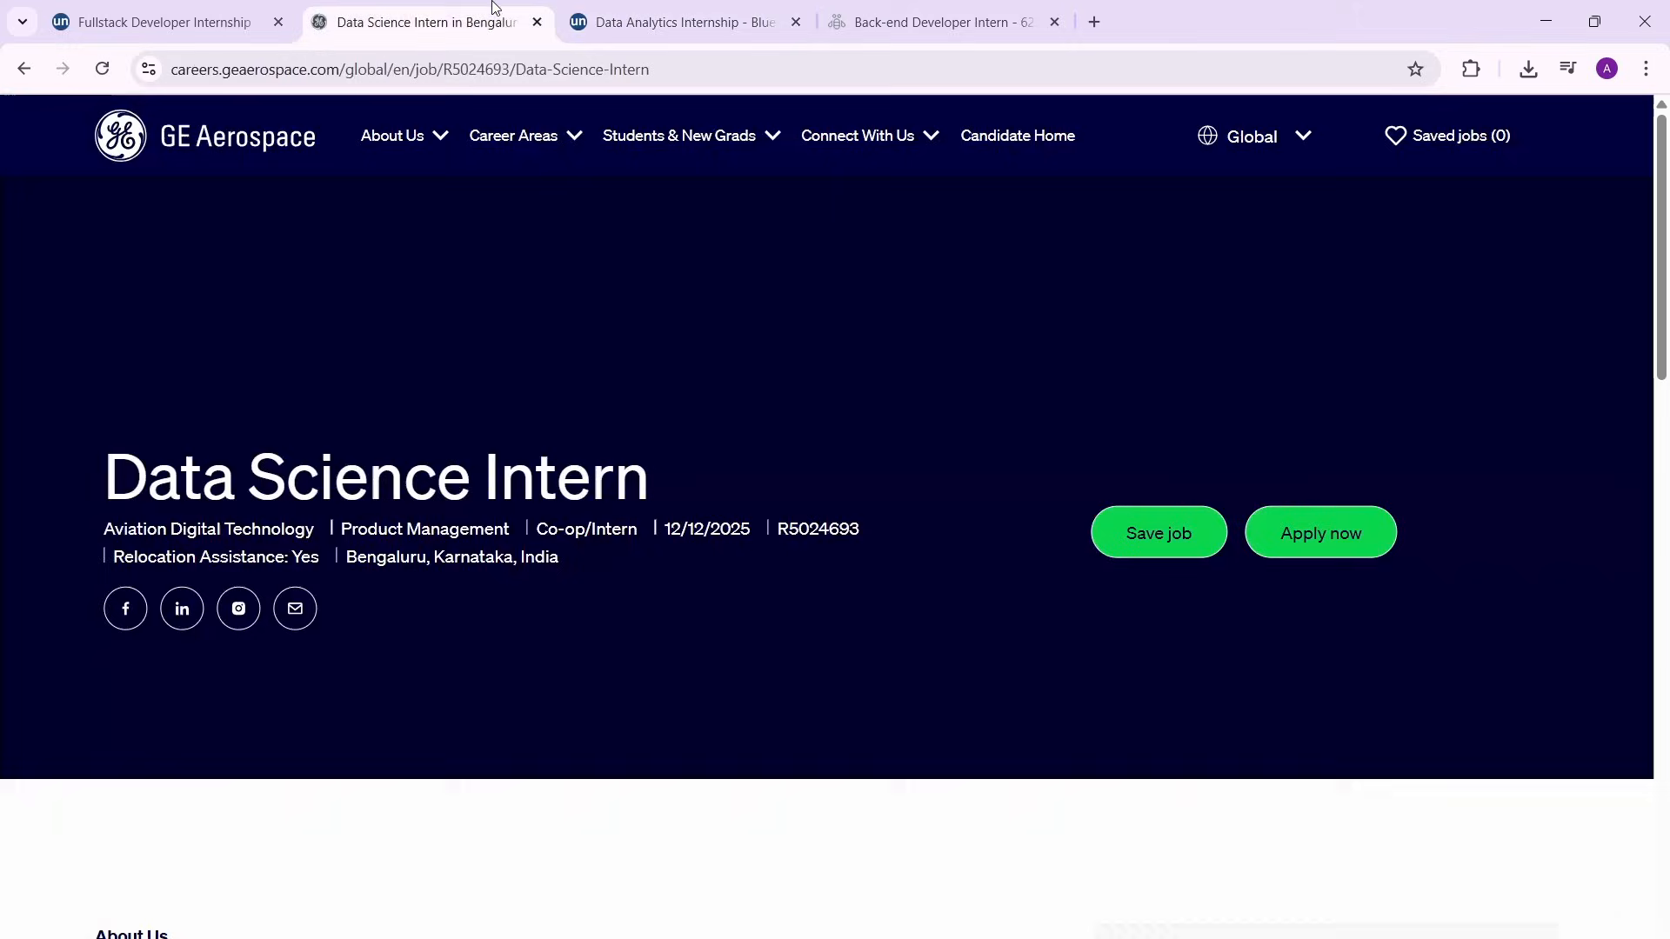
click(160, 21)
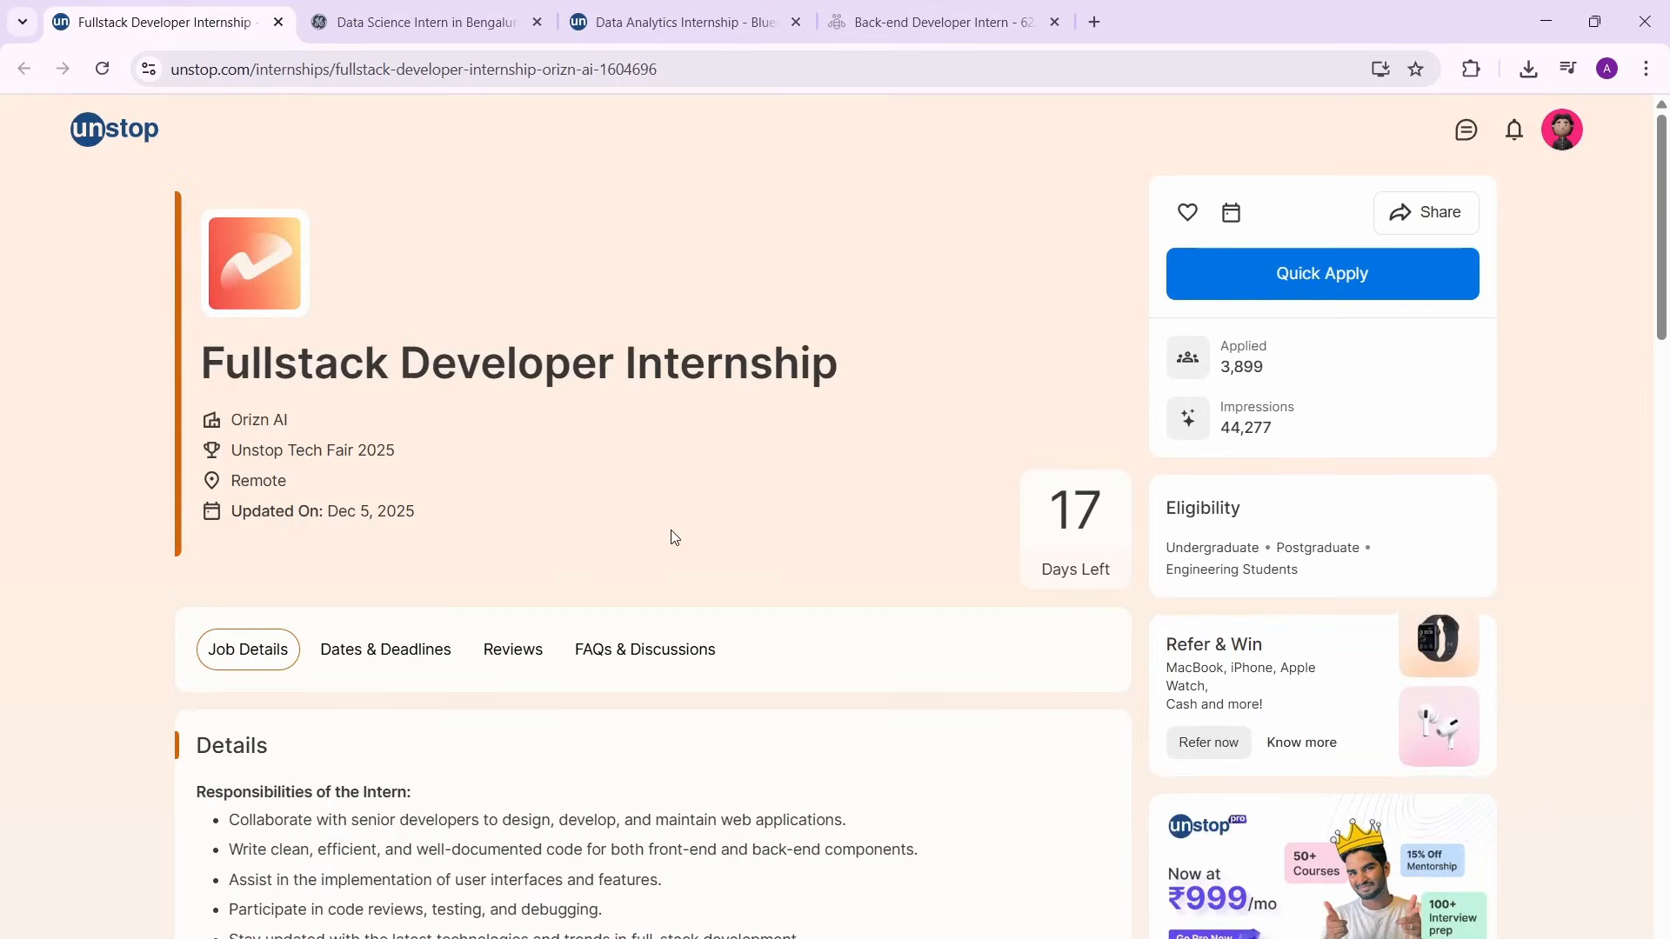